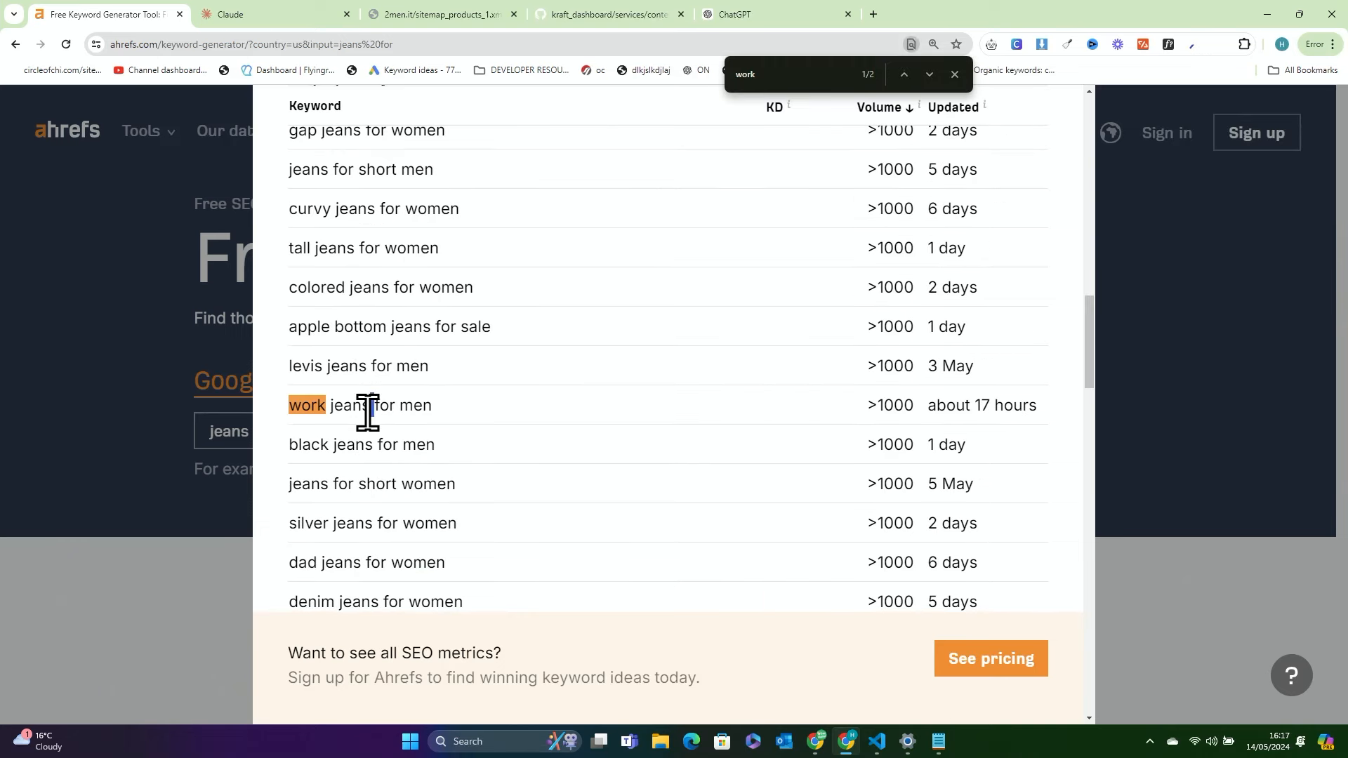
Select the 'work jeans for men' keyword row in the Ahrefs results
triple_click(358, 405)
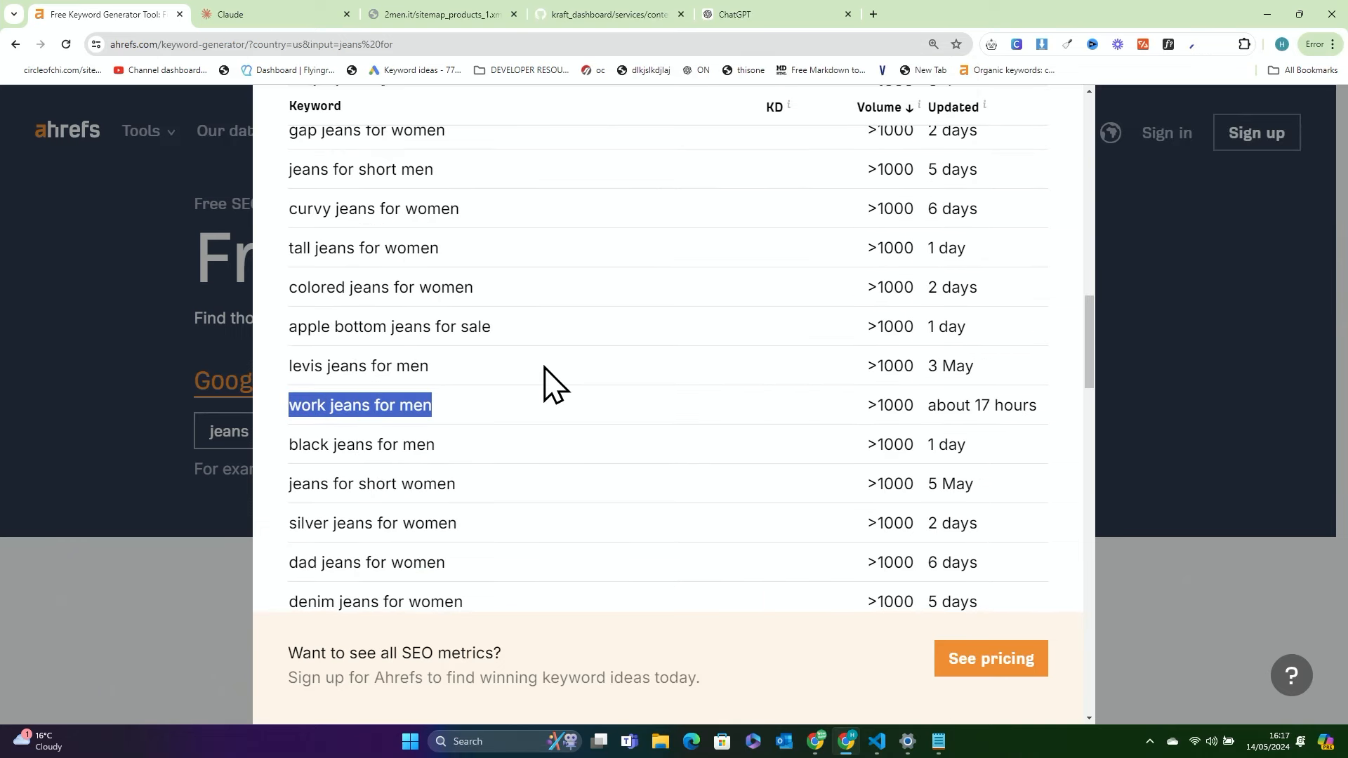
mouse_move(478, 417)
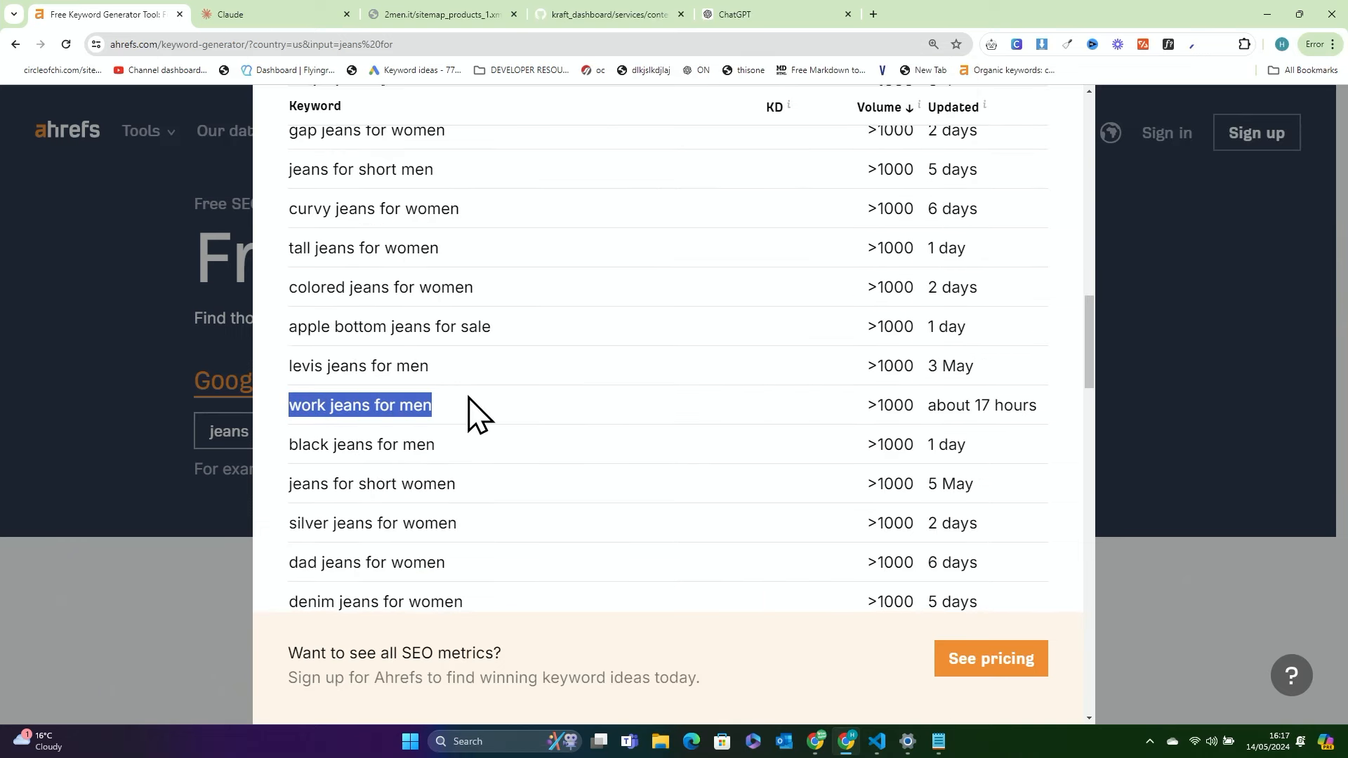
mouse_move(460, 358)
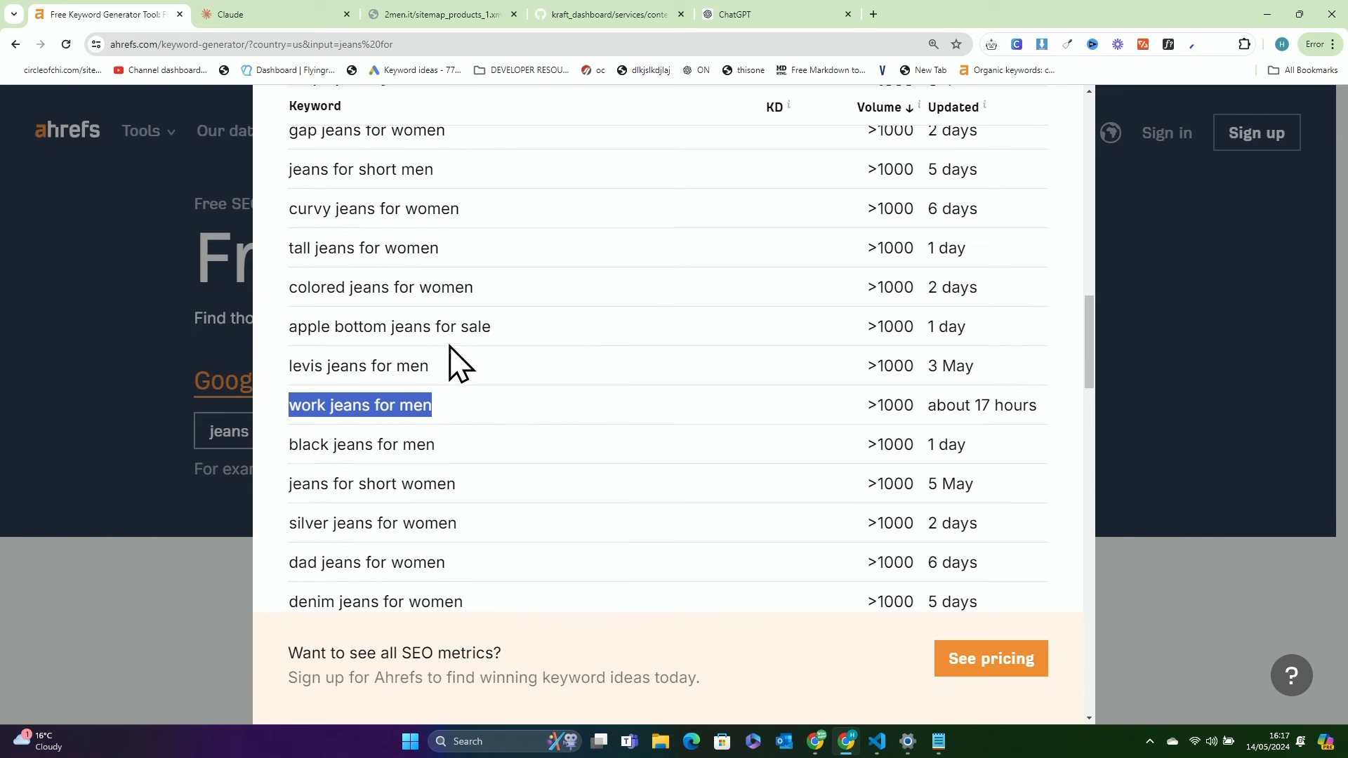
mouse_move(382, 17)
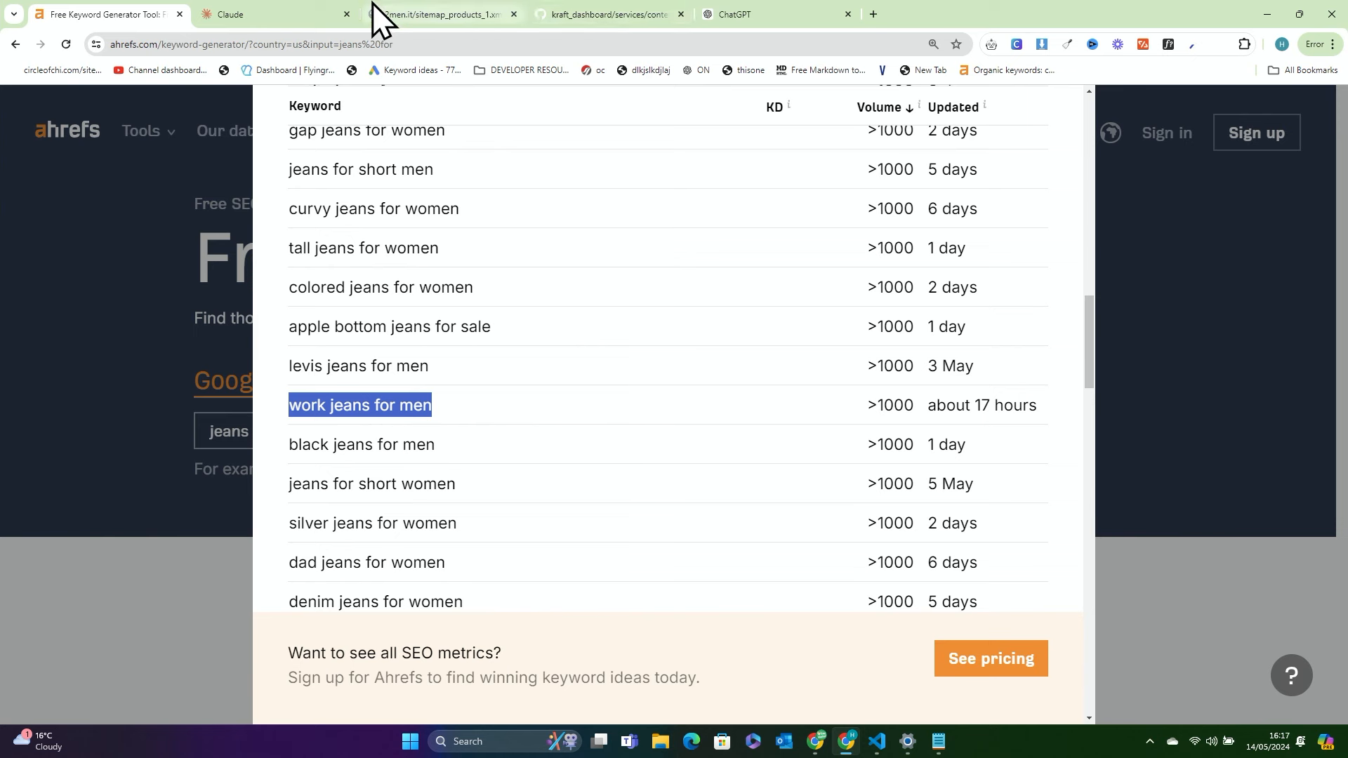
mouse_move(778, 14)
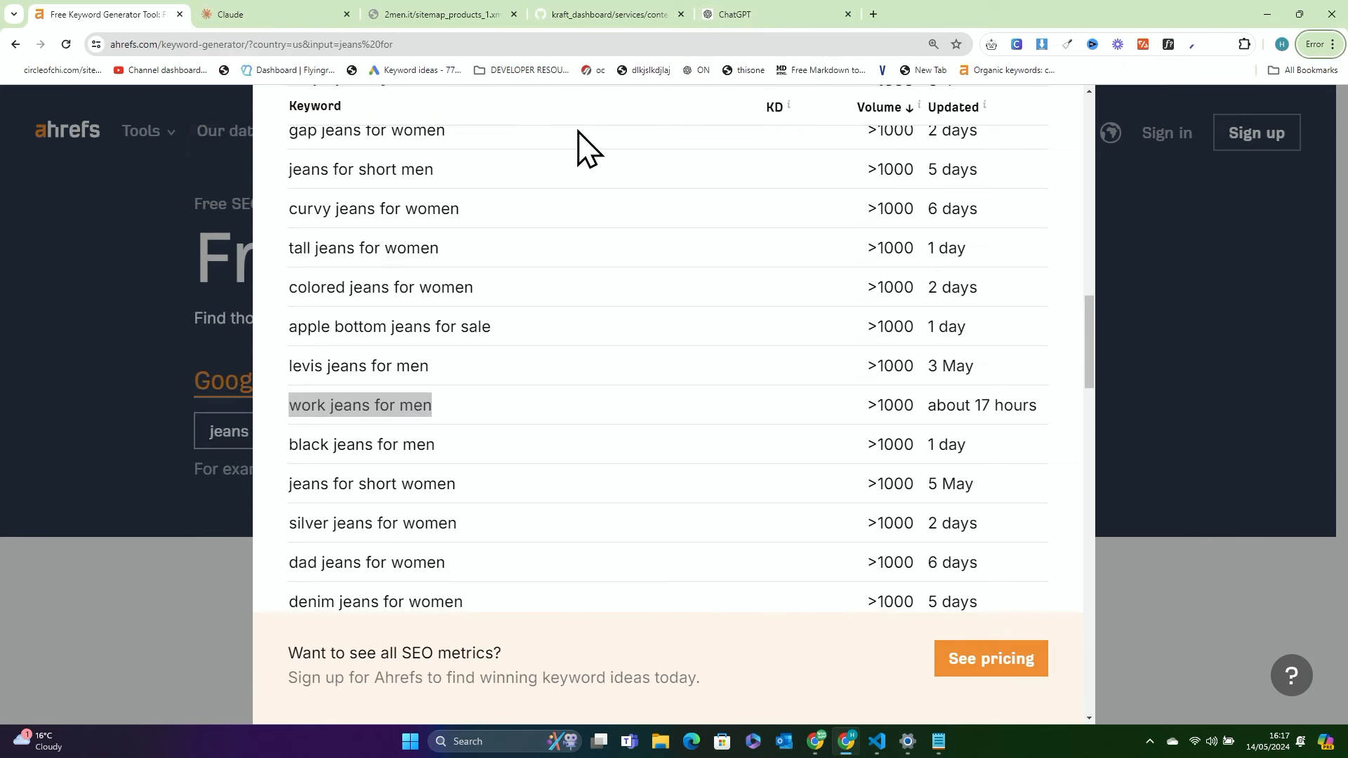
double_click(360, 405)
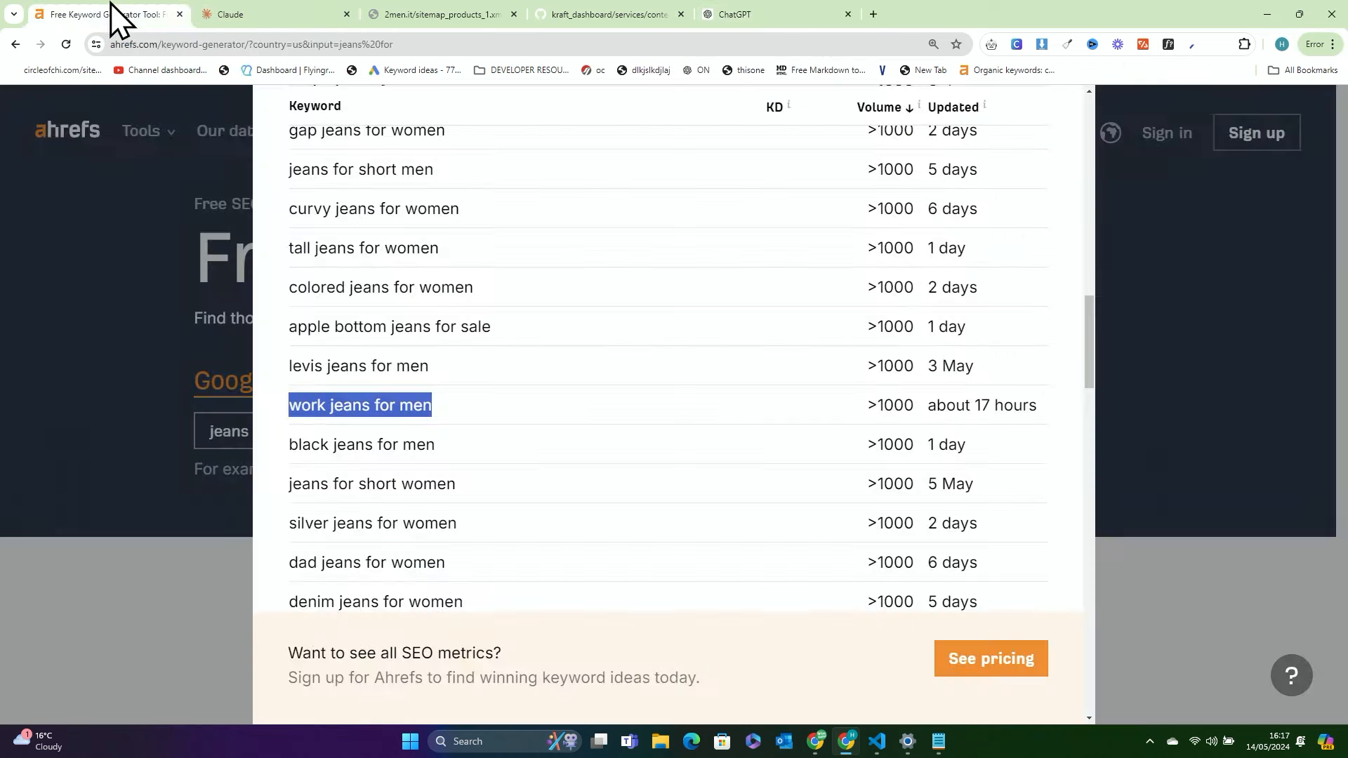
left_click(466, 742)
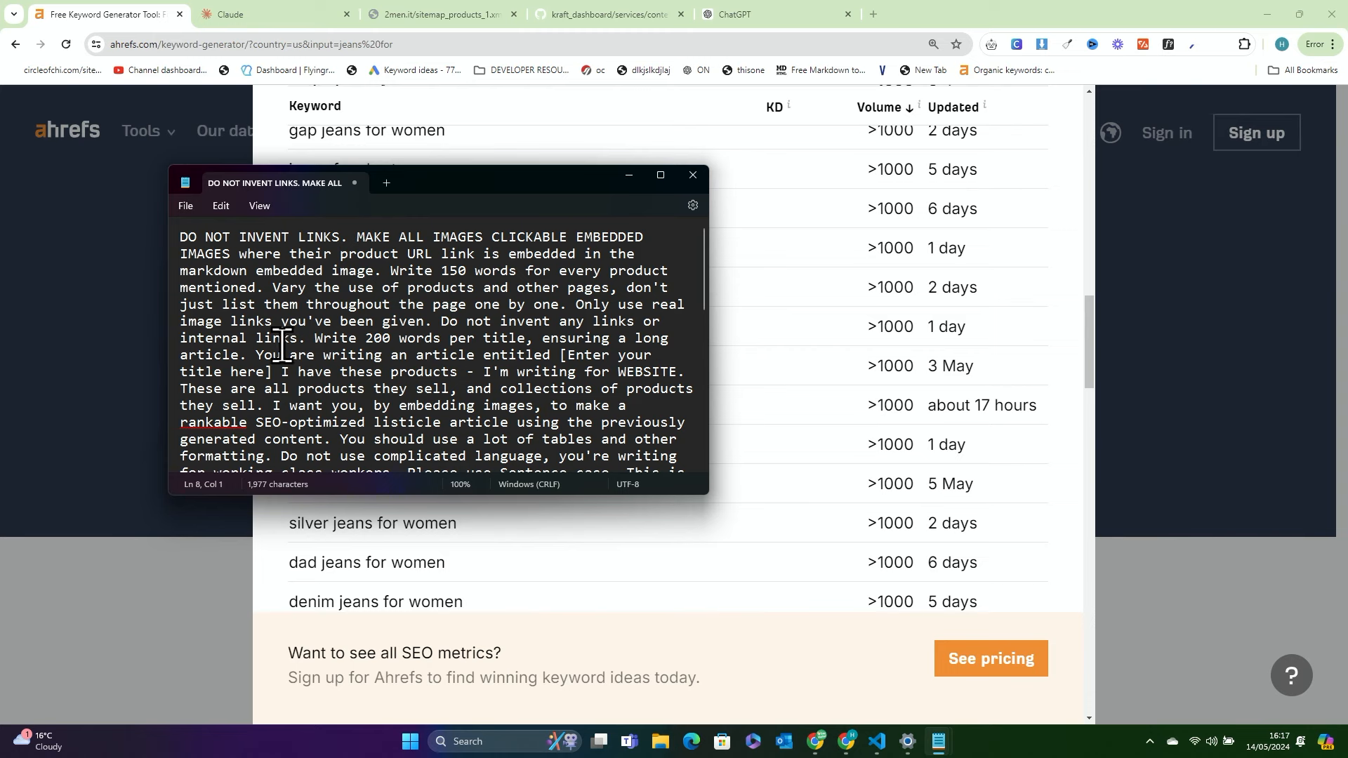
mouse_move(470, 422)
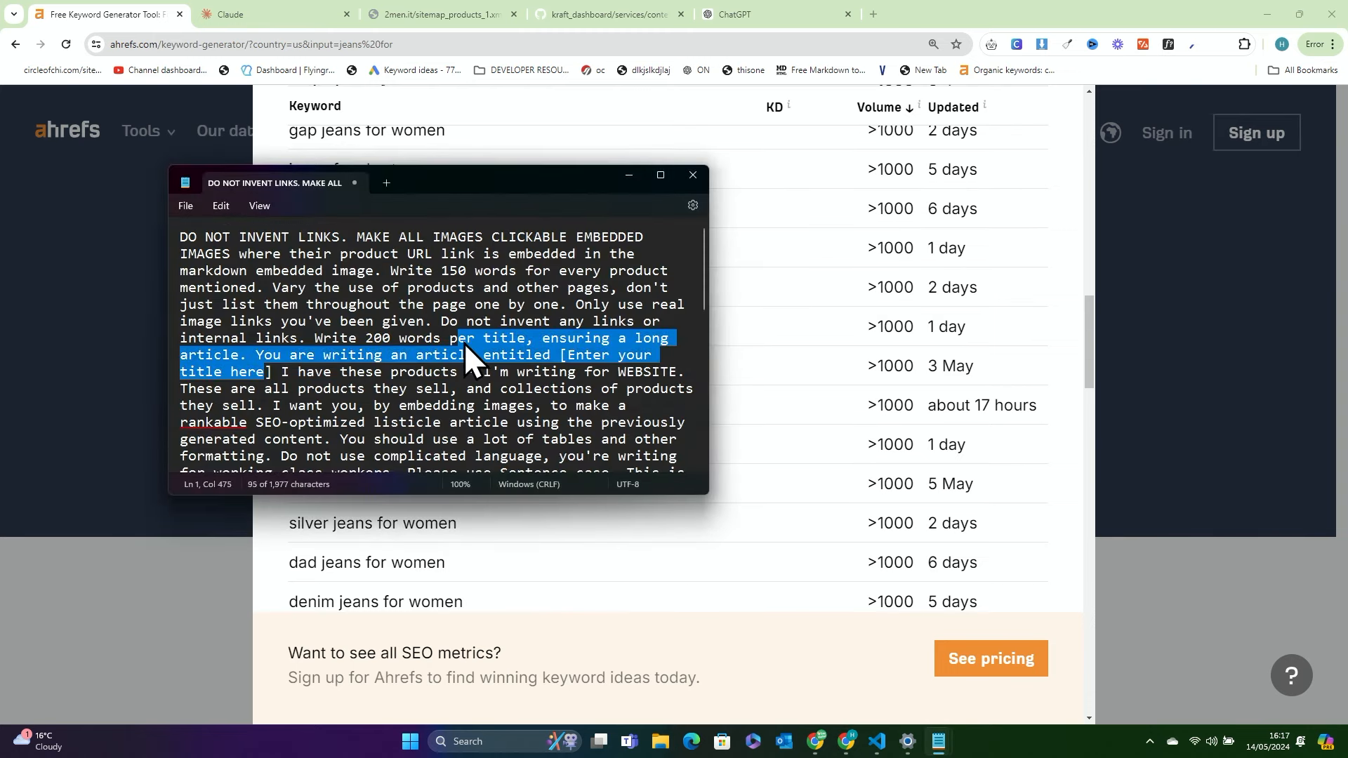
Fill the prompt with title 'work jeans for men' and website '2Men.it', selecting it all for Claude
type("work jeans for men")
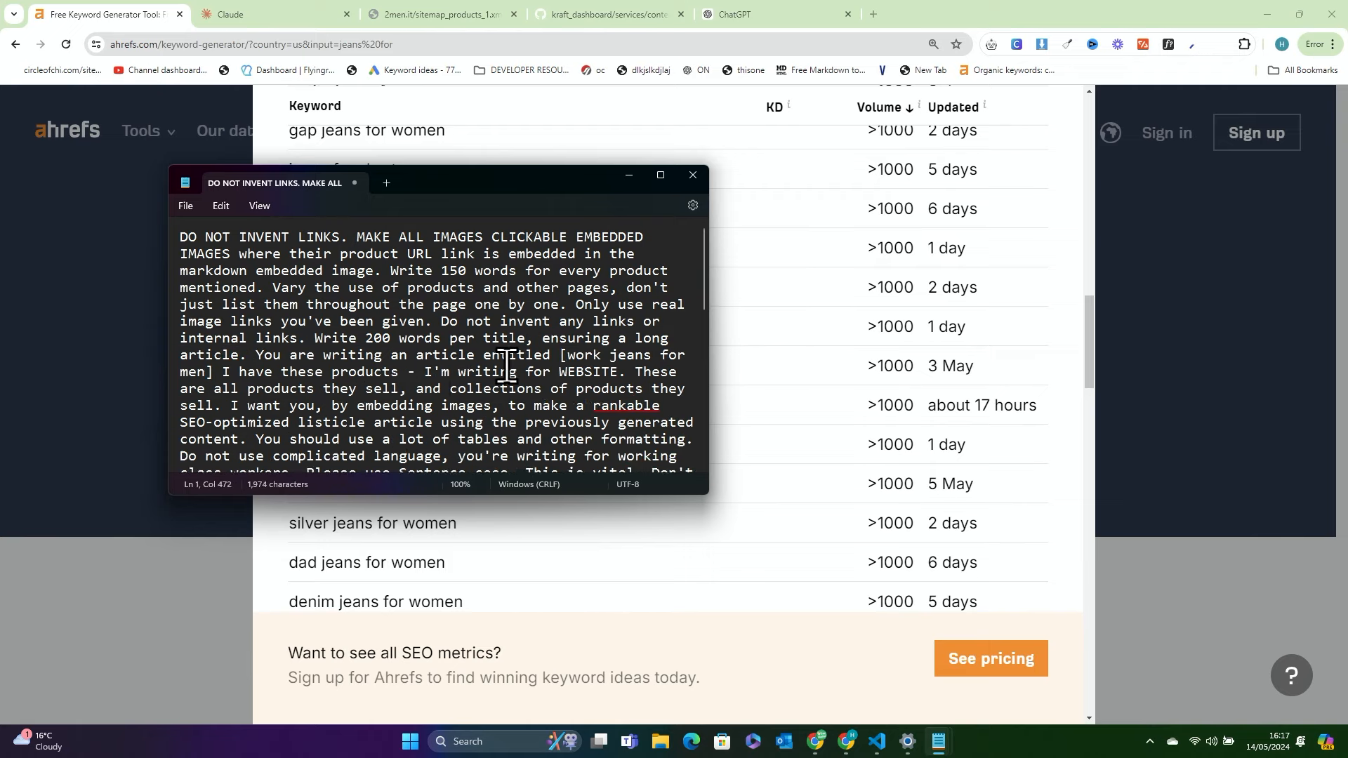
scroll("down", 3)
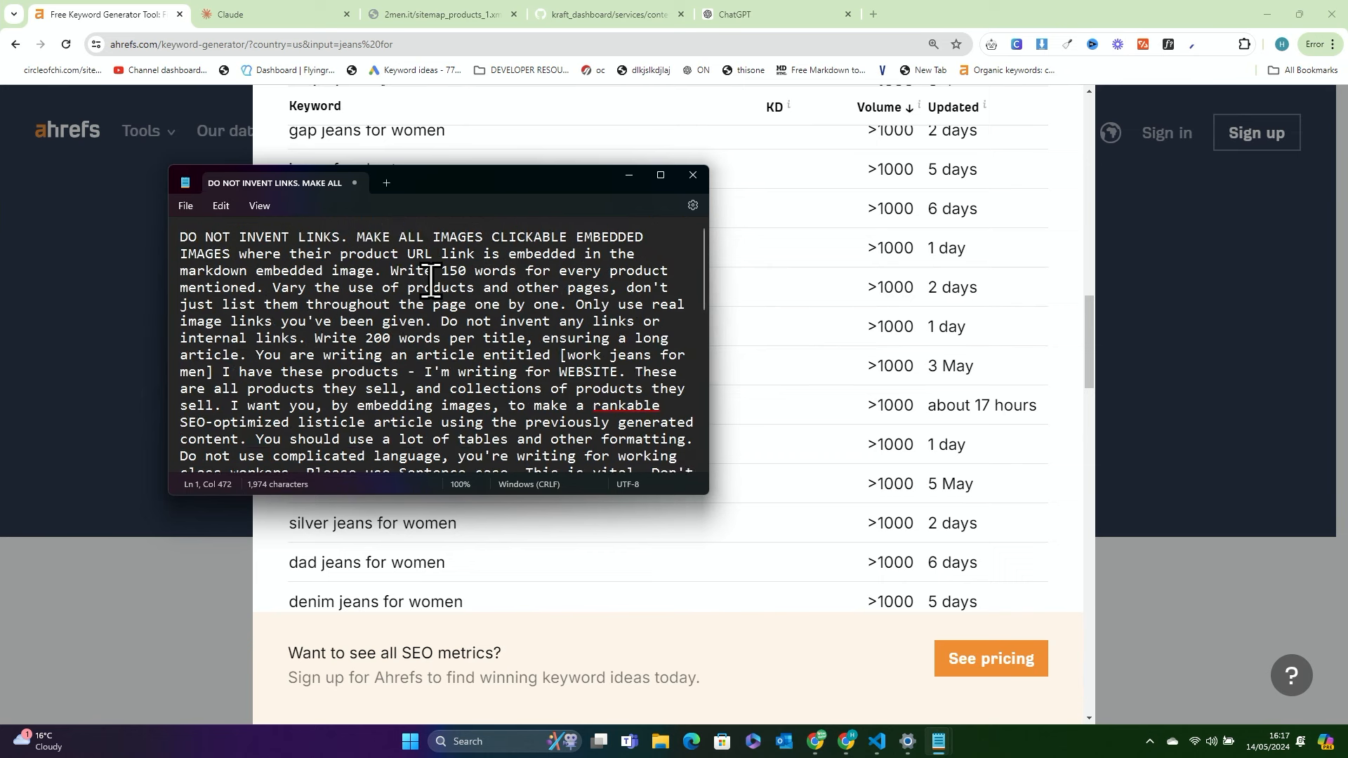
double_click(589, 371)
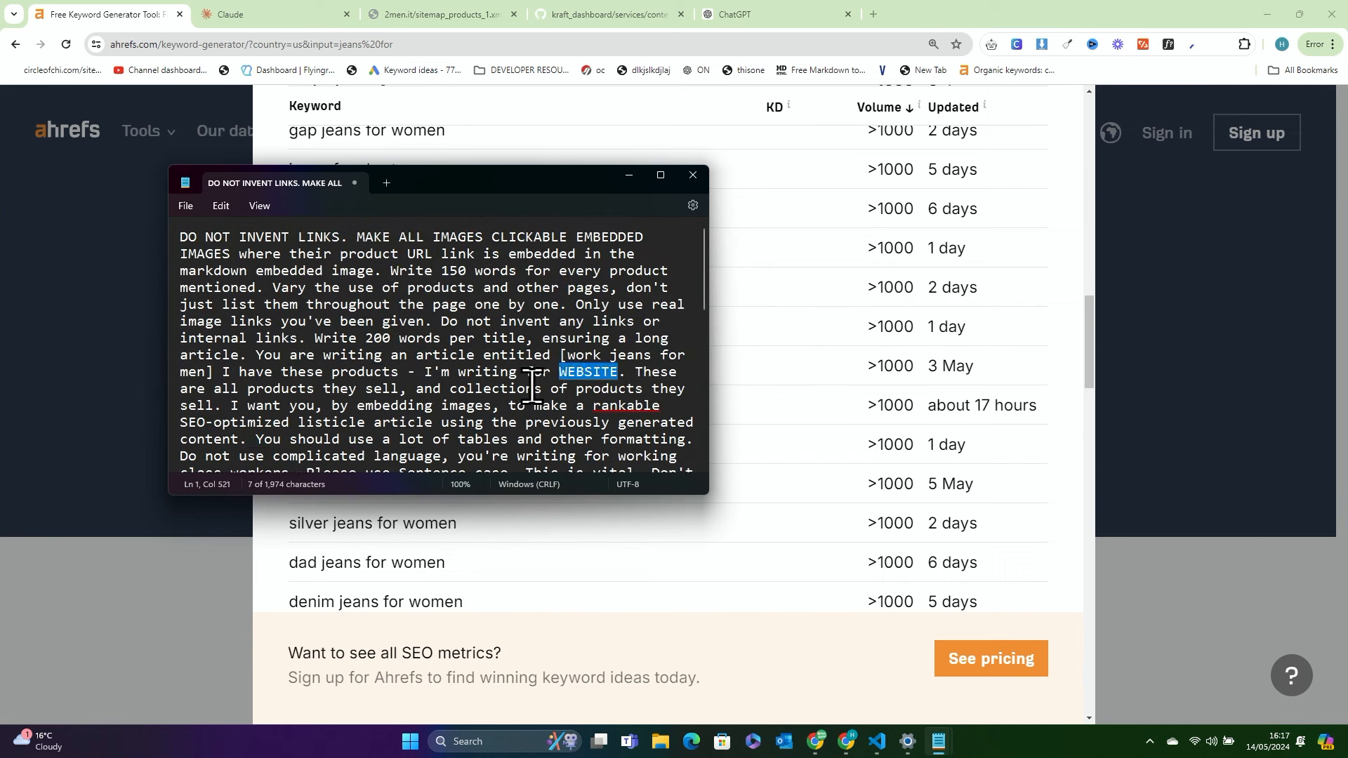
type("2m")
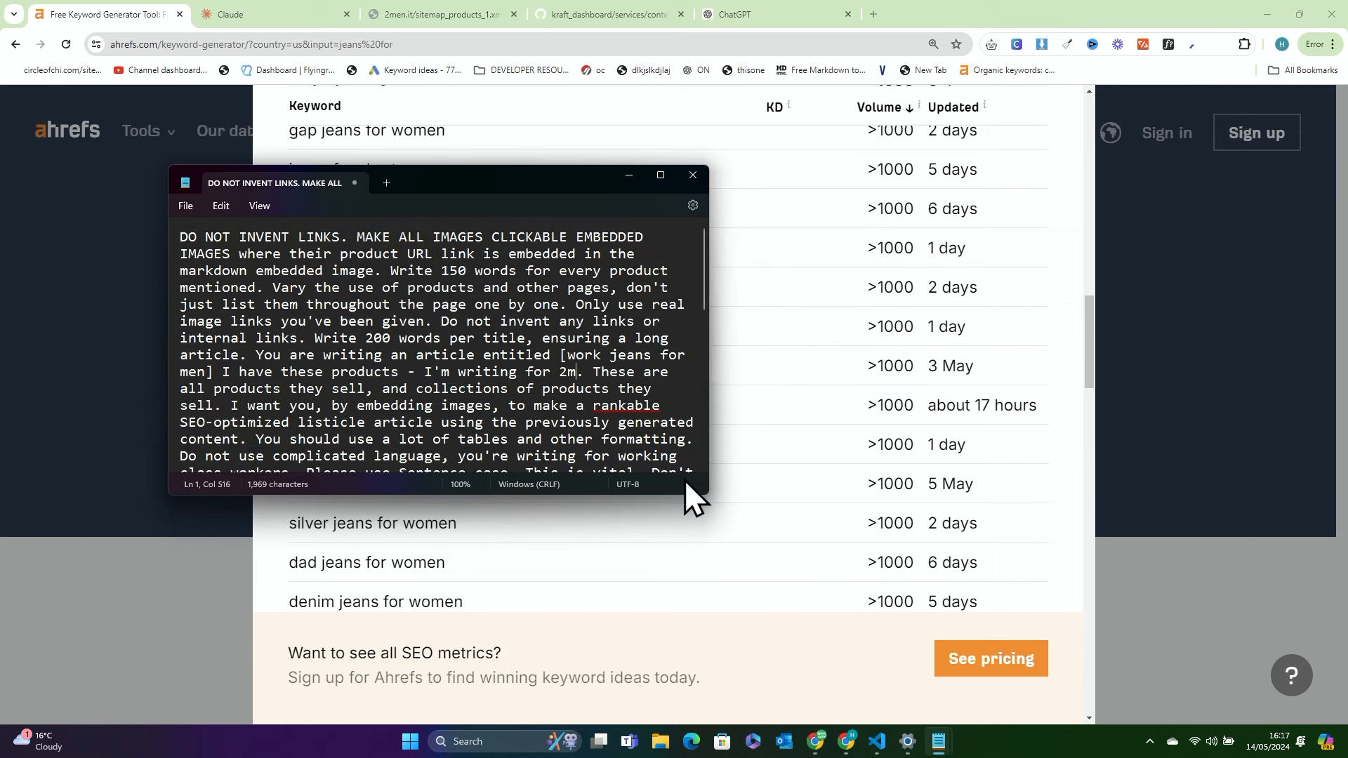
type("Men.it")
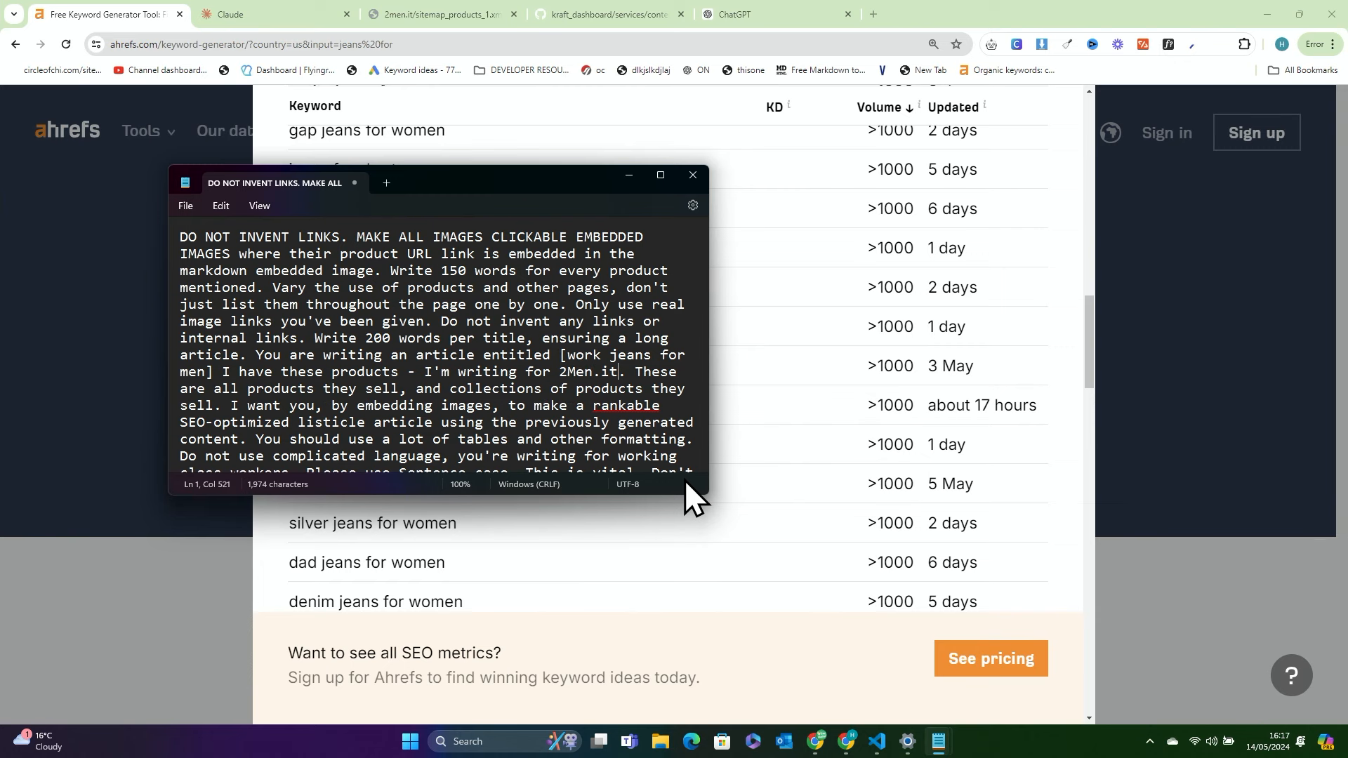
key("ctrl+a")
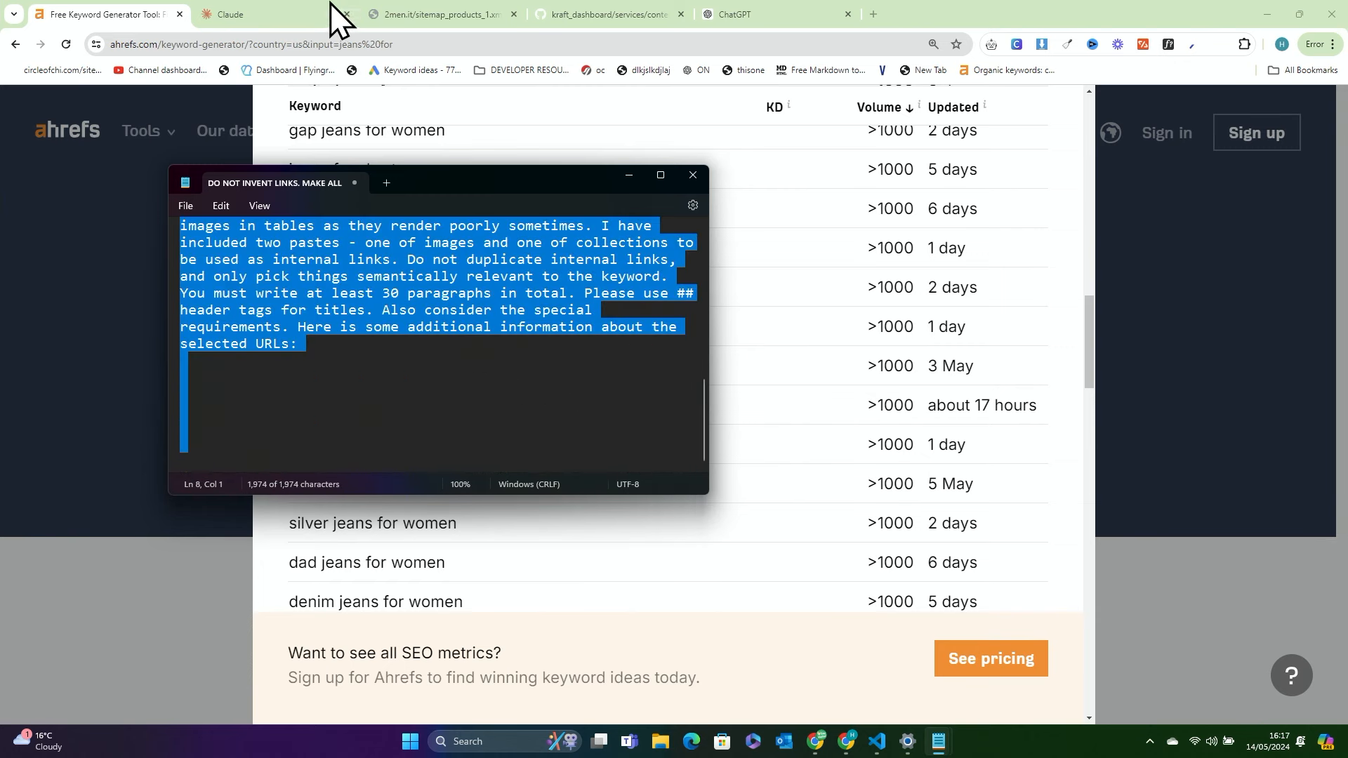
left_click(258, 14)
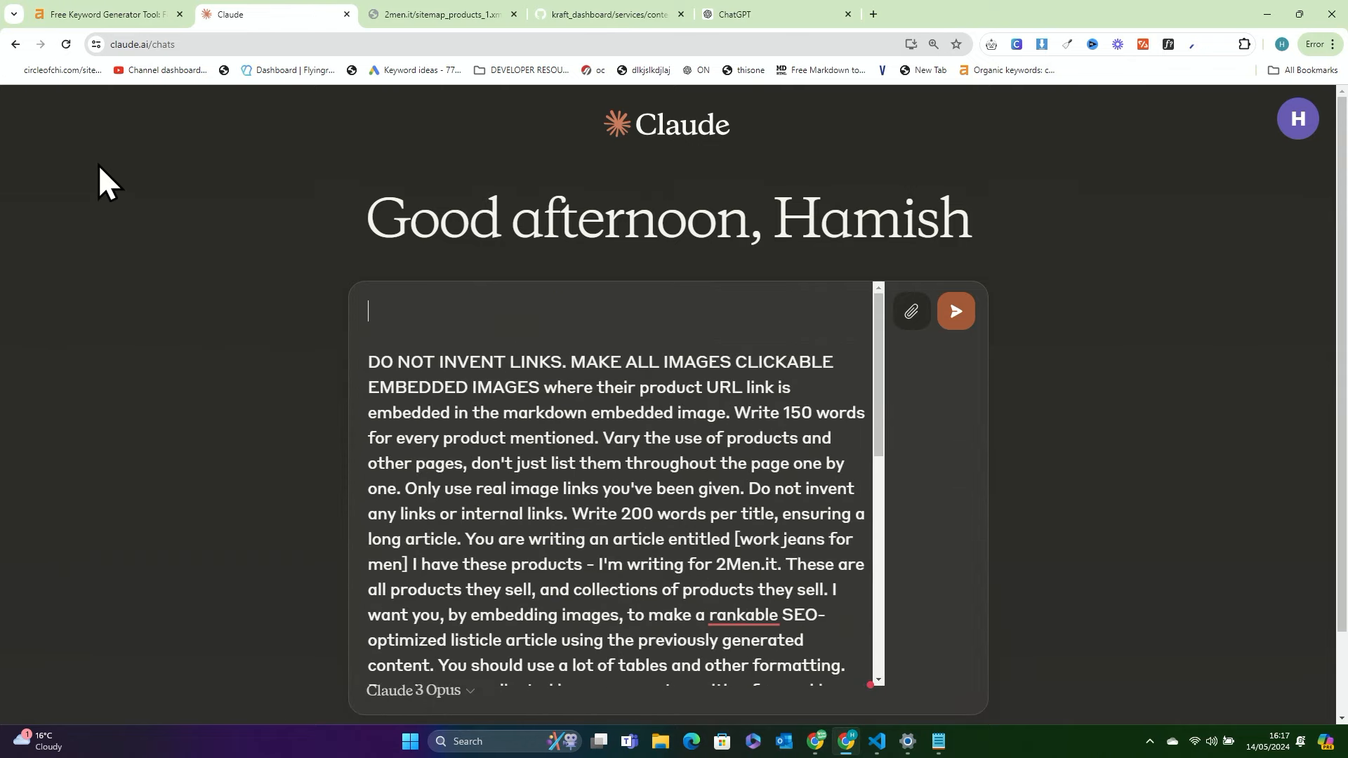
mouse_move(504, 179)
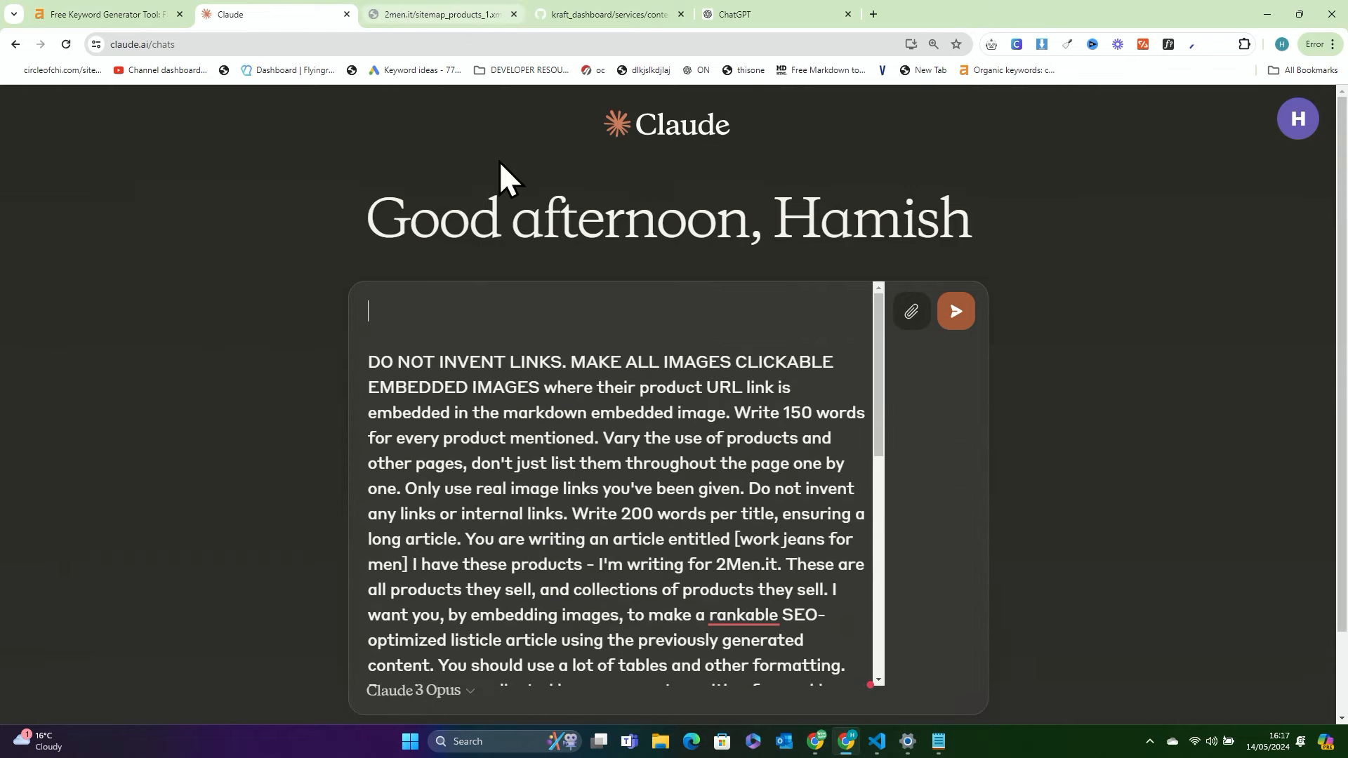
mouse_move(709, 483)
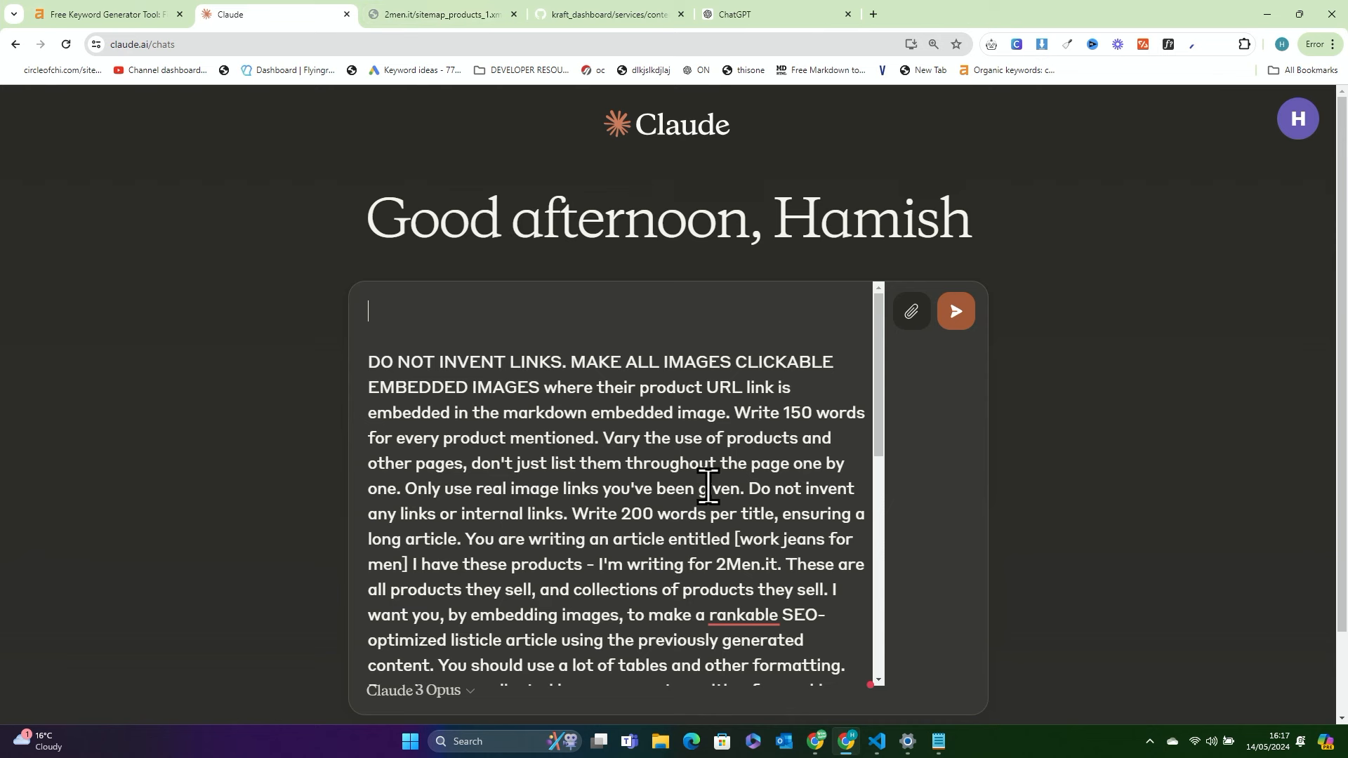
mouse_move(629, 190)
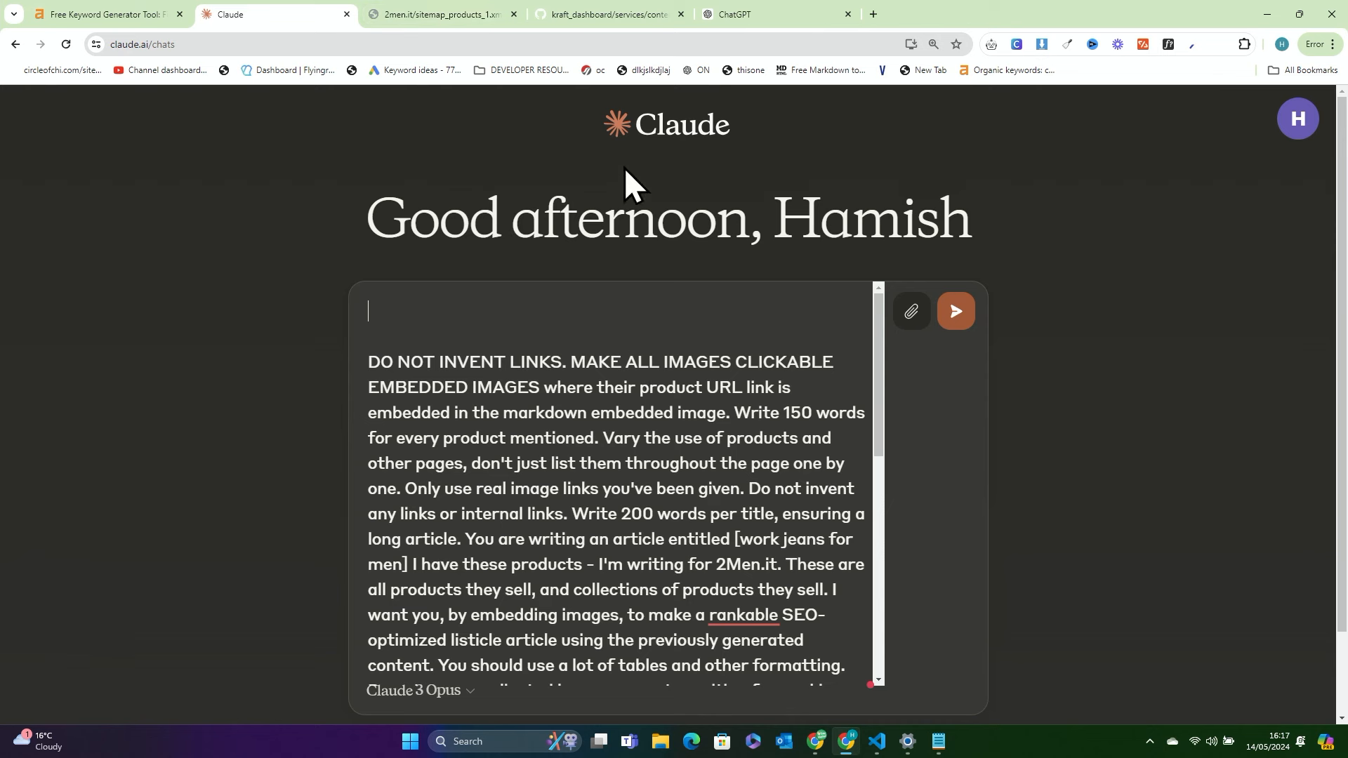
mouse_move(446, 14)
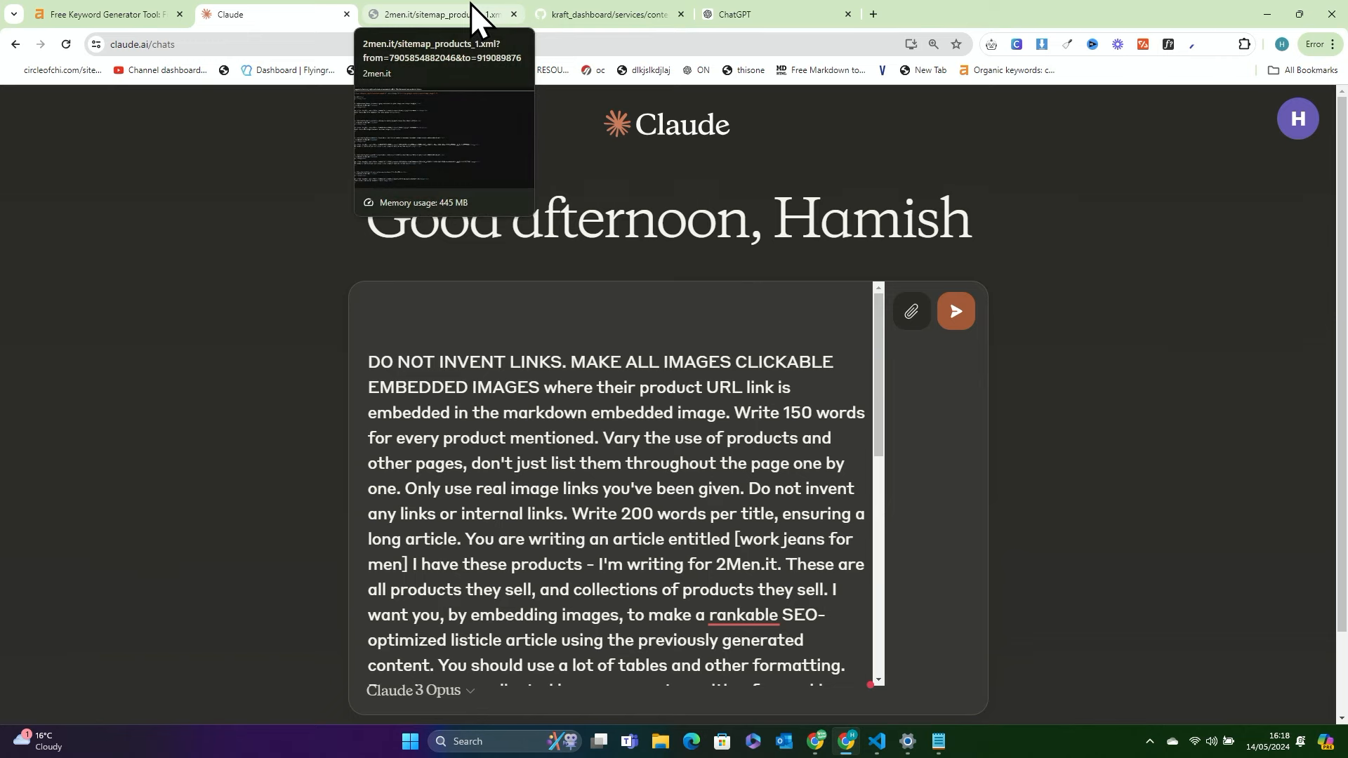
Bring up the 2Men.it products sitemap tab
left_click(439, 14)
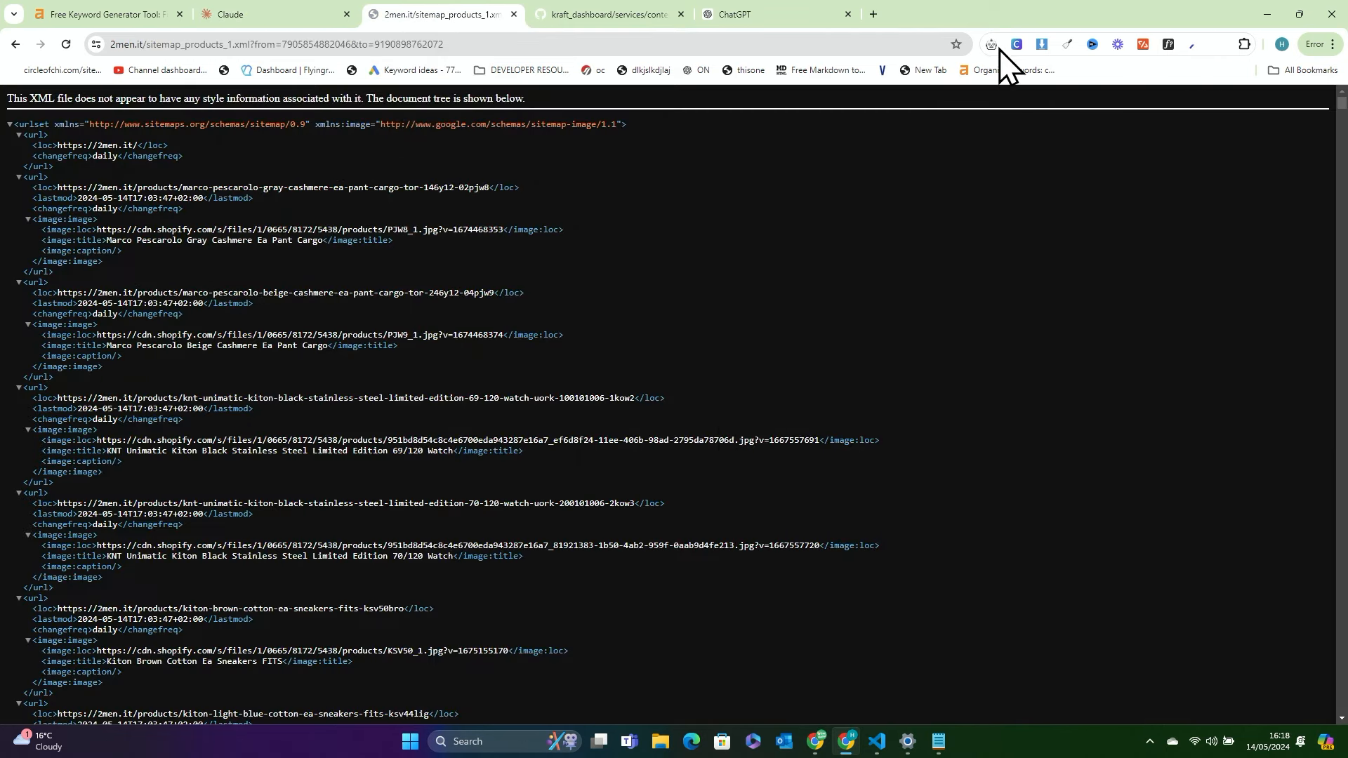
mouse_move(689, 17)
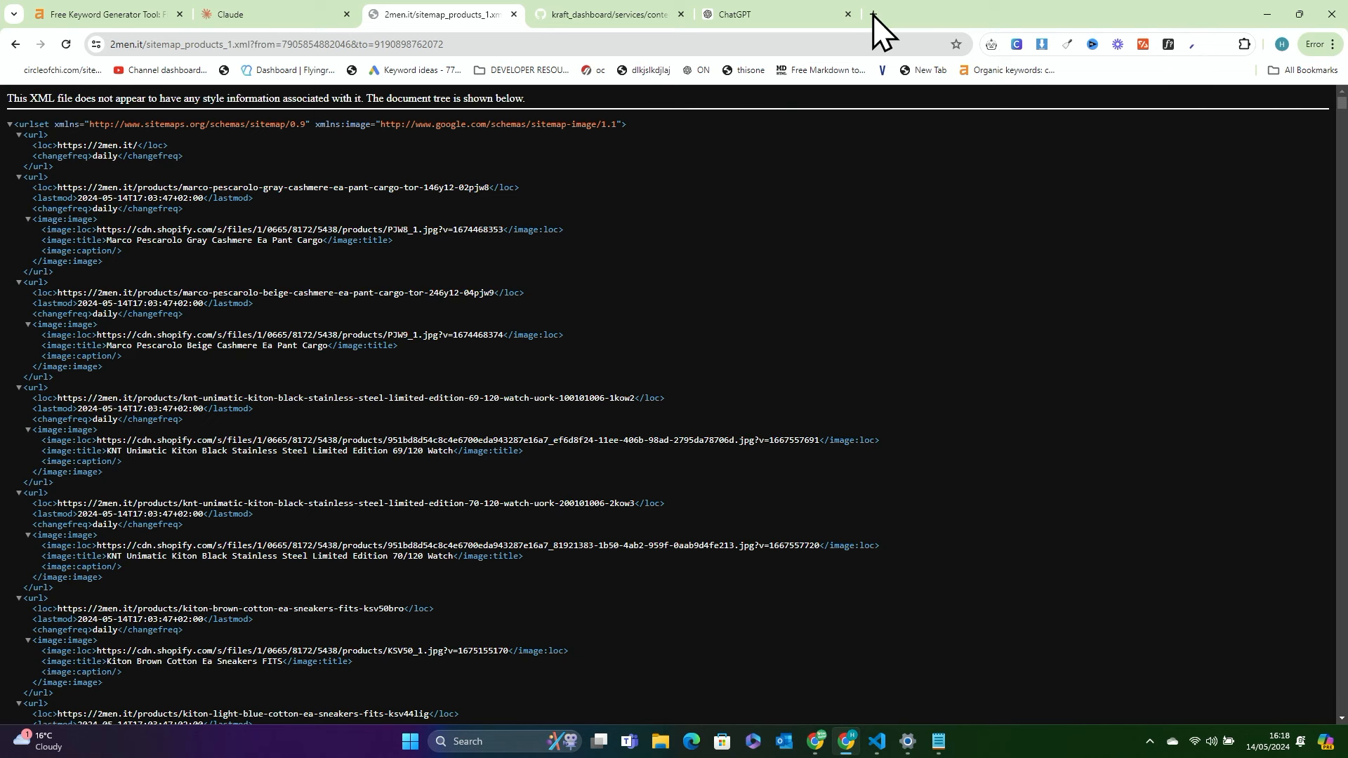
Load the 2Men.it sitemap in another browser window and reach the products sitemap
key("alt+tab")
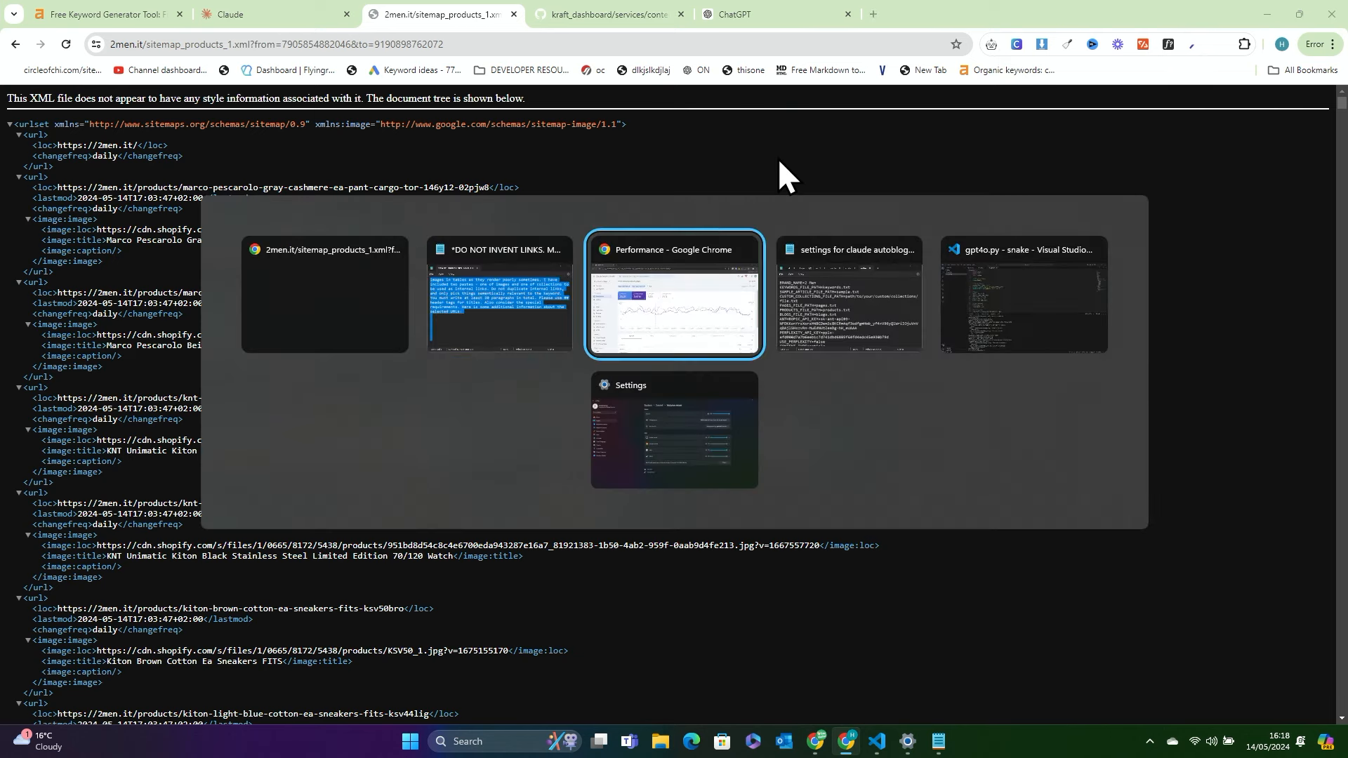
left_click(673, 295)
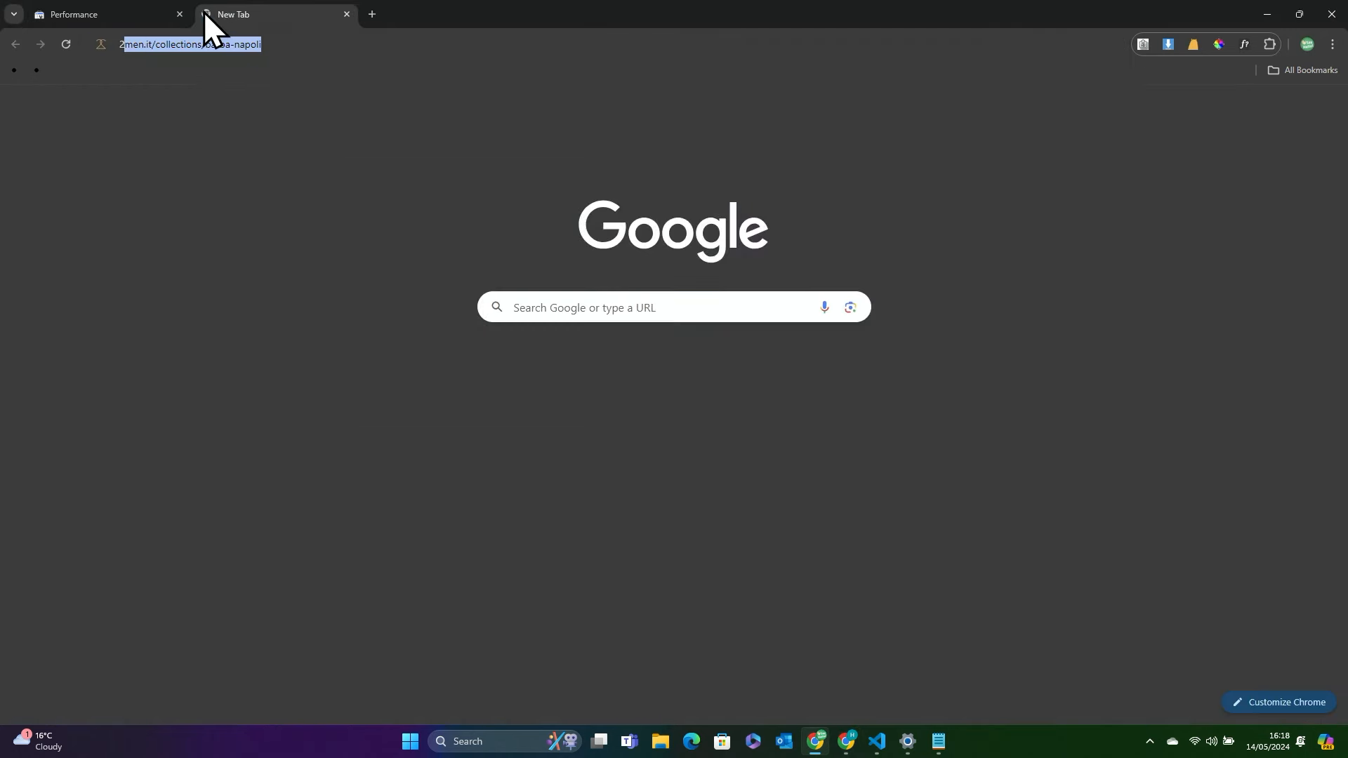
type("2men.it/s")
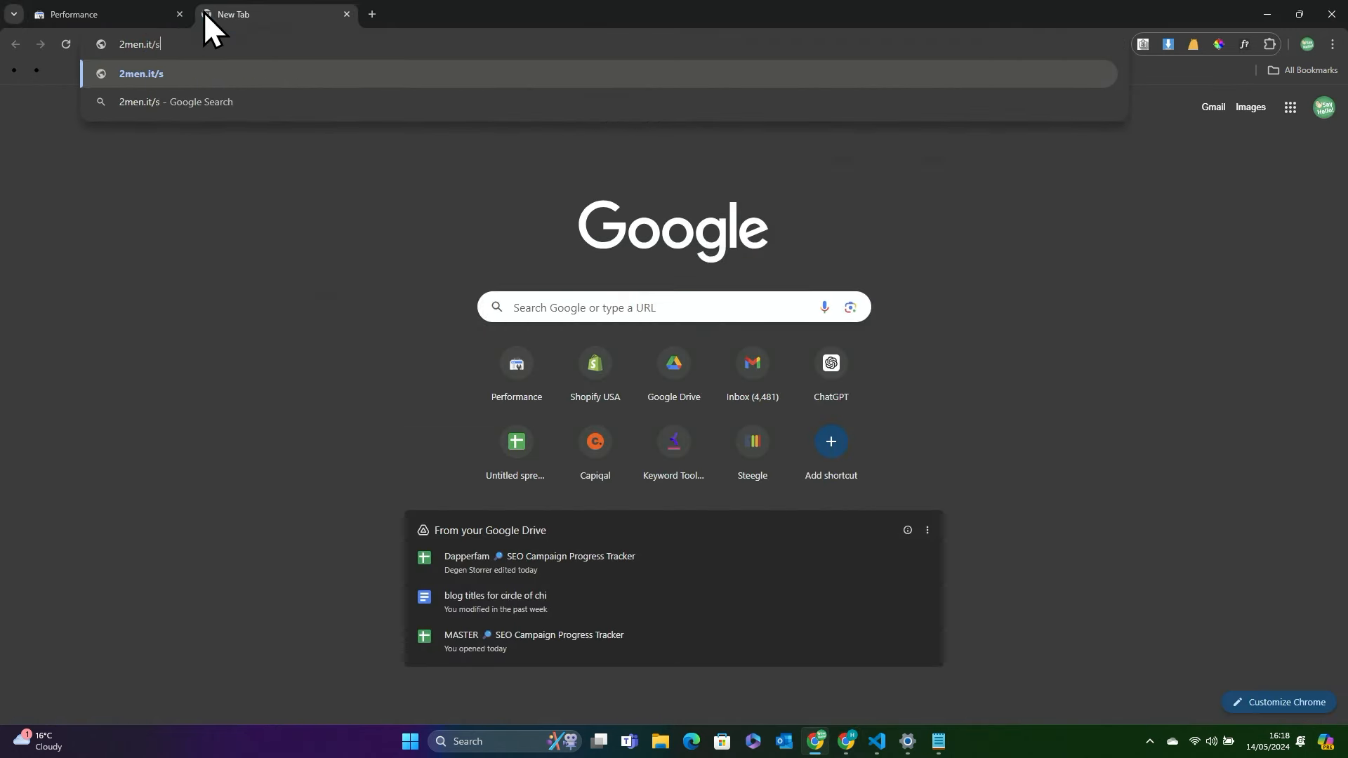
key("Return")
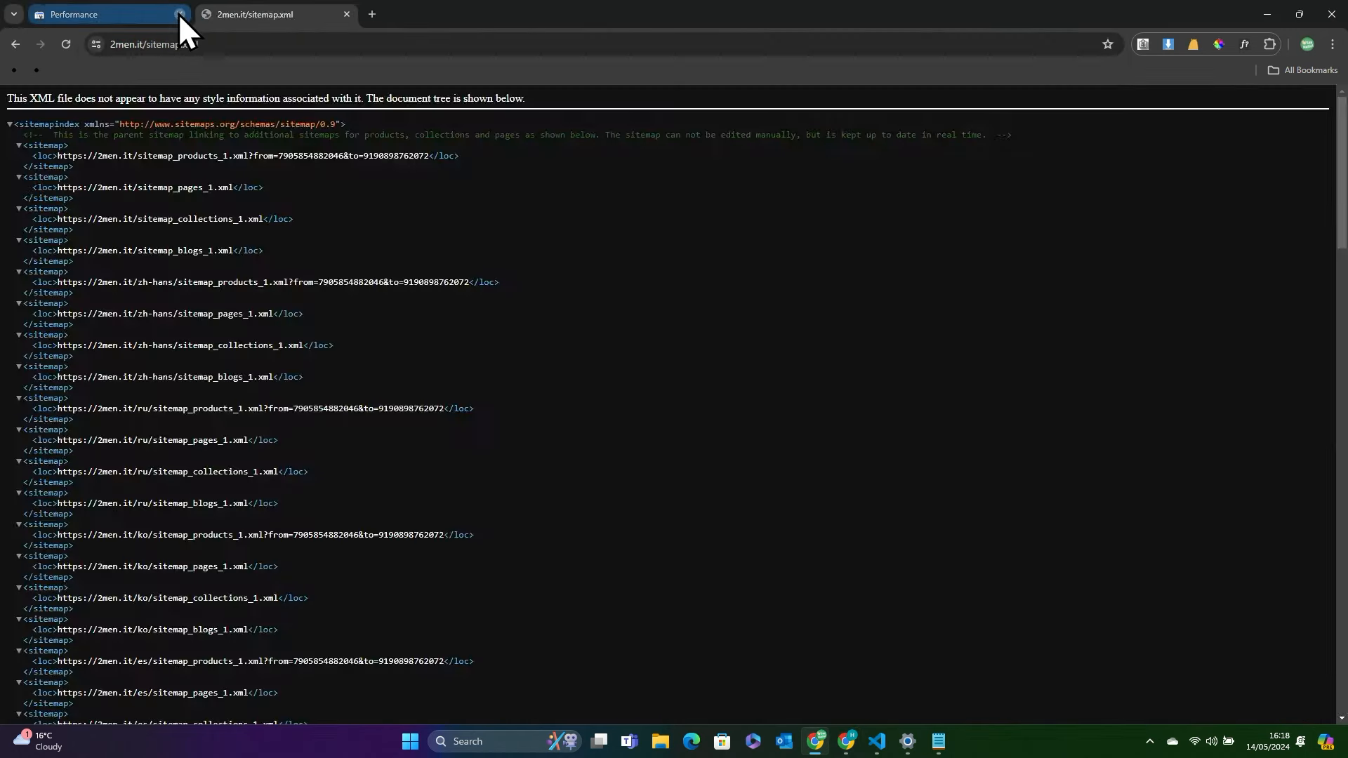
left_click(181, 14)
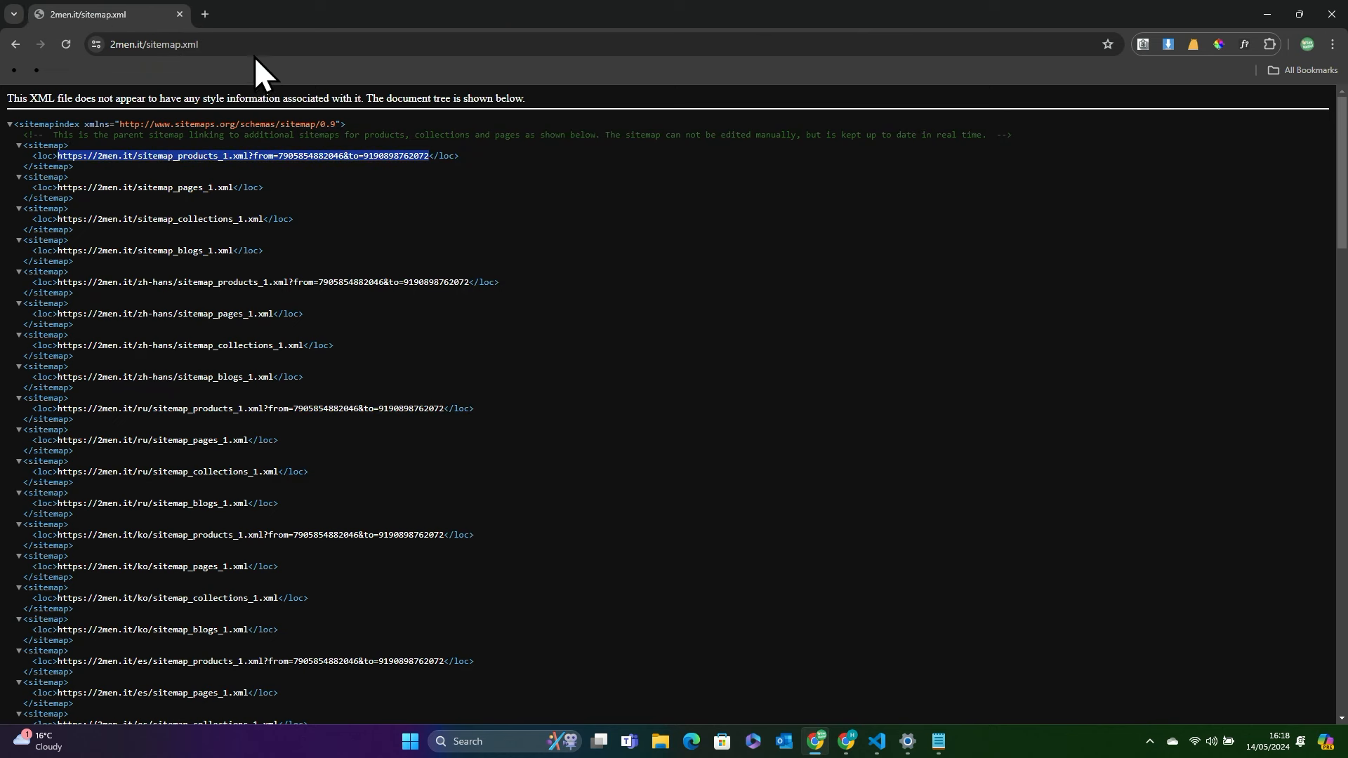
left_click(242, 156)
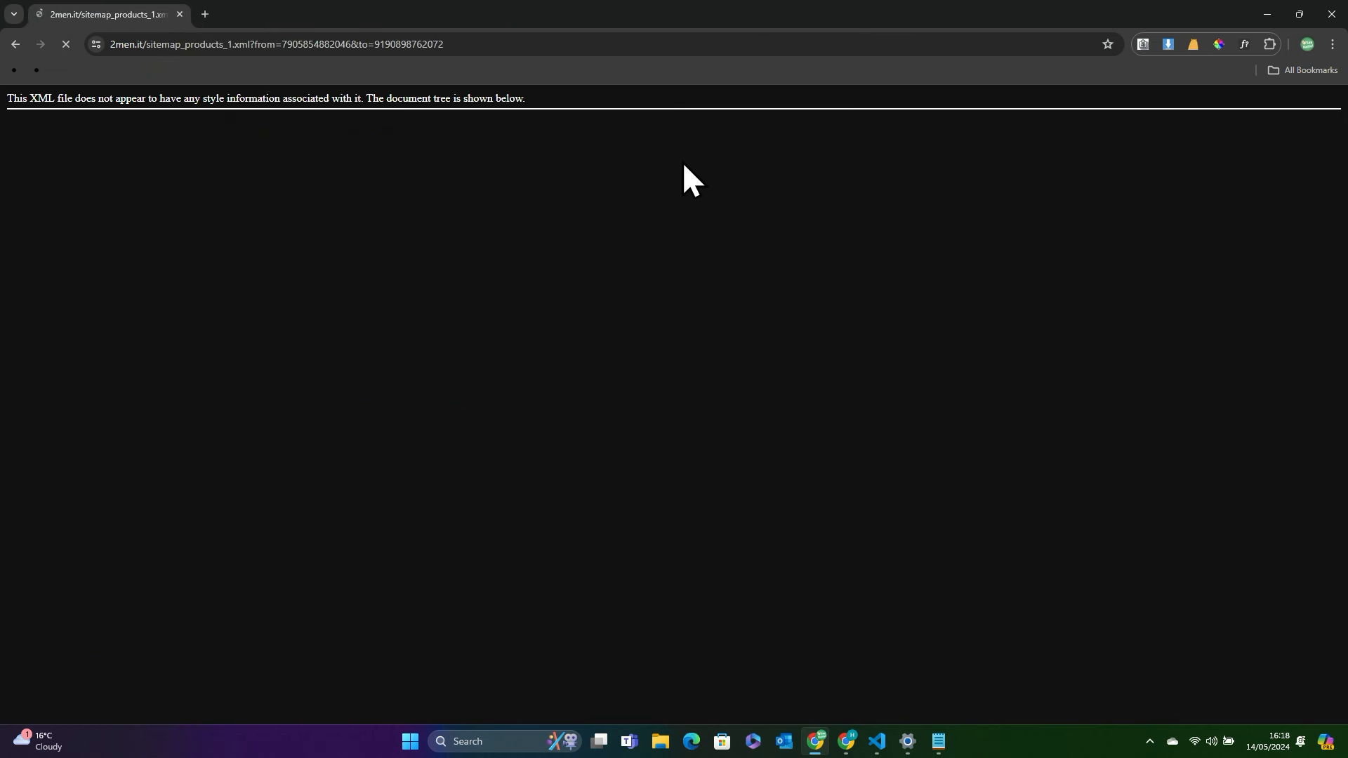
Download the product image links with SitemapToClipboard's Process Images (beta)
left_click(1142, 43)
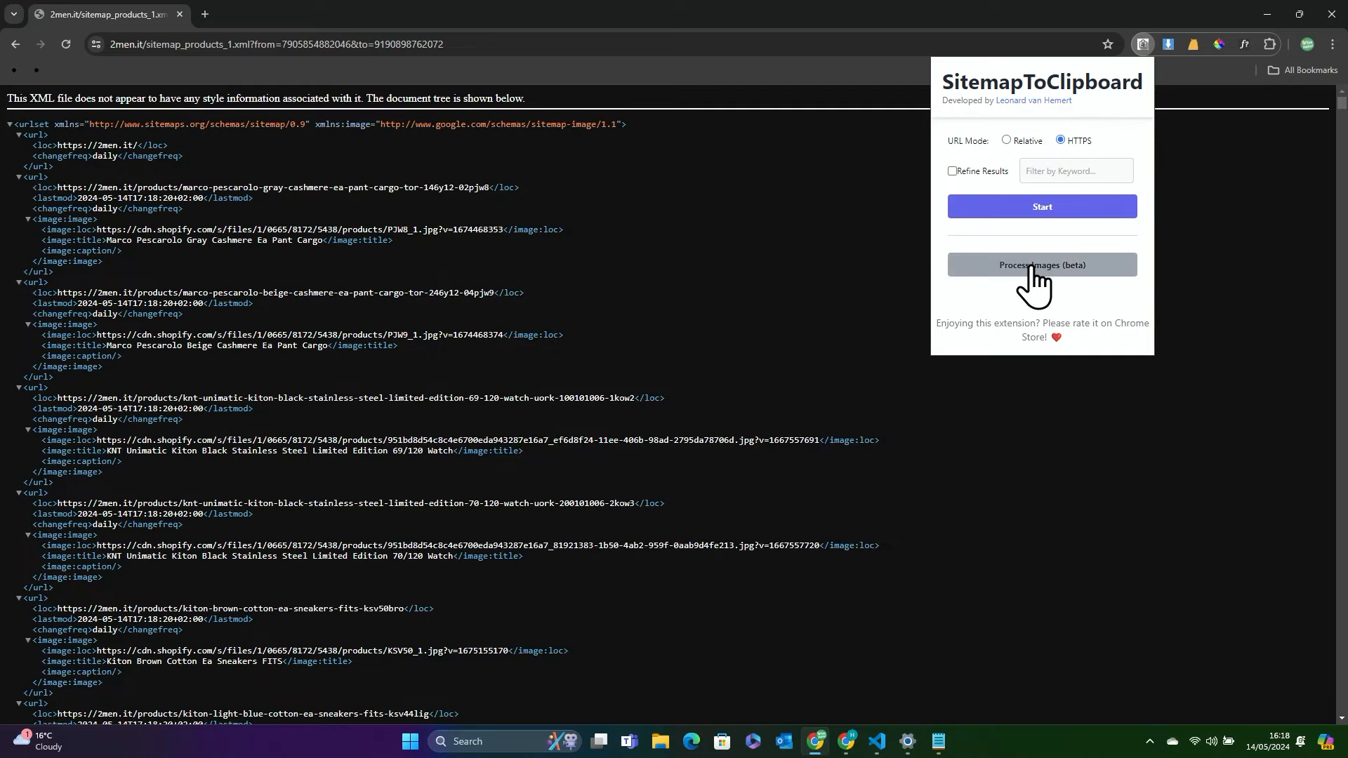
left_click(1042, 267)
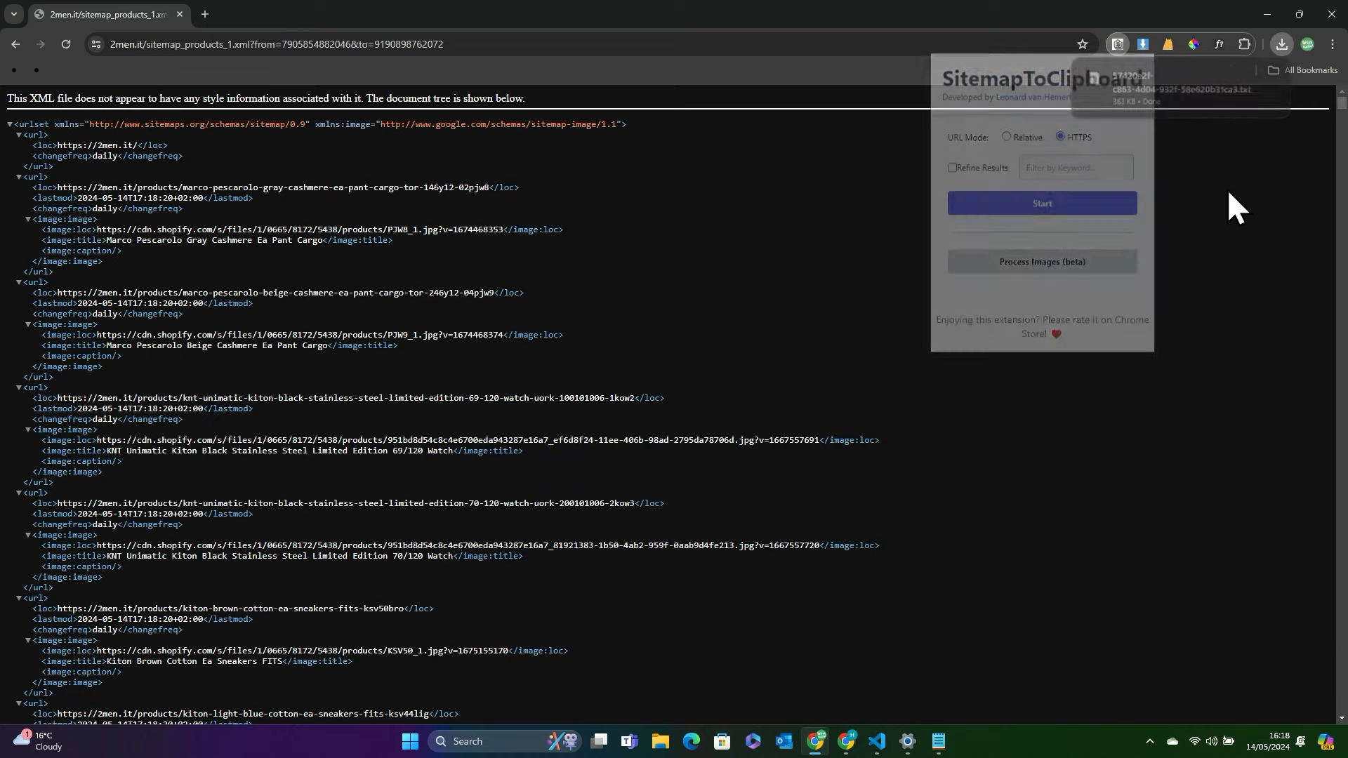
left_click(240, 14)
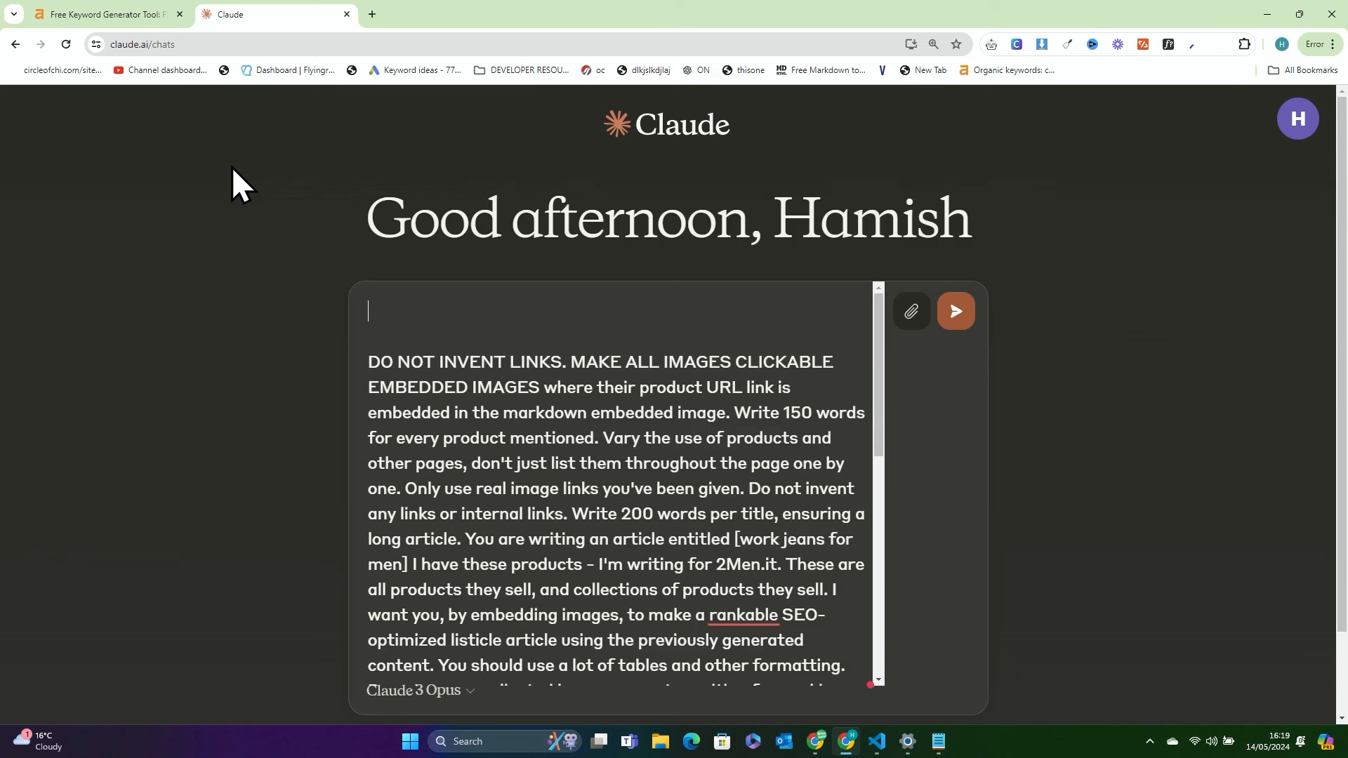
mouse_move(1008, 79)
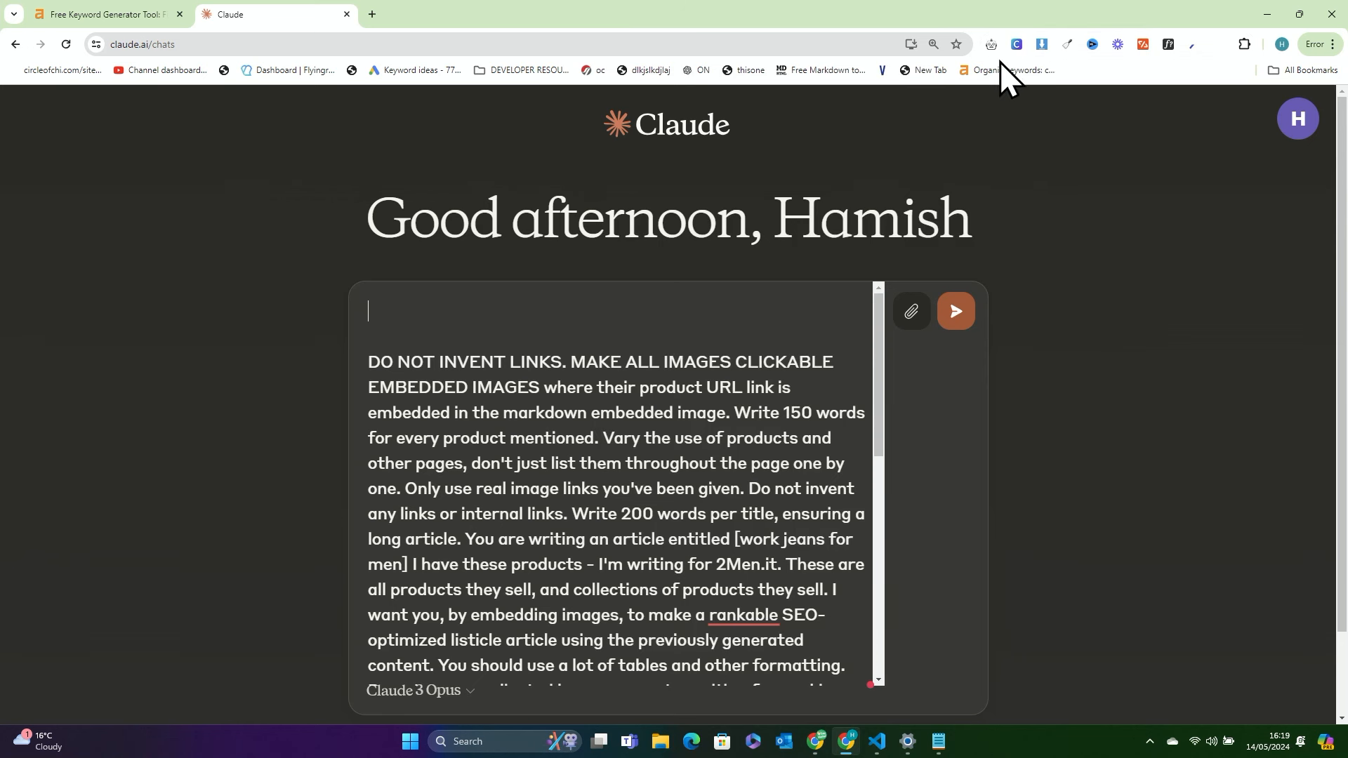
mouse_move(1225, 56)
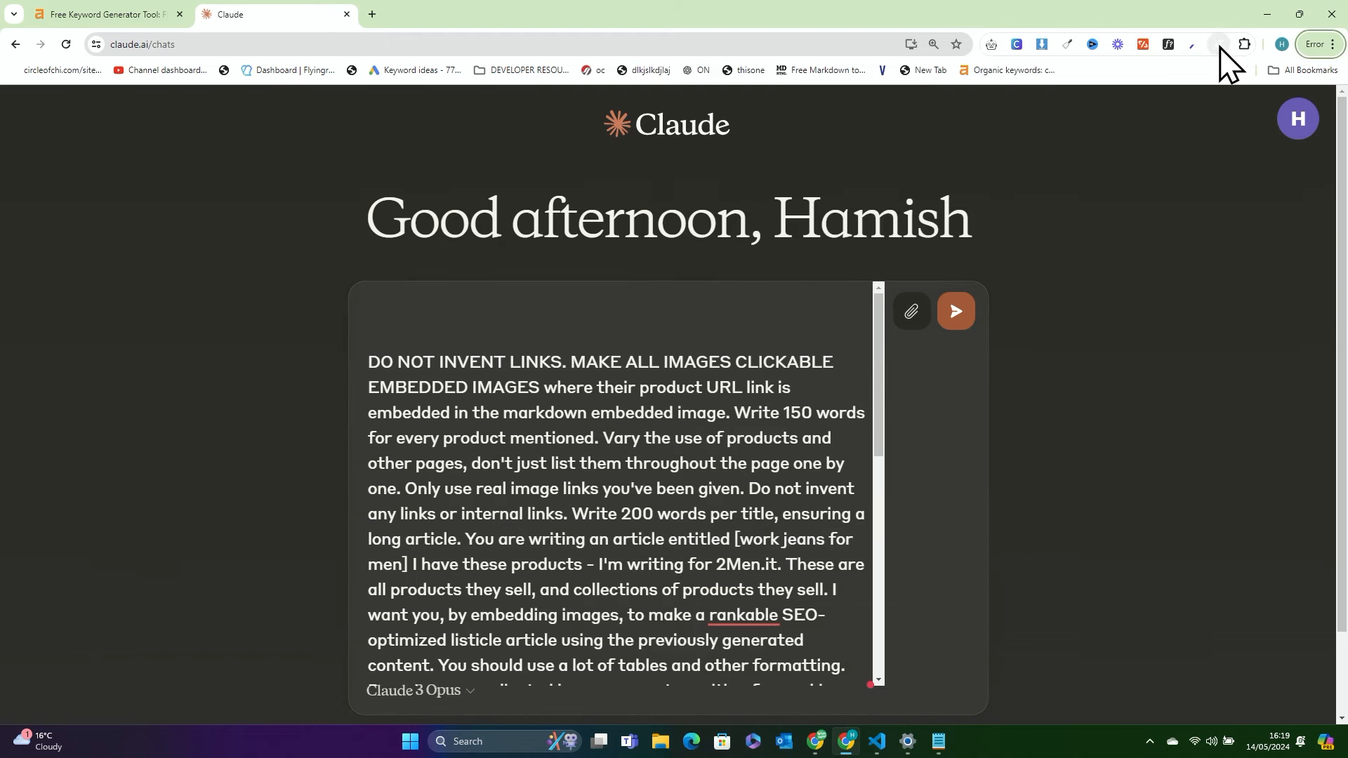
type("download")
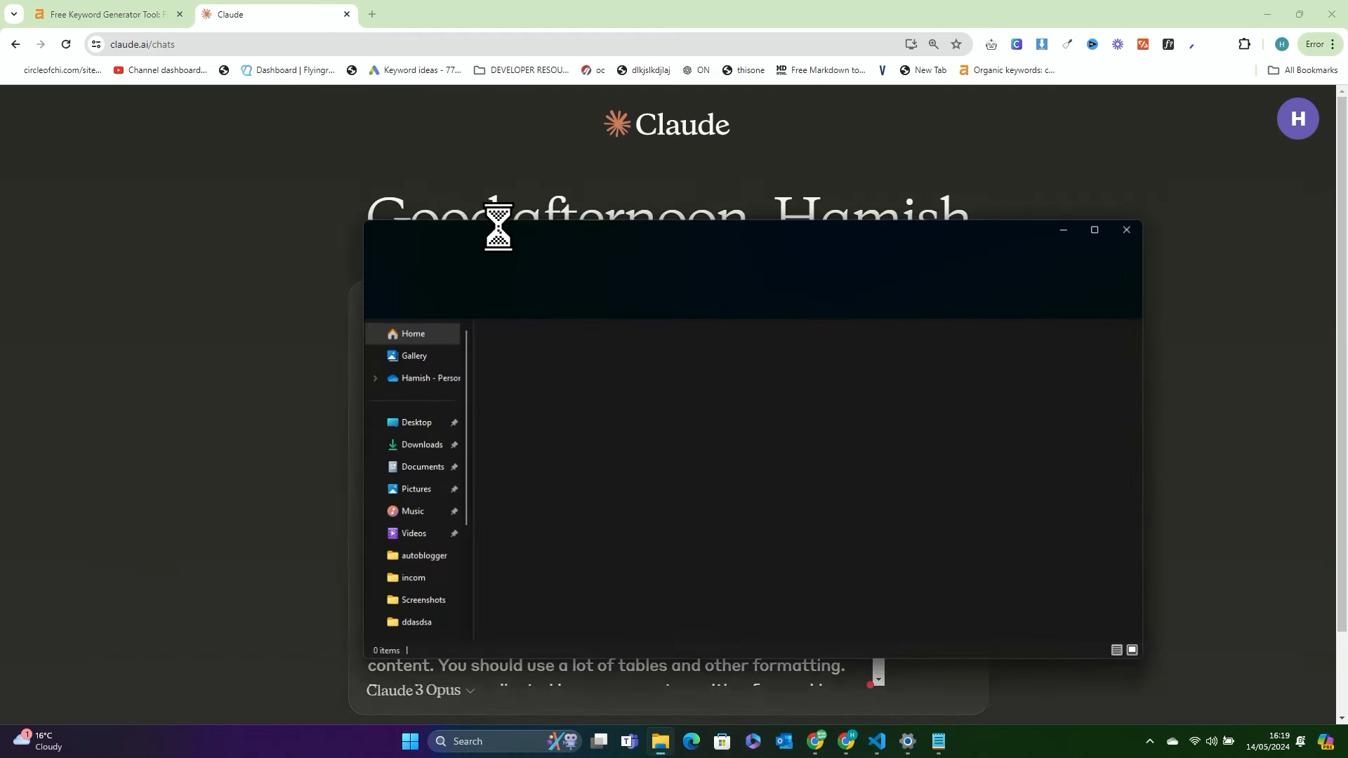
left_click(421, 449)
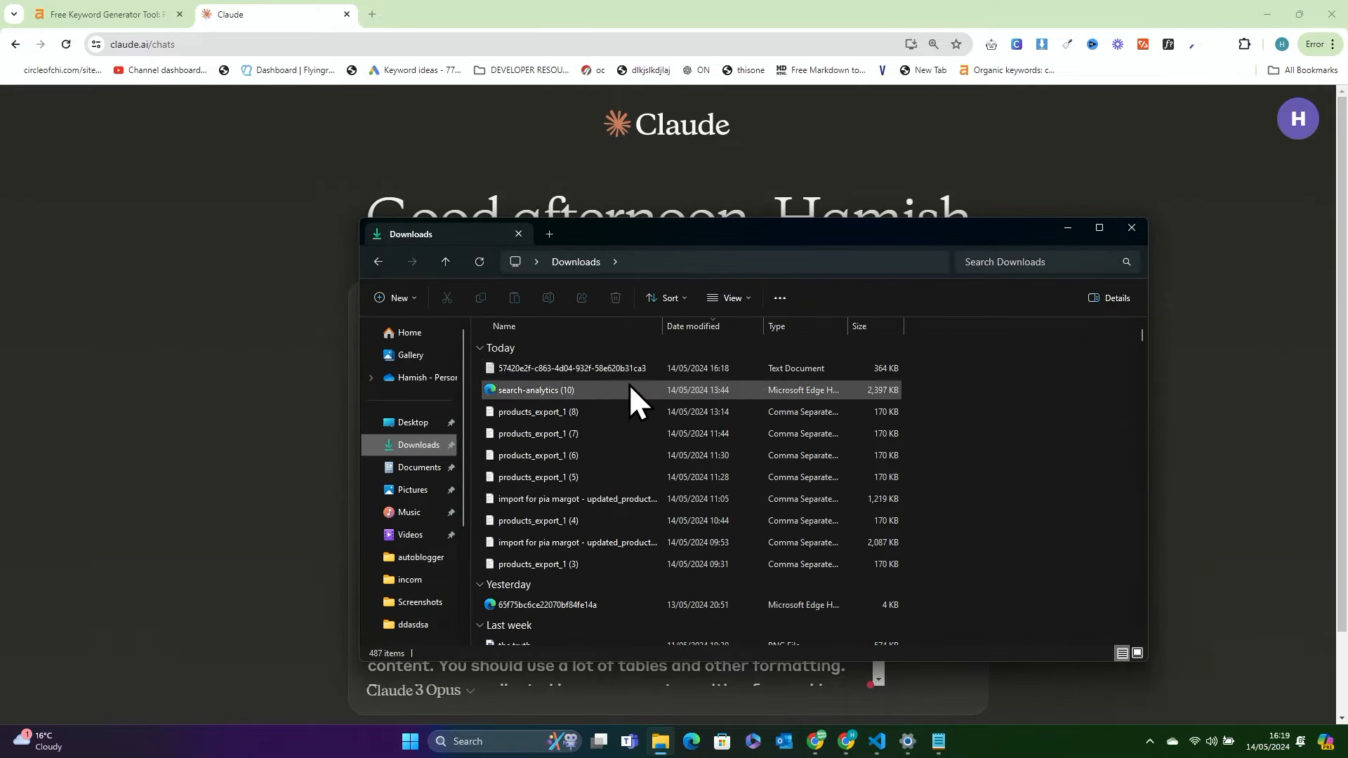
double_click(567, 368)
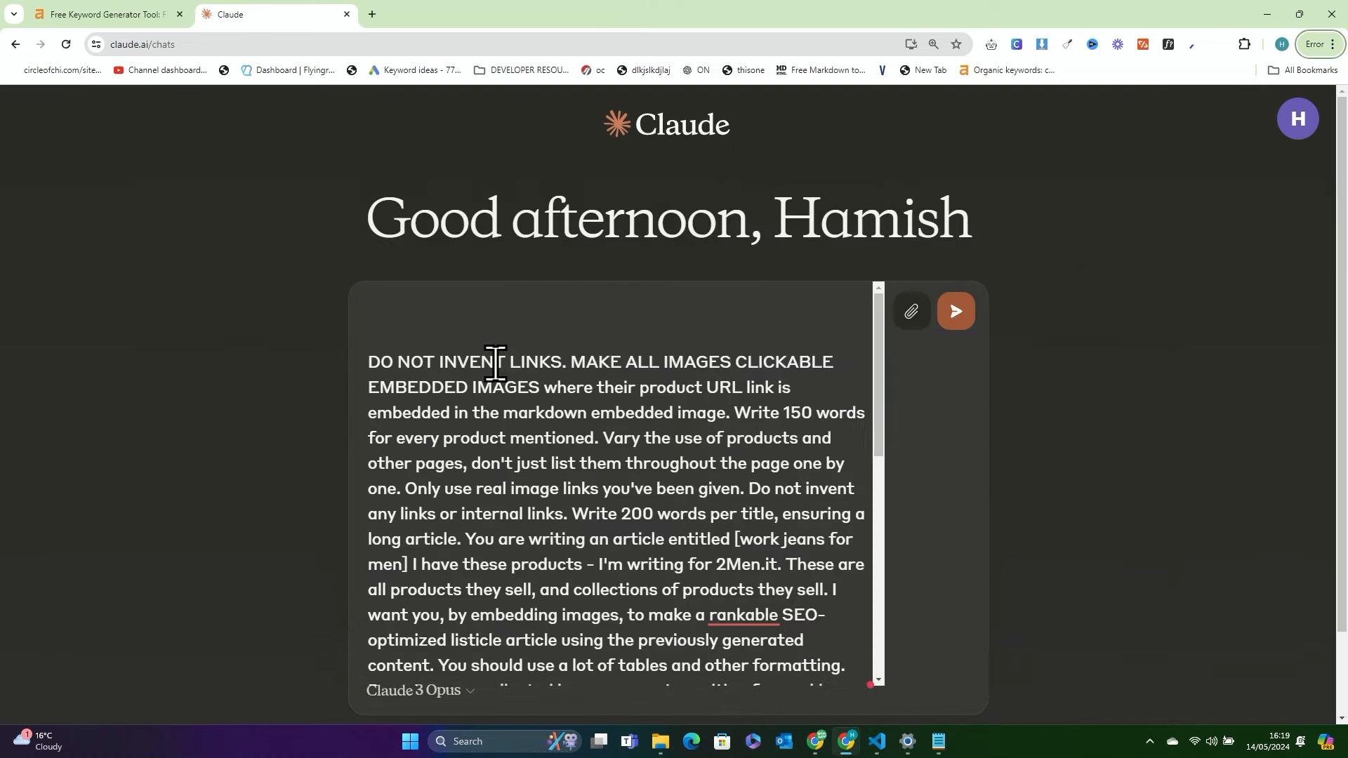
Send the work jeans prompt in Claude and start a fresh browser tab
left_click(955, 312)
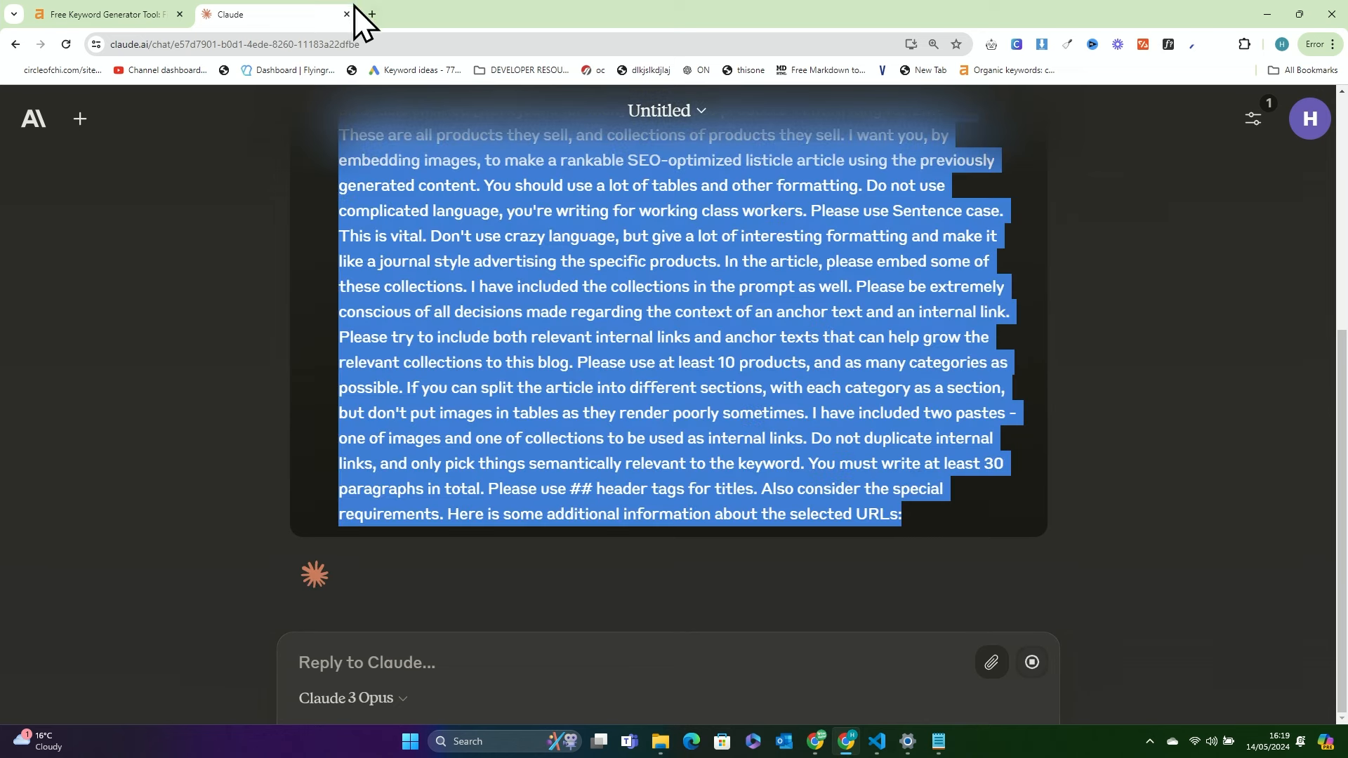
left_click(370, 14)
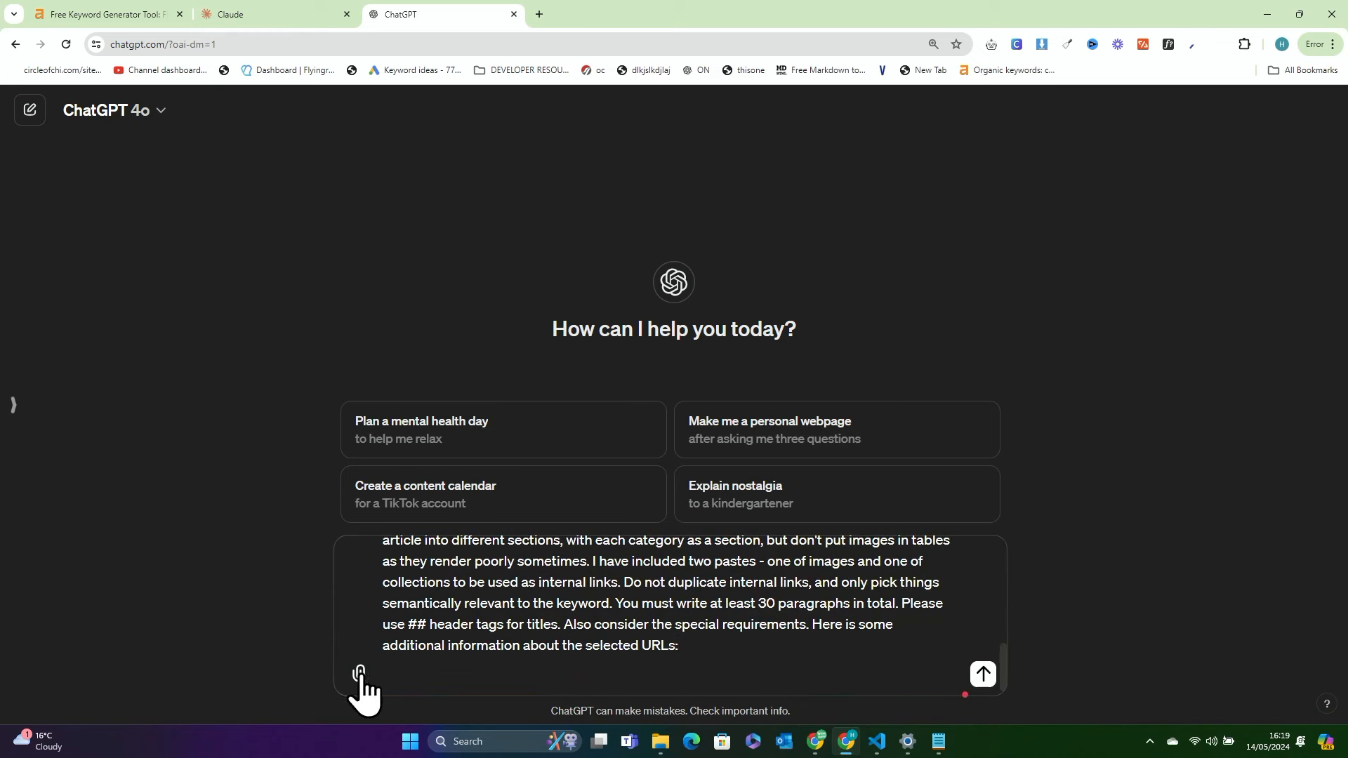
Attach the downloaded image-links text file from Downloads and send the prompt in ChatGPT
left_click(358, 672)
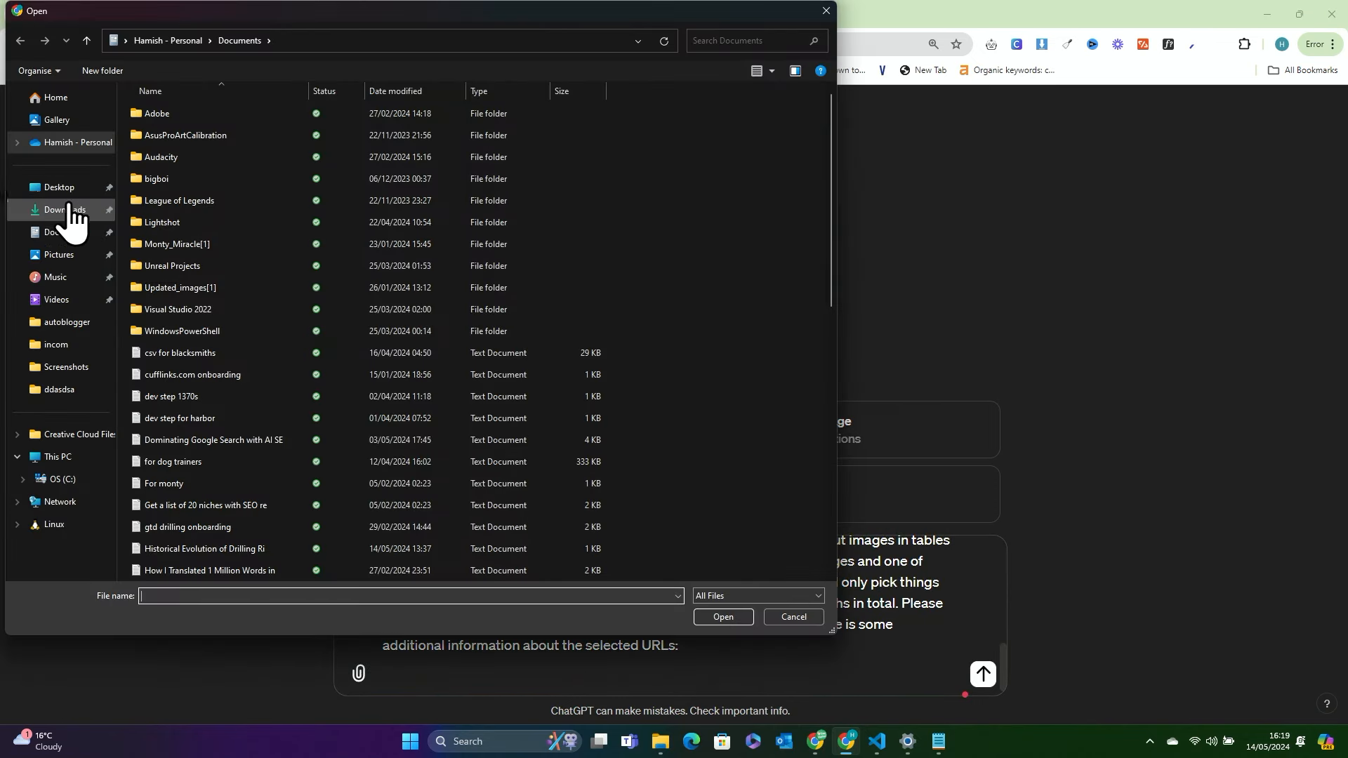
left_click(64, 210)
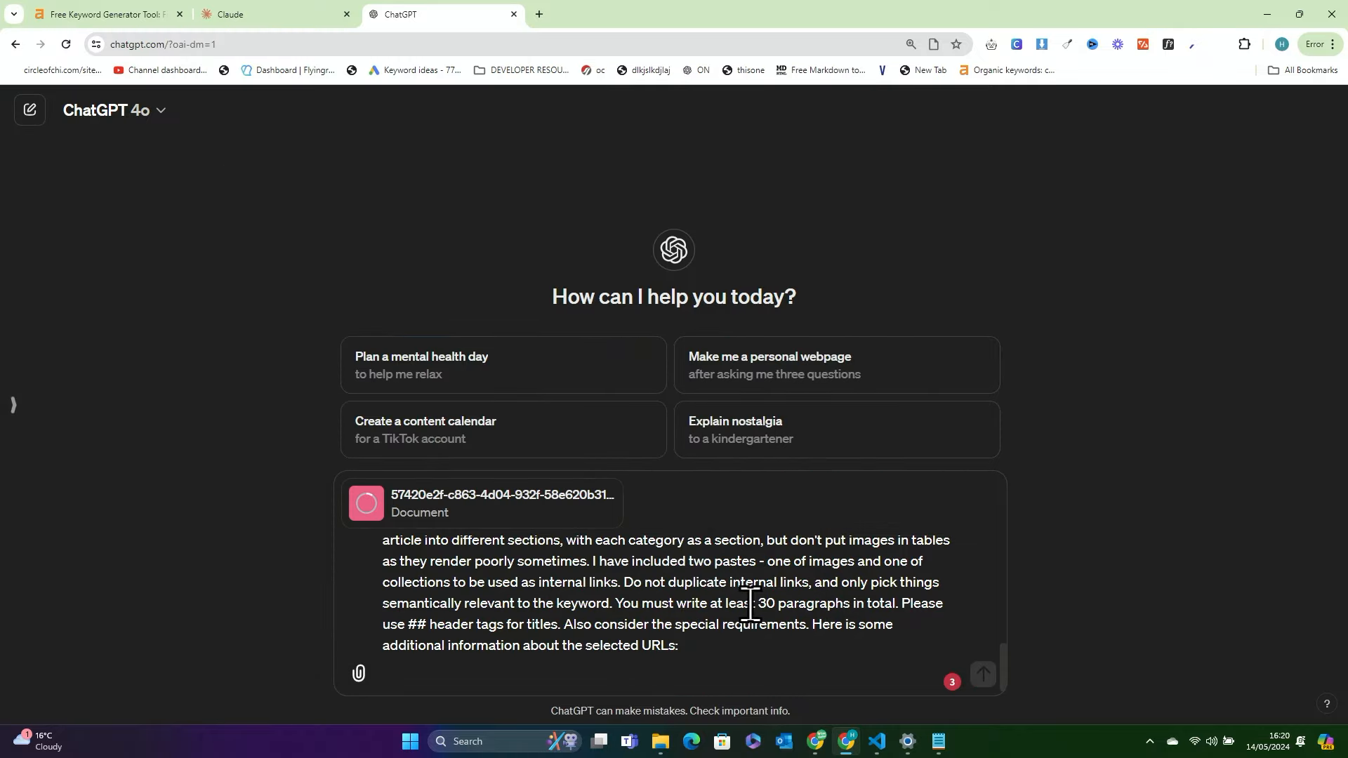
left_click(267, 15)
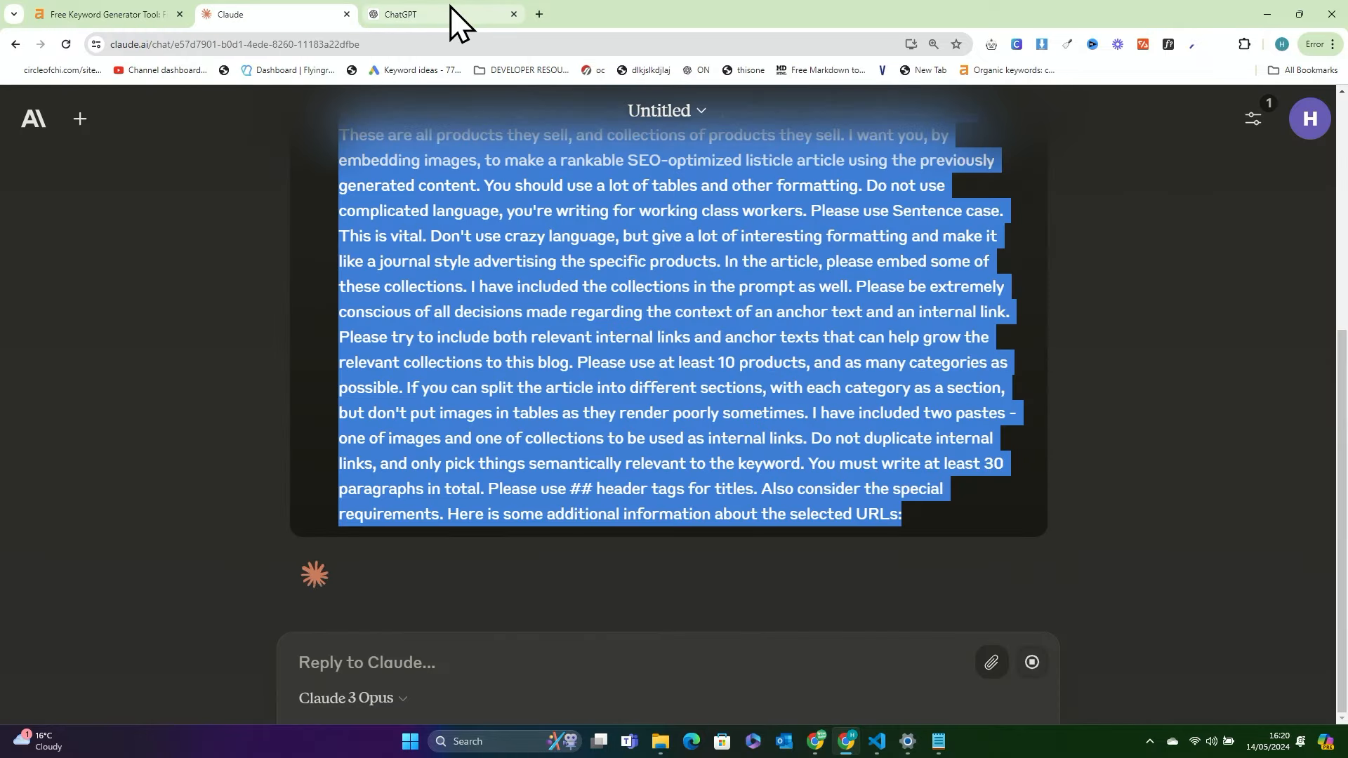
left_click(421, 14)
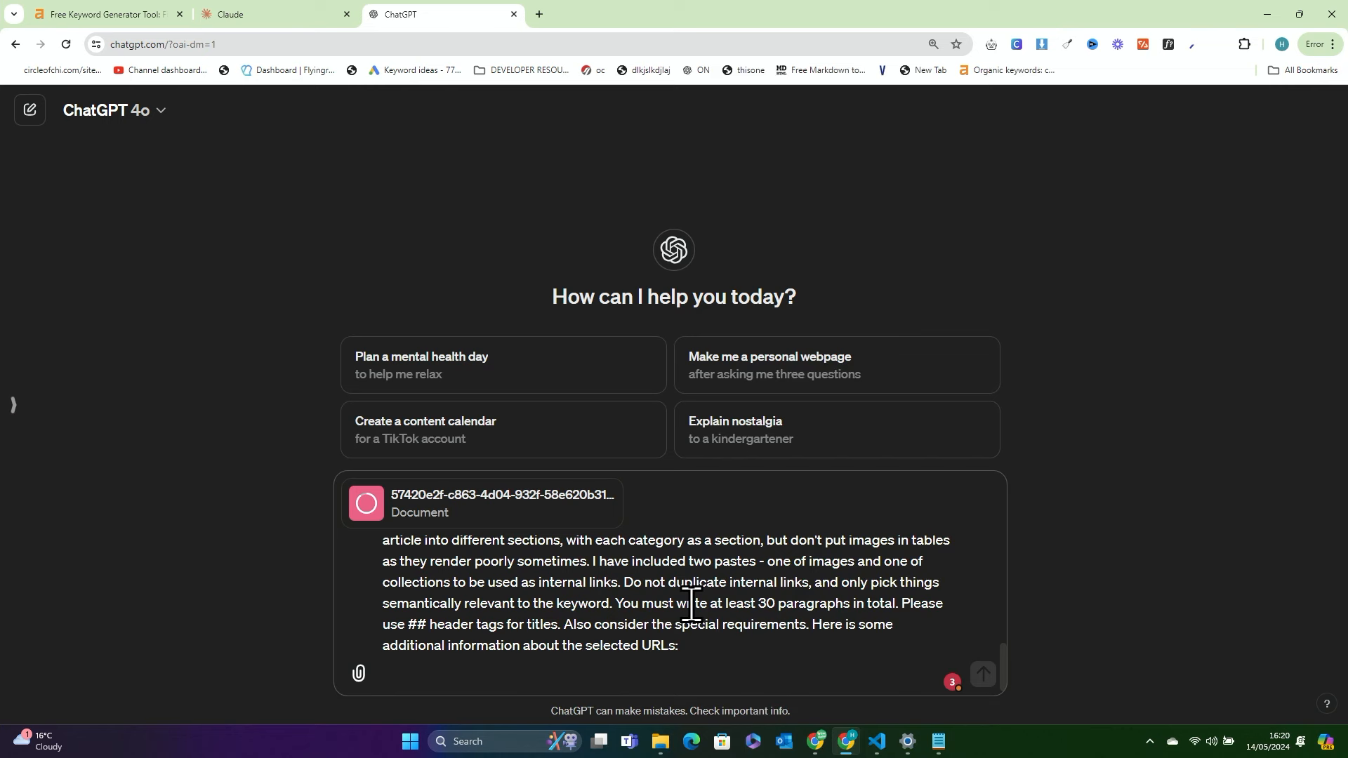
mouse_move(668, 598)
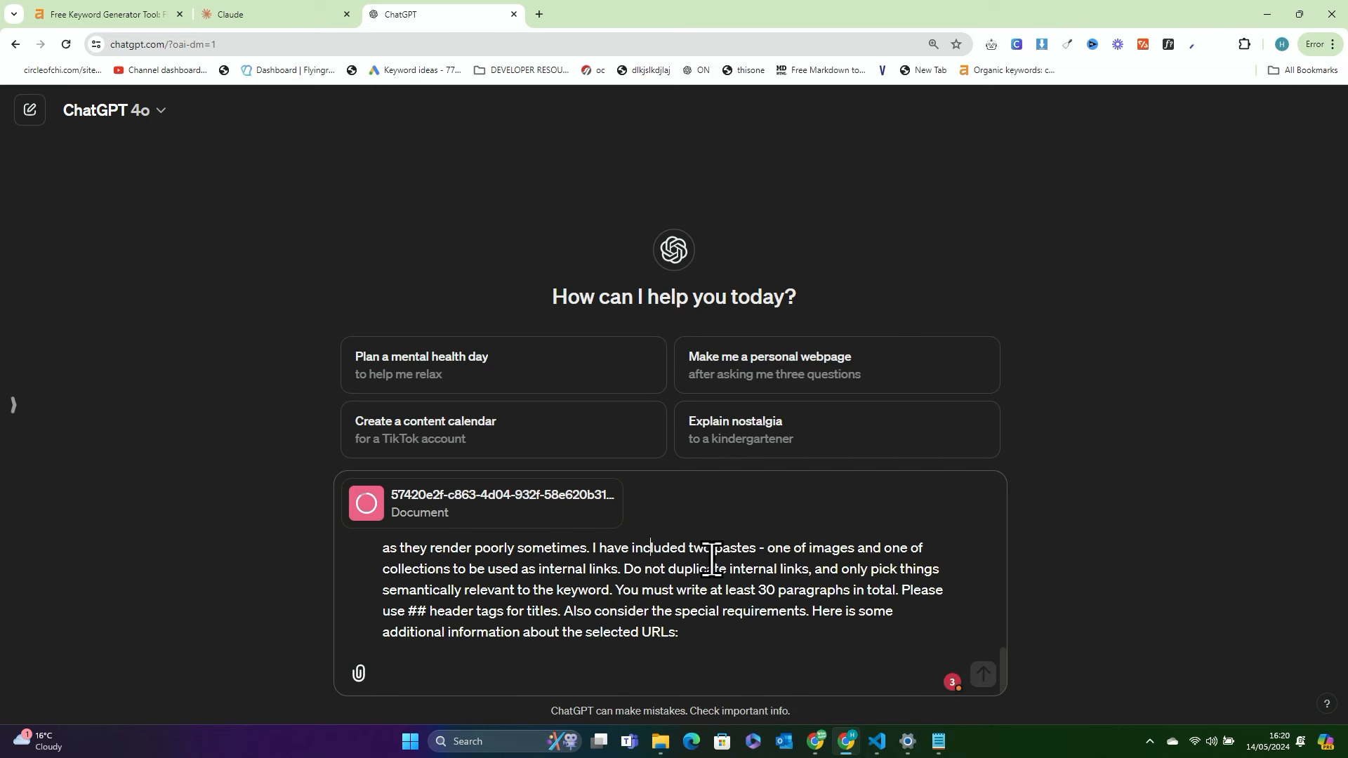
left_click(257, 14)
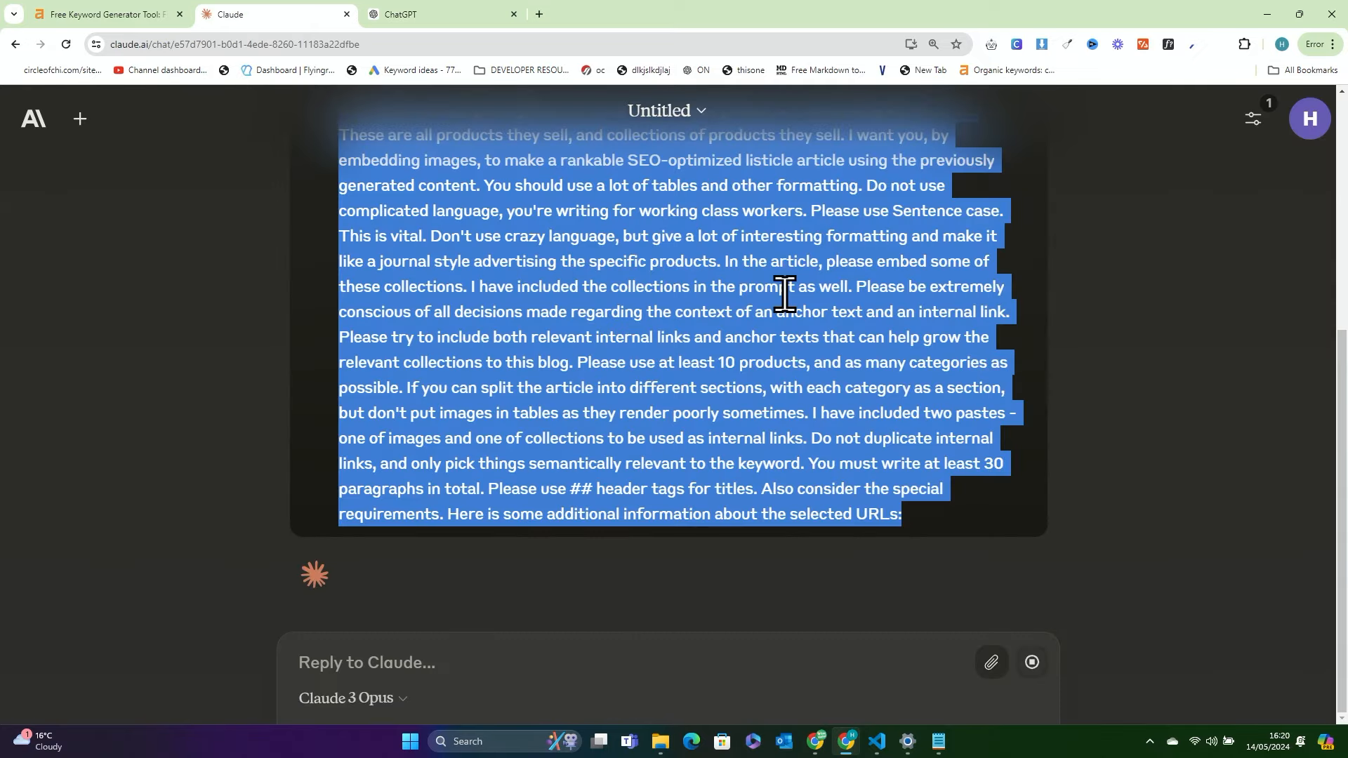
left_click(438, 14)
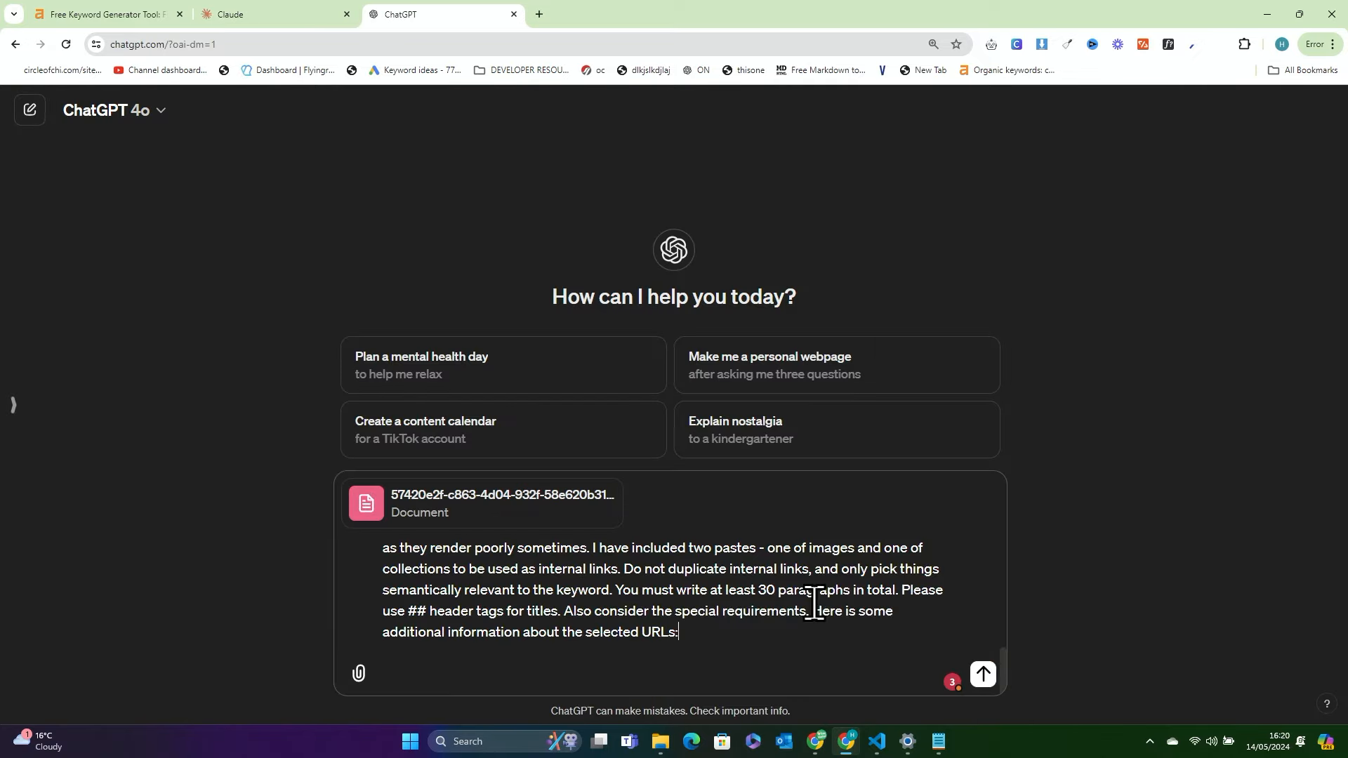
left_click(982, 673)
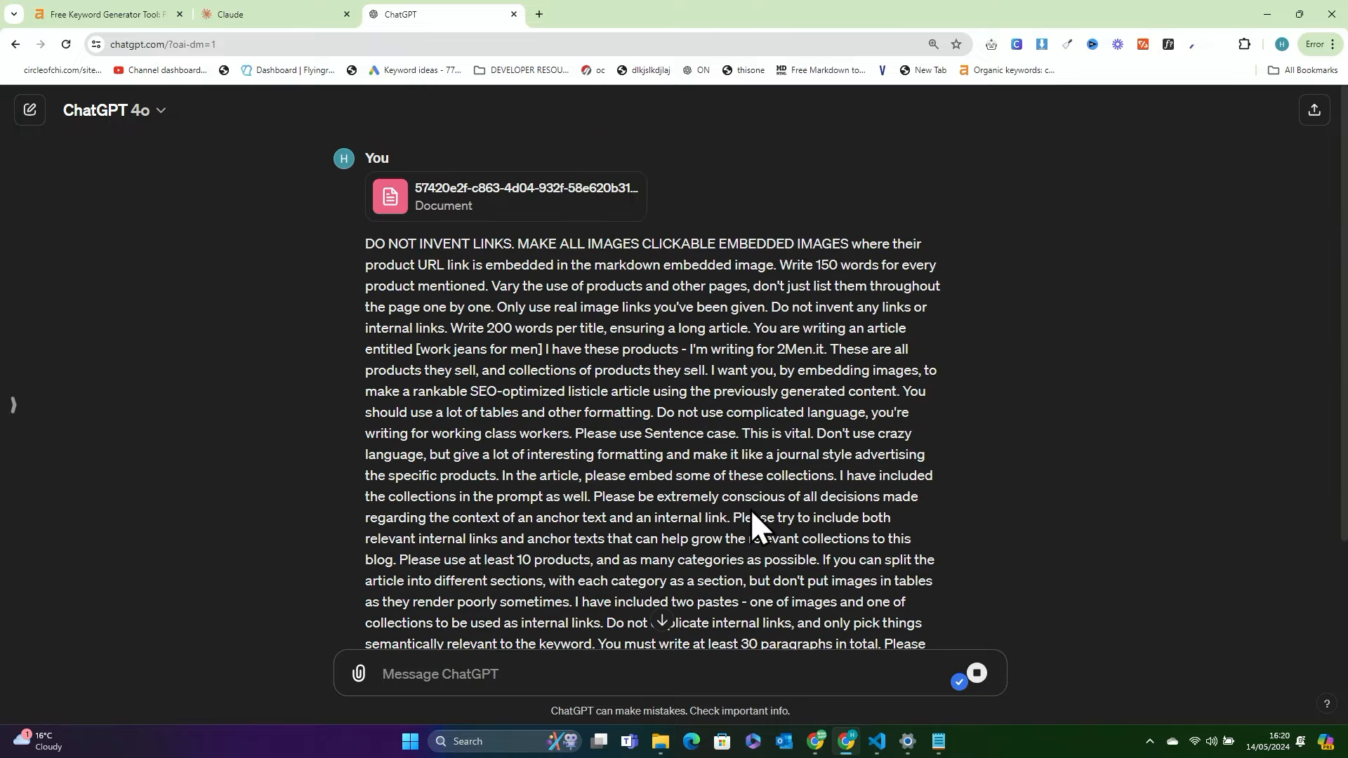
mouse_move(656, 293)
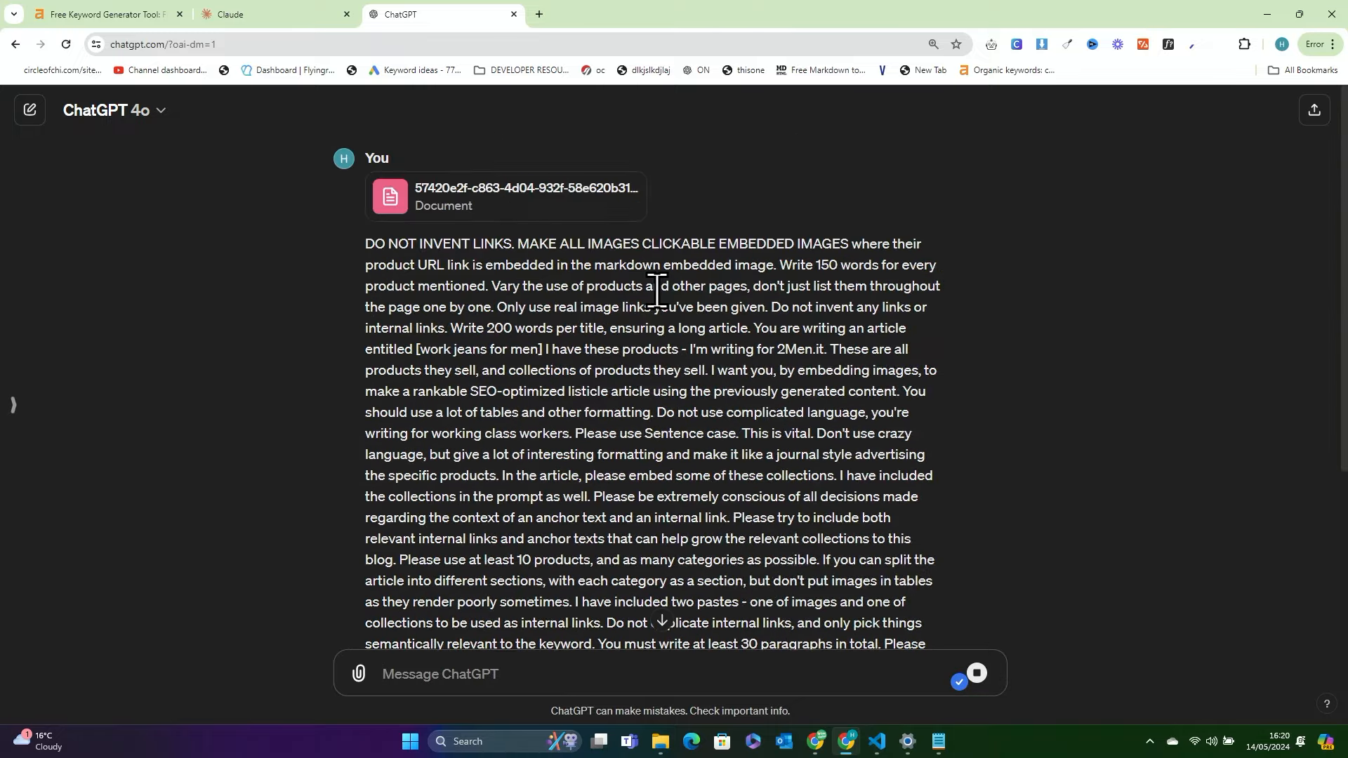
Review ChatGPT's 'Work jeans for men' article and its embedded product images
scroll("down", 3)
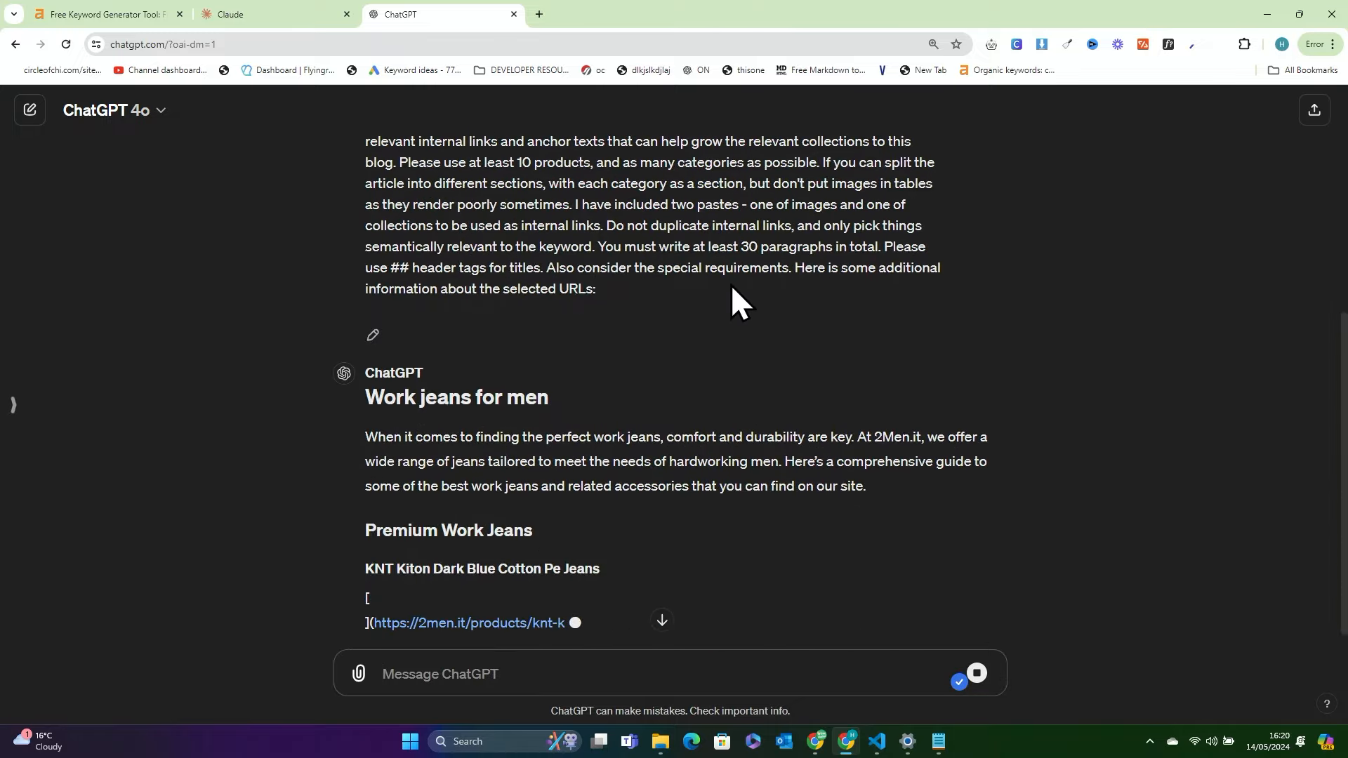
scroll("down", 3)
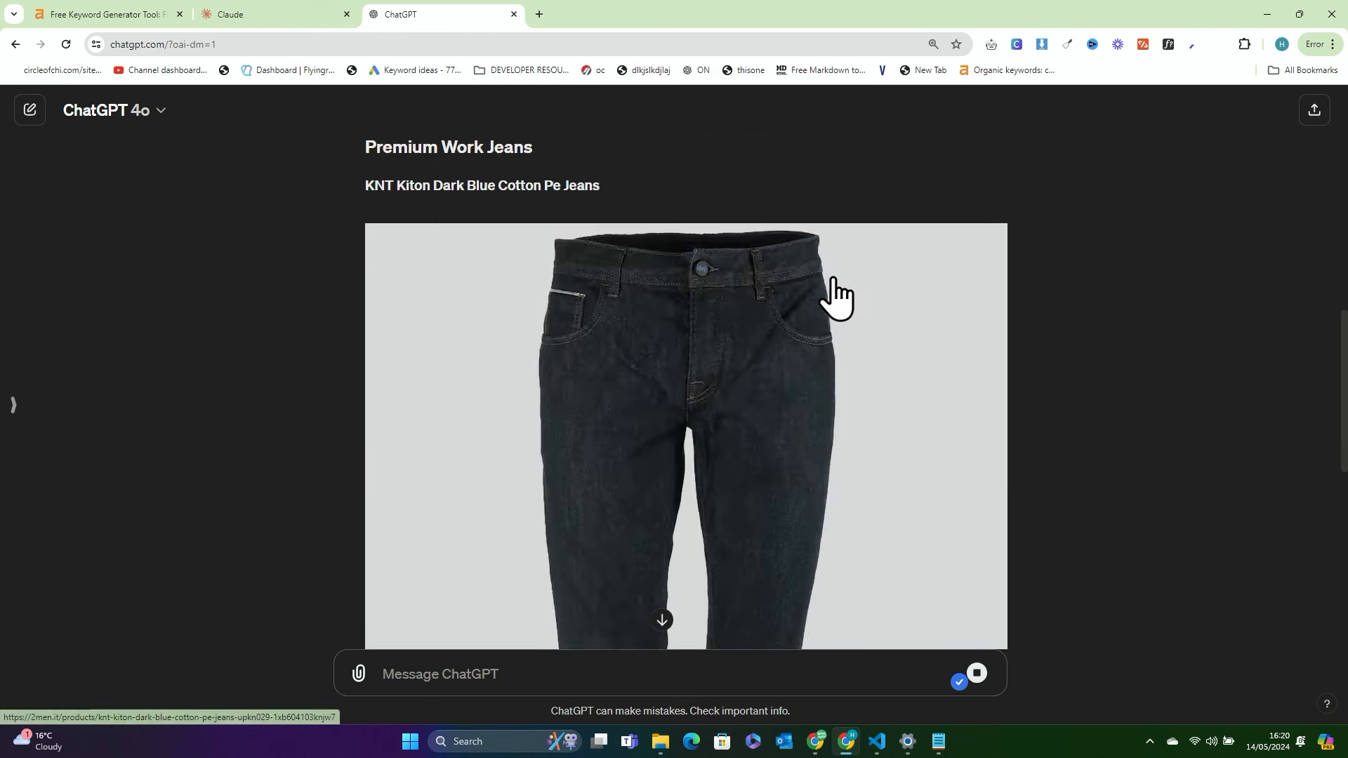
scroll("up", 3)
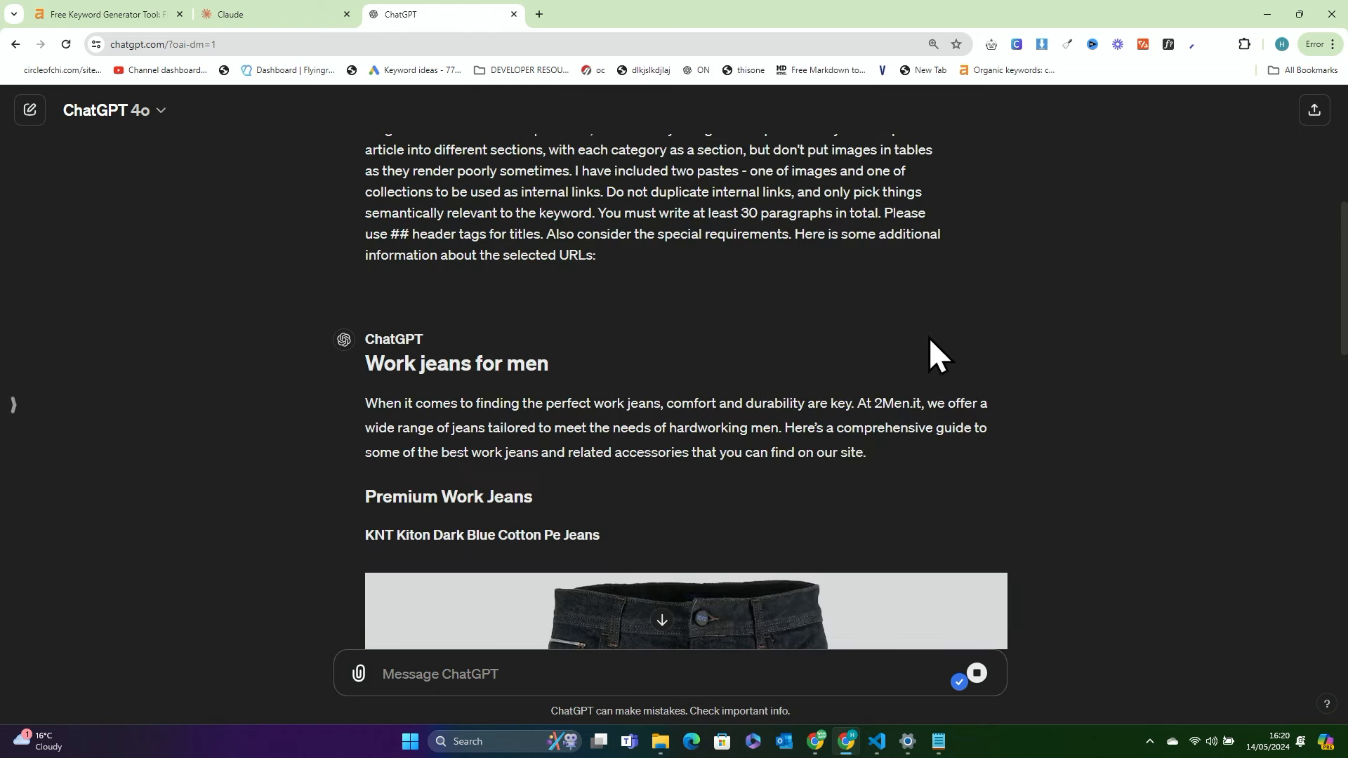
double_click(455, 363)
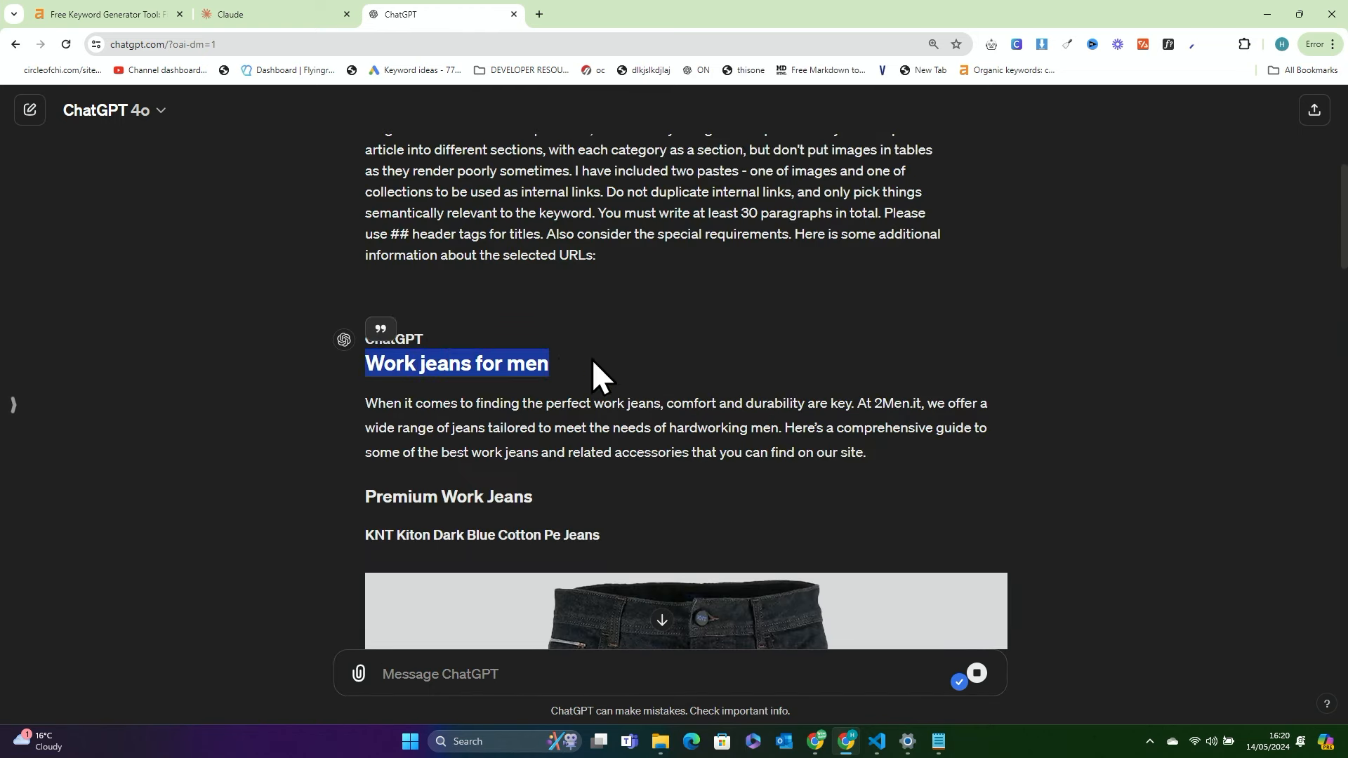
scroll("up", 3)
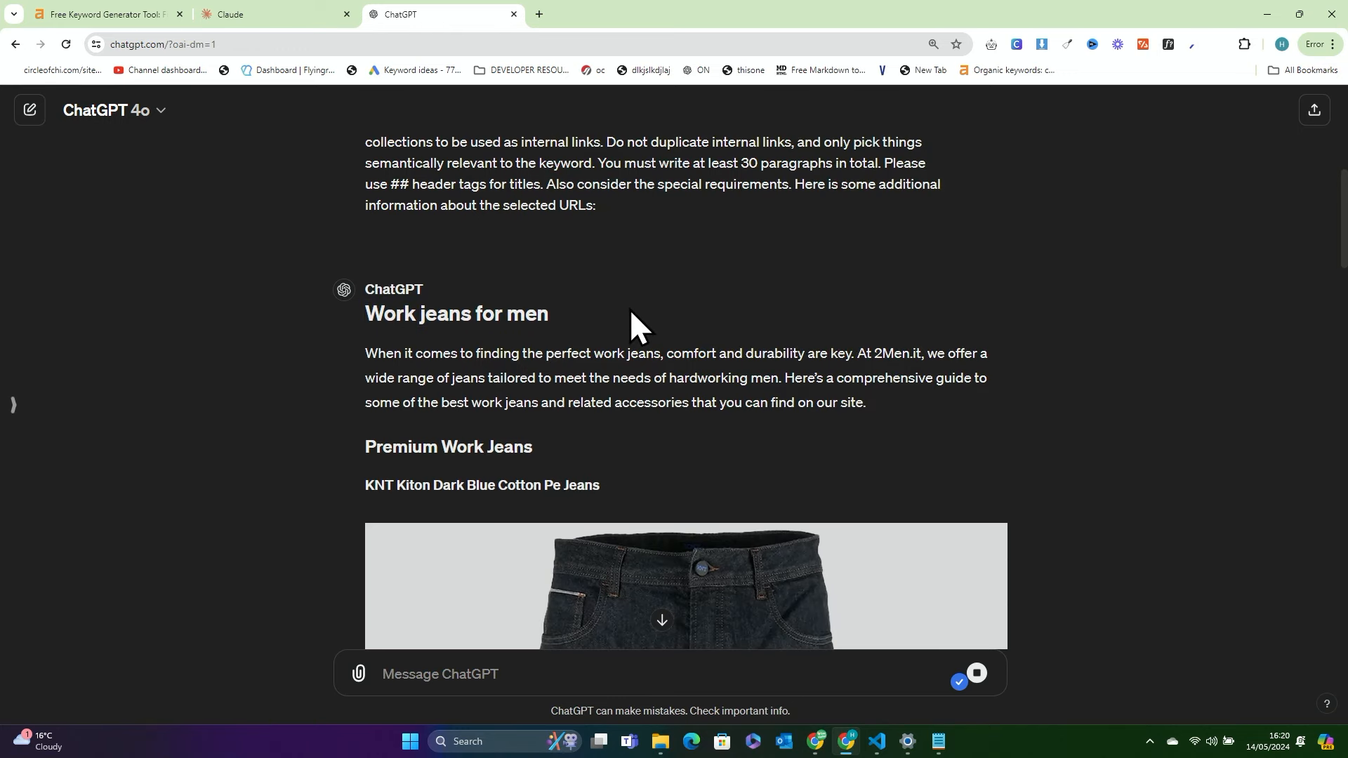
scroll("down", 3)
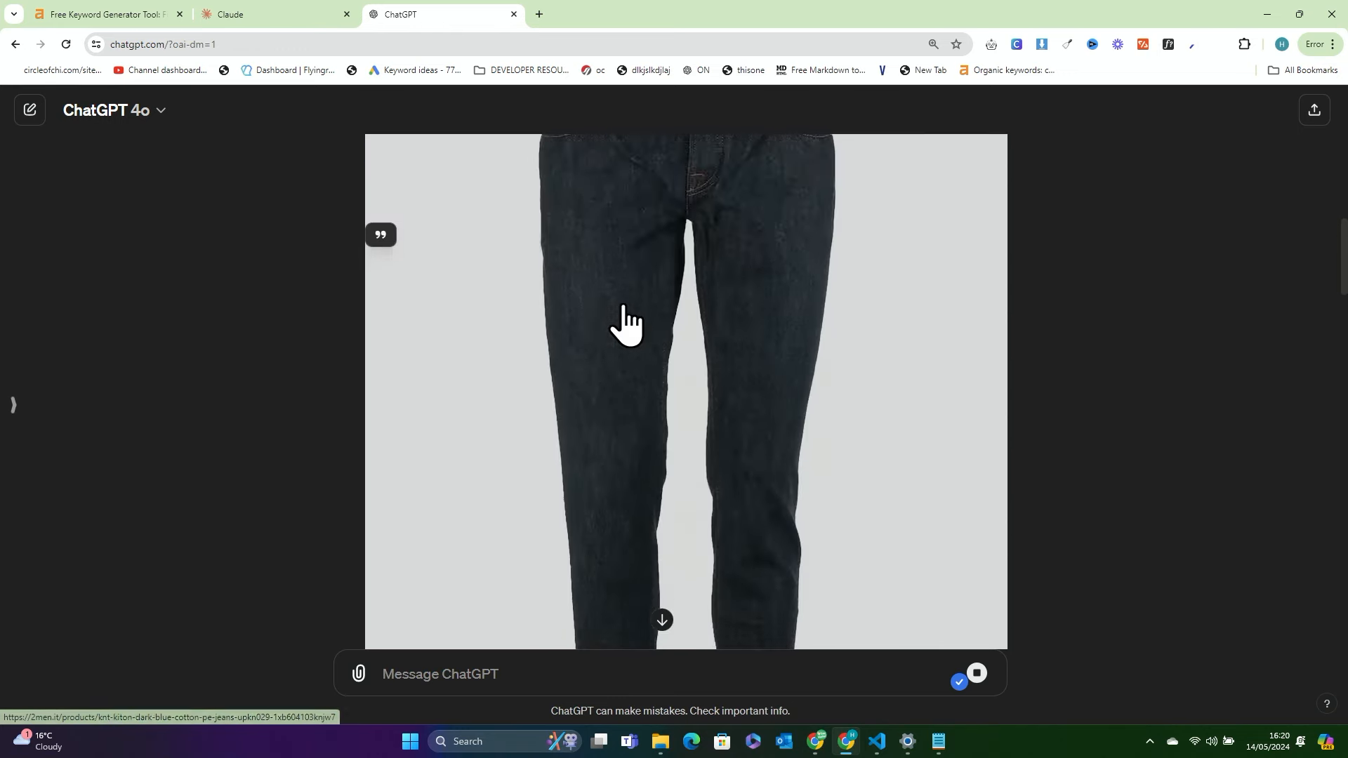
scroll("down", 3)
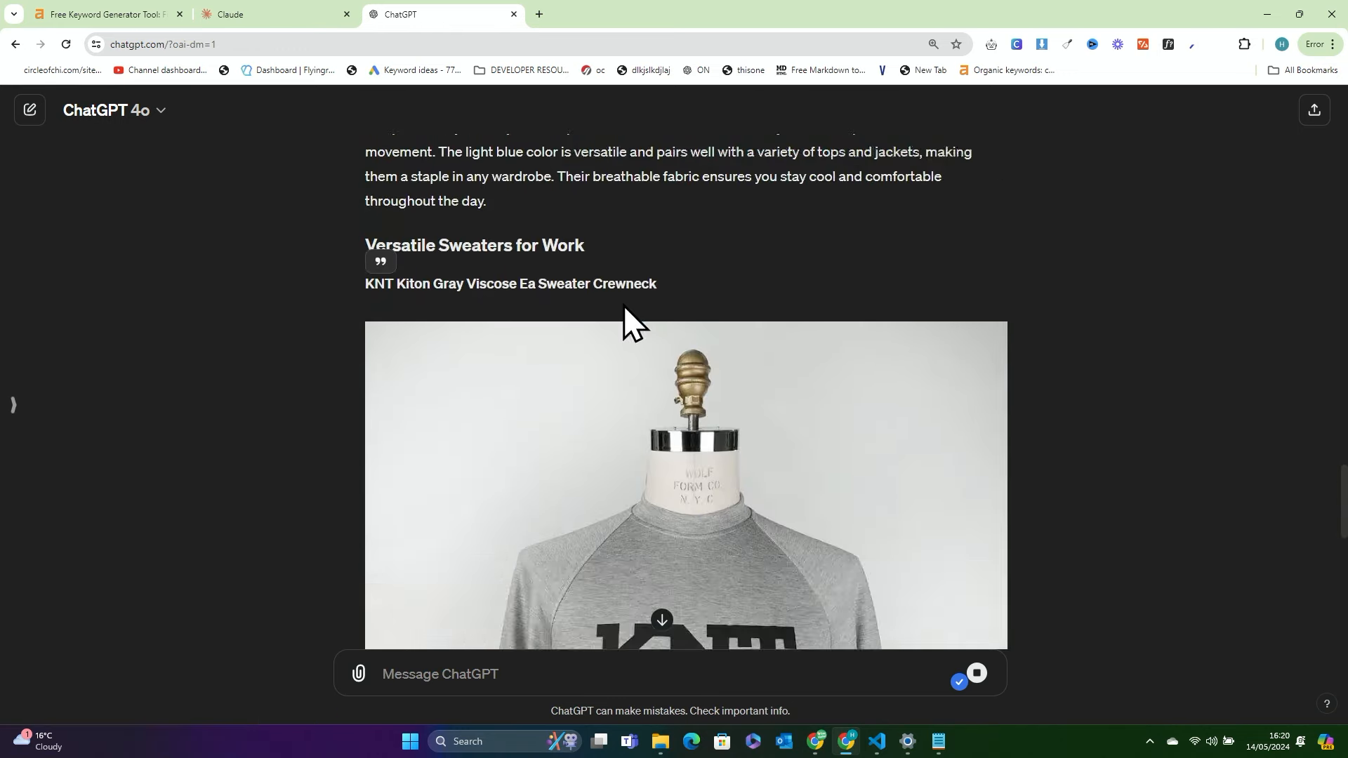
scroll("down", 3)
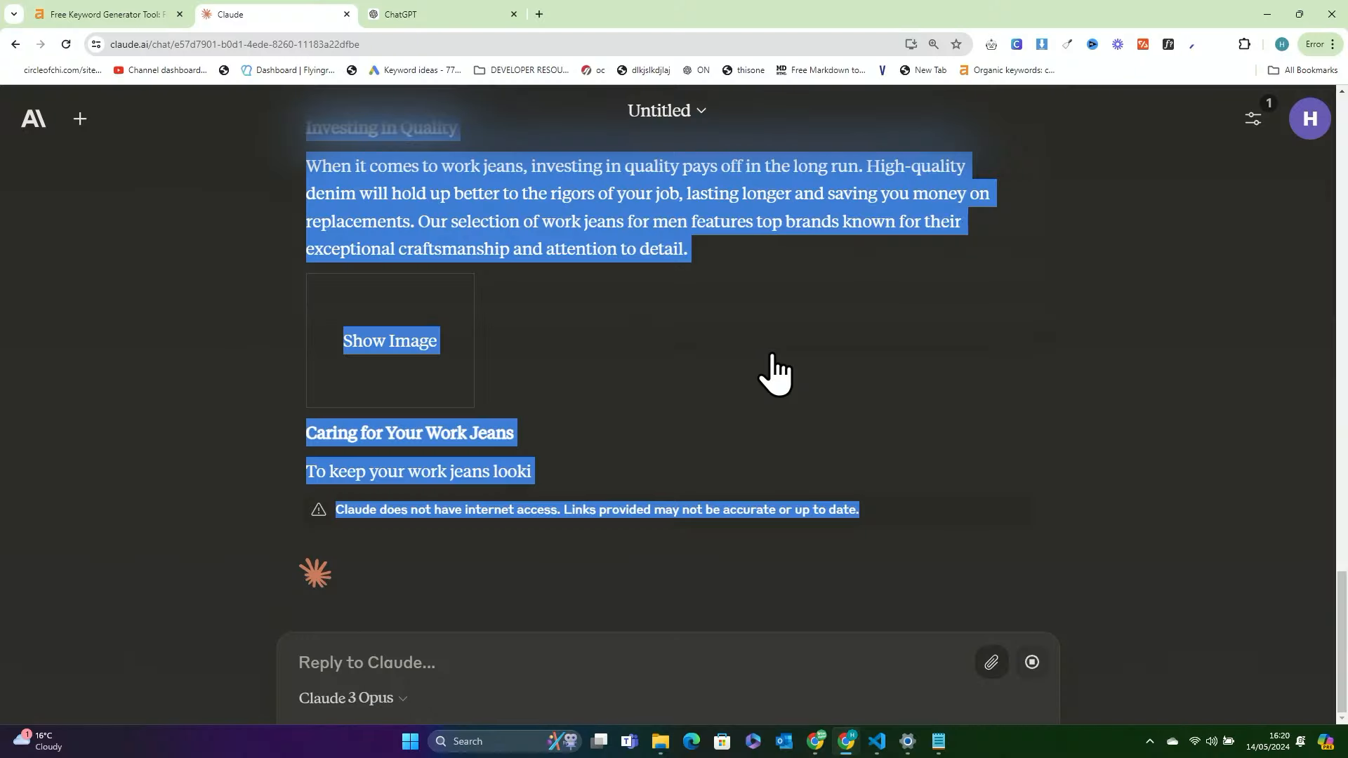
Look over Claude's article with 'Show Image' placeholders, then return to ChatGPT
scroll("up", 3)
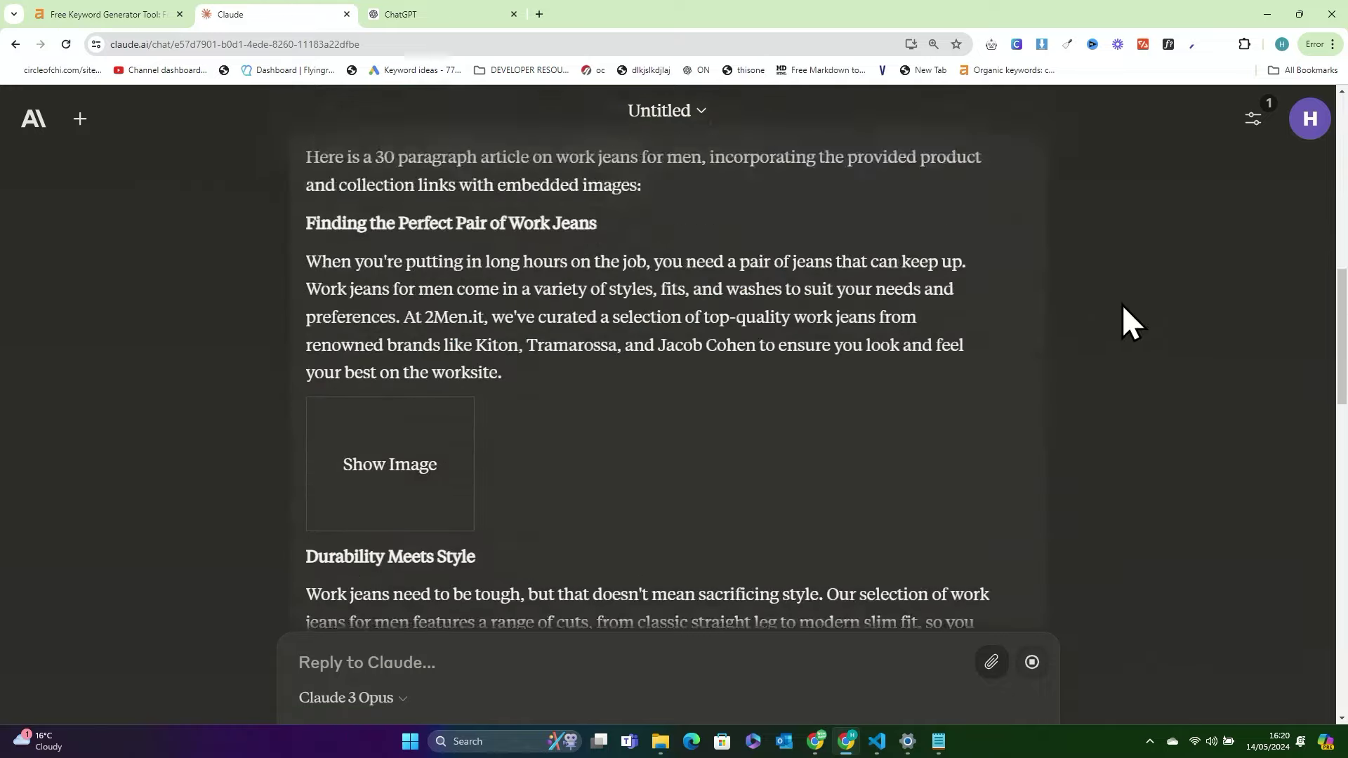
scroll("up", 3)
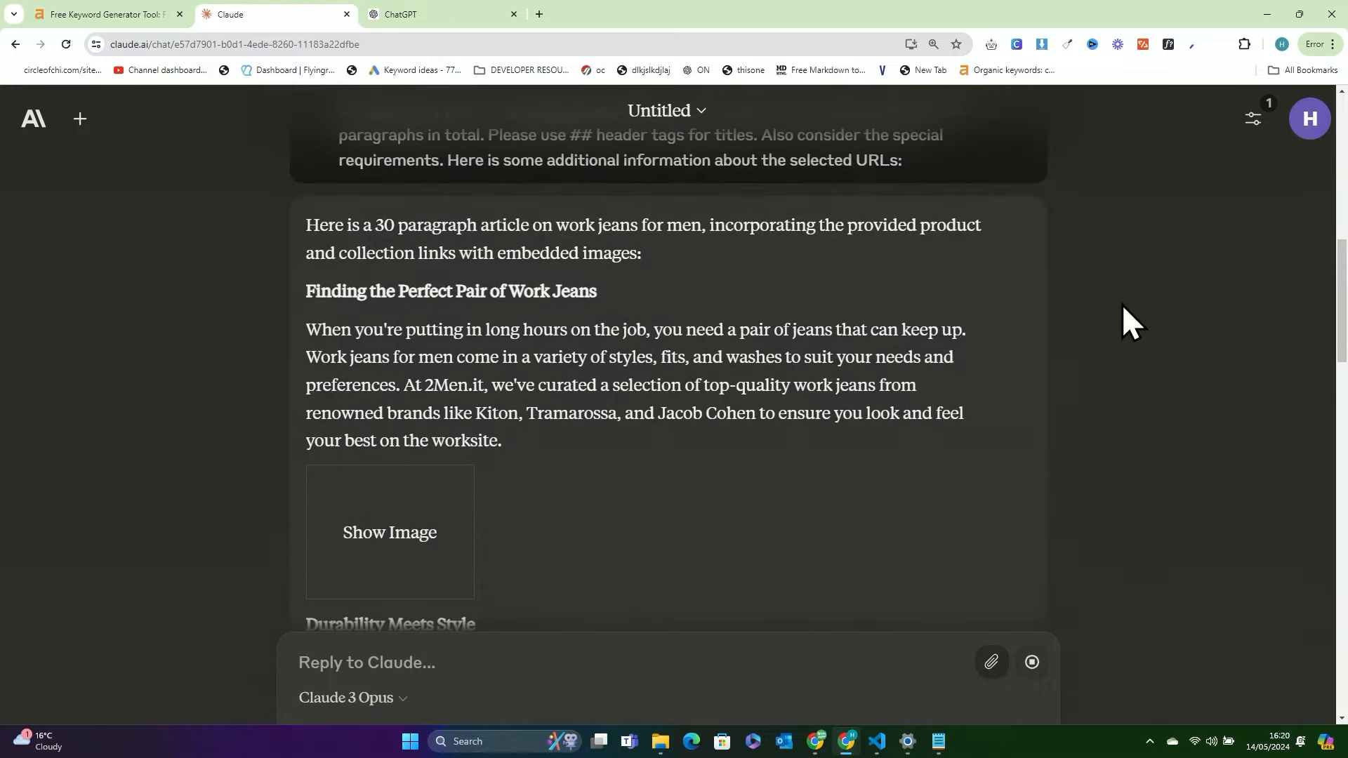
mouse_move(549, 282)
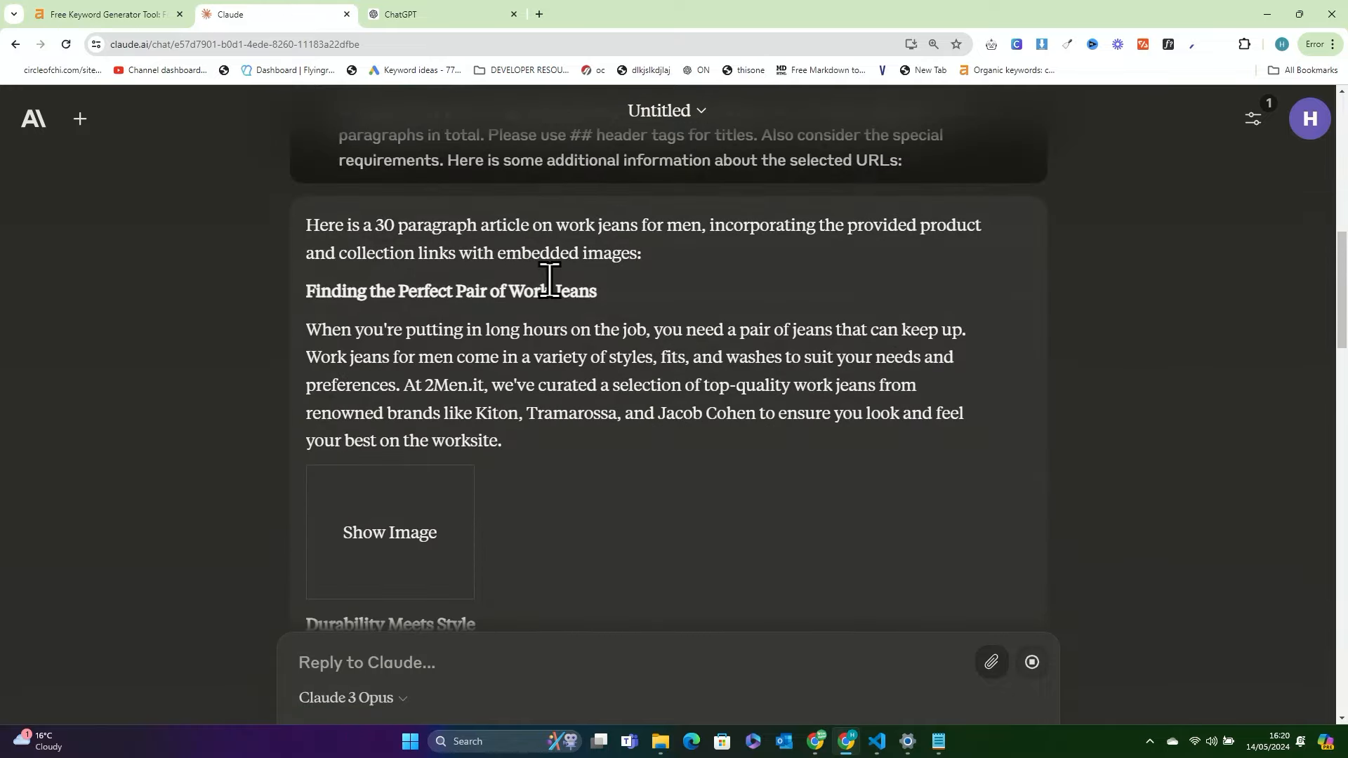
left_click(438, 14)
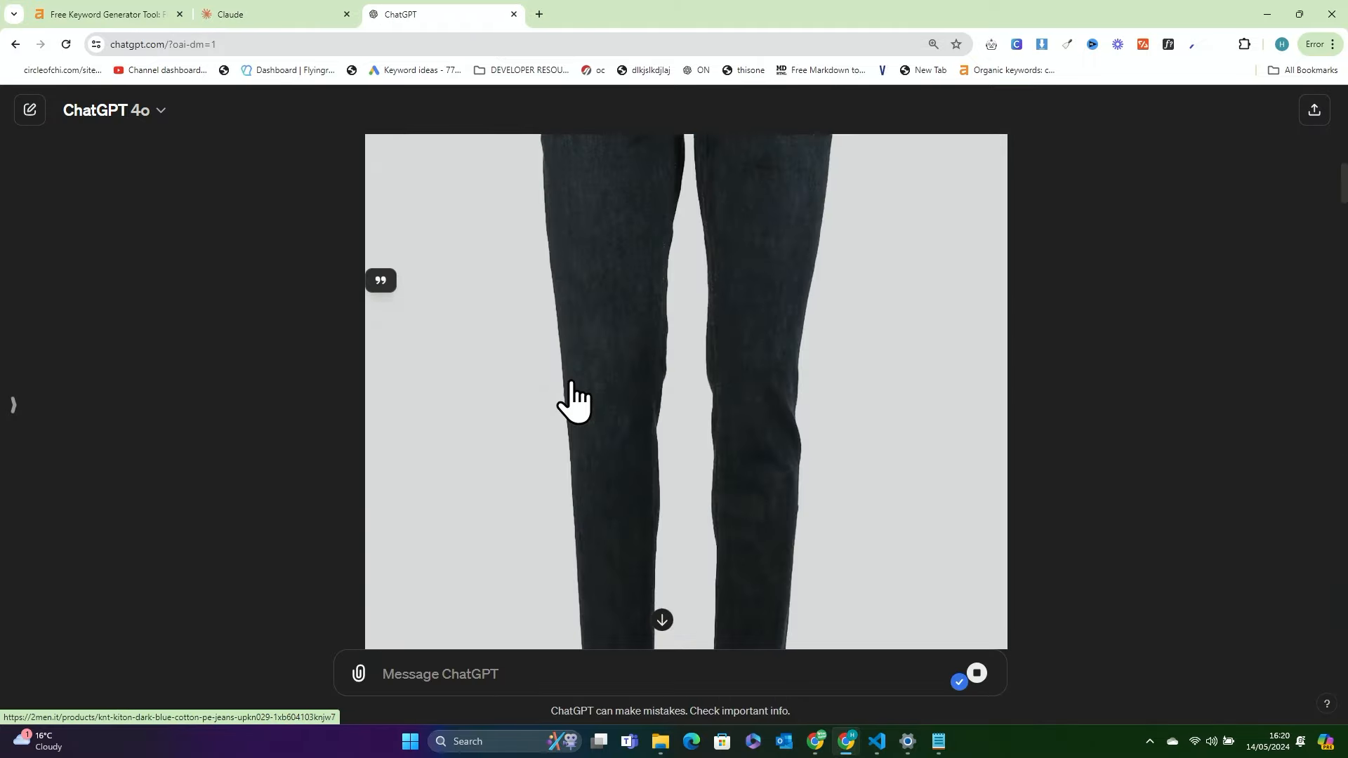
scroll("up", 3)
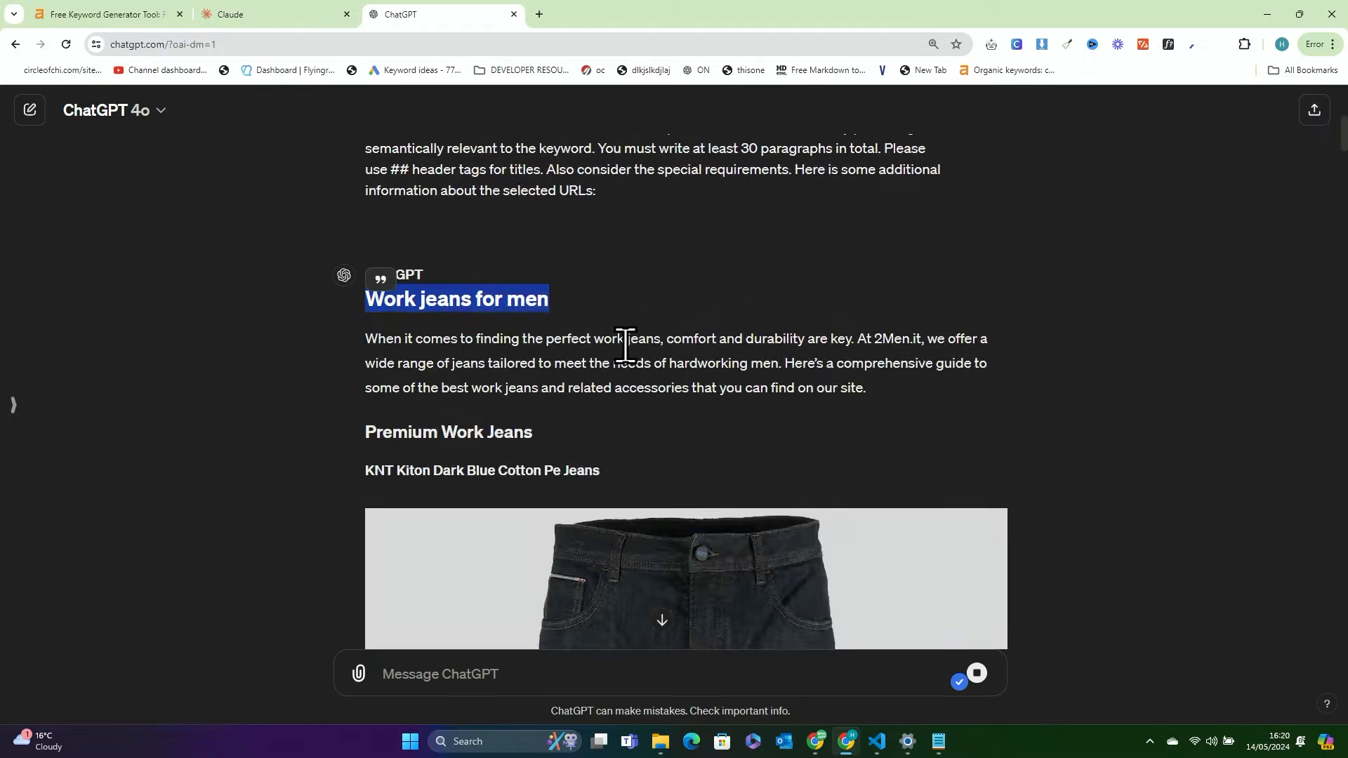
scroll("up", 3)
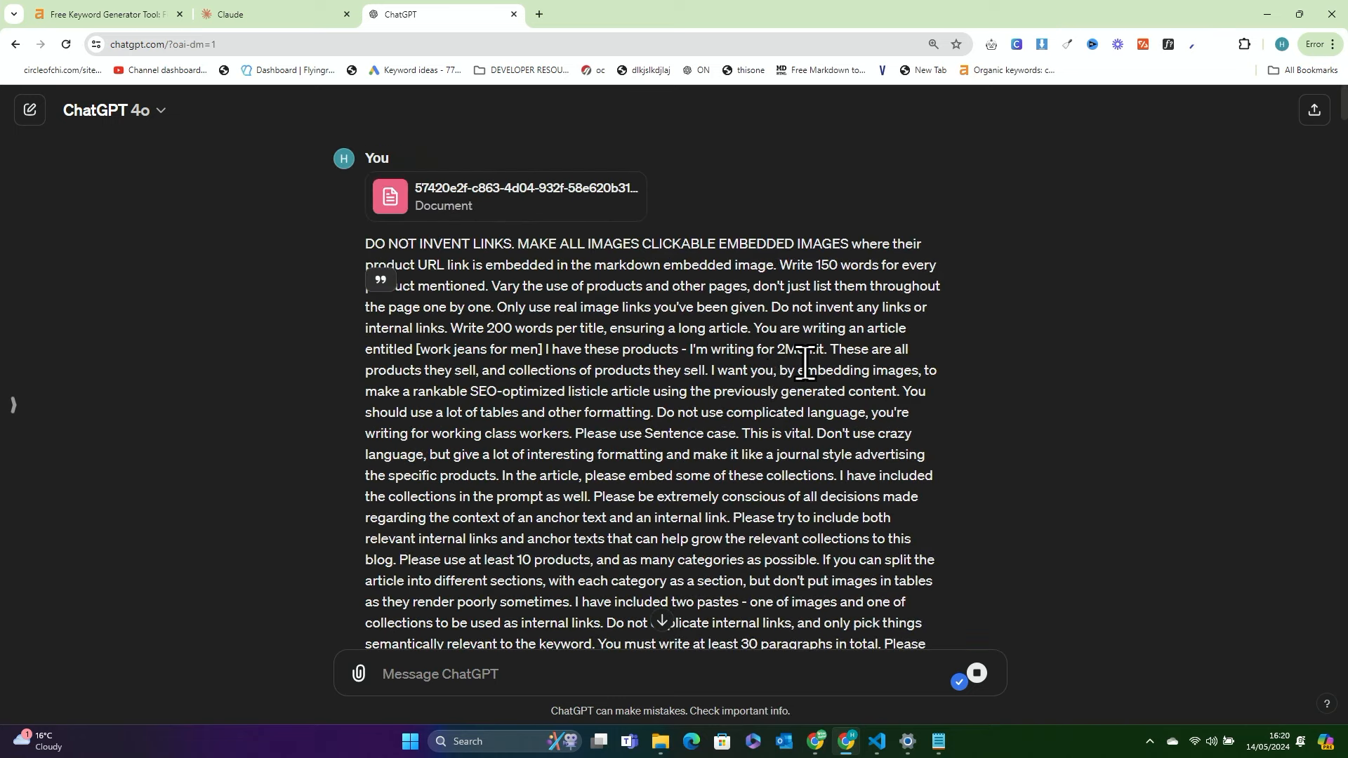
double_click(480, 349)
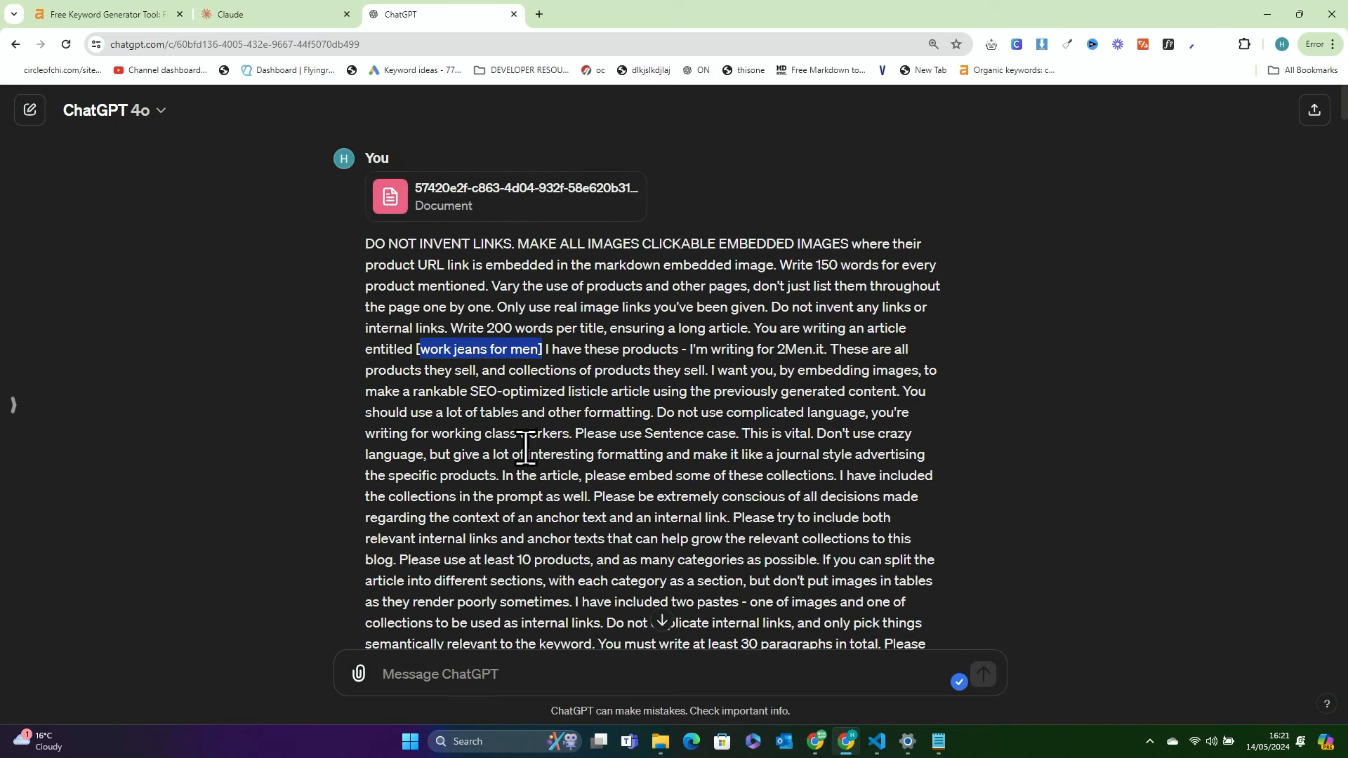
scroll("down", 3)
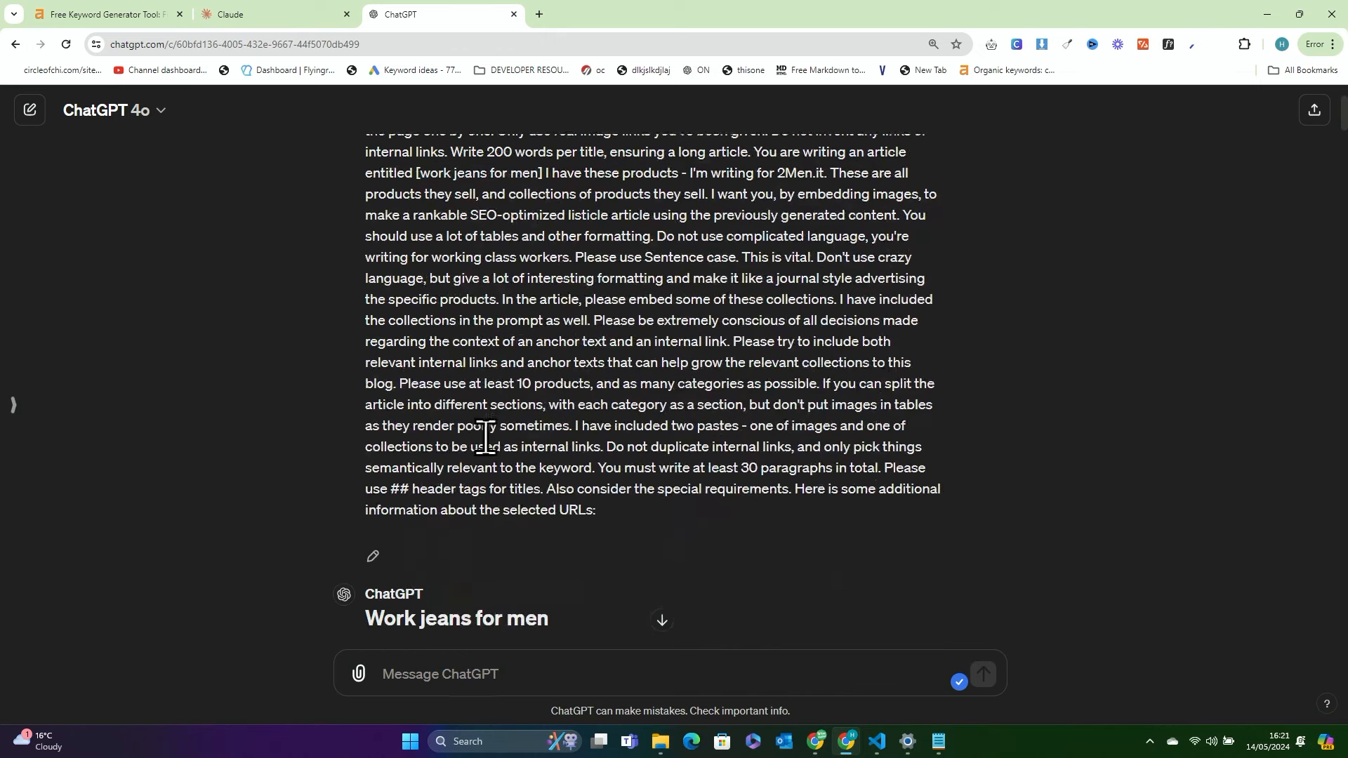
scroll("down", 3)
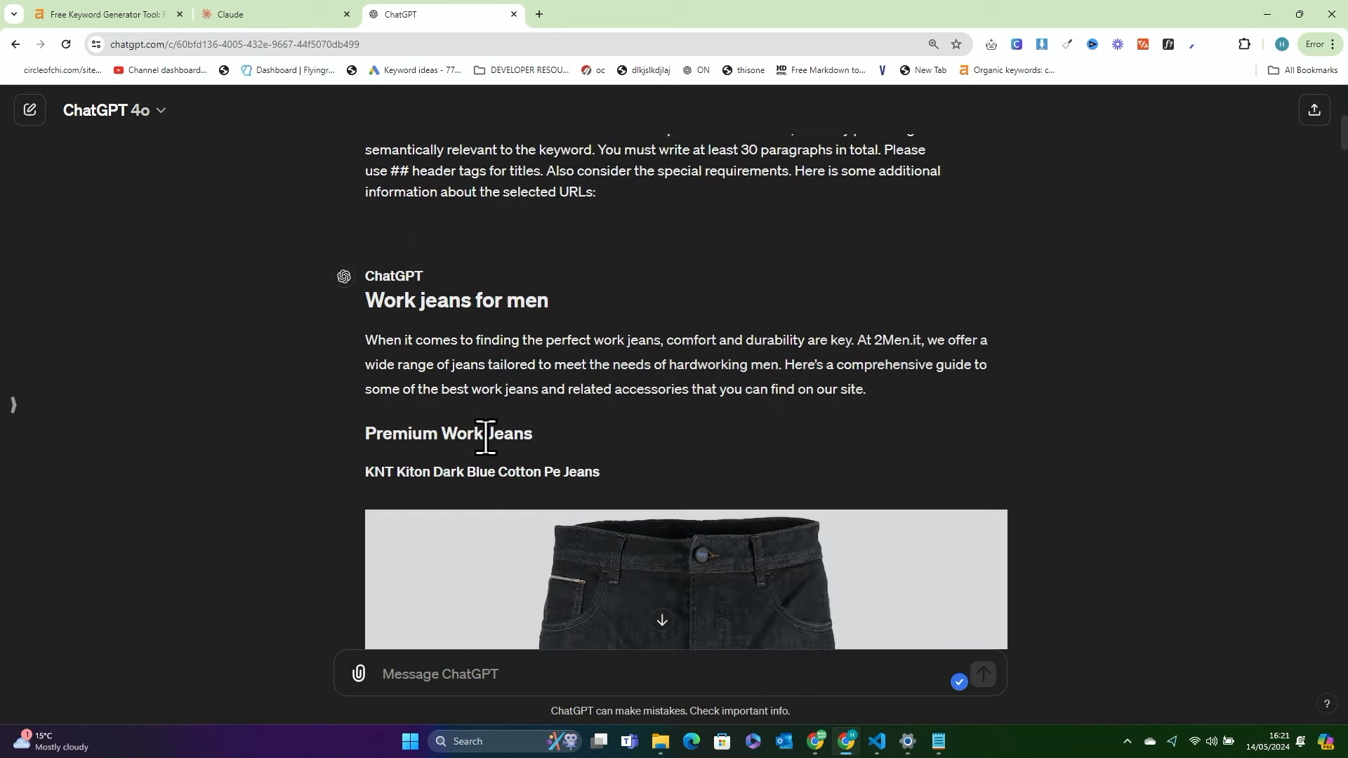
scroll("down", 3)
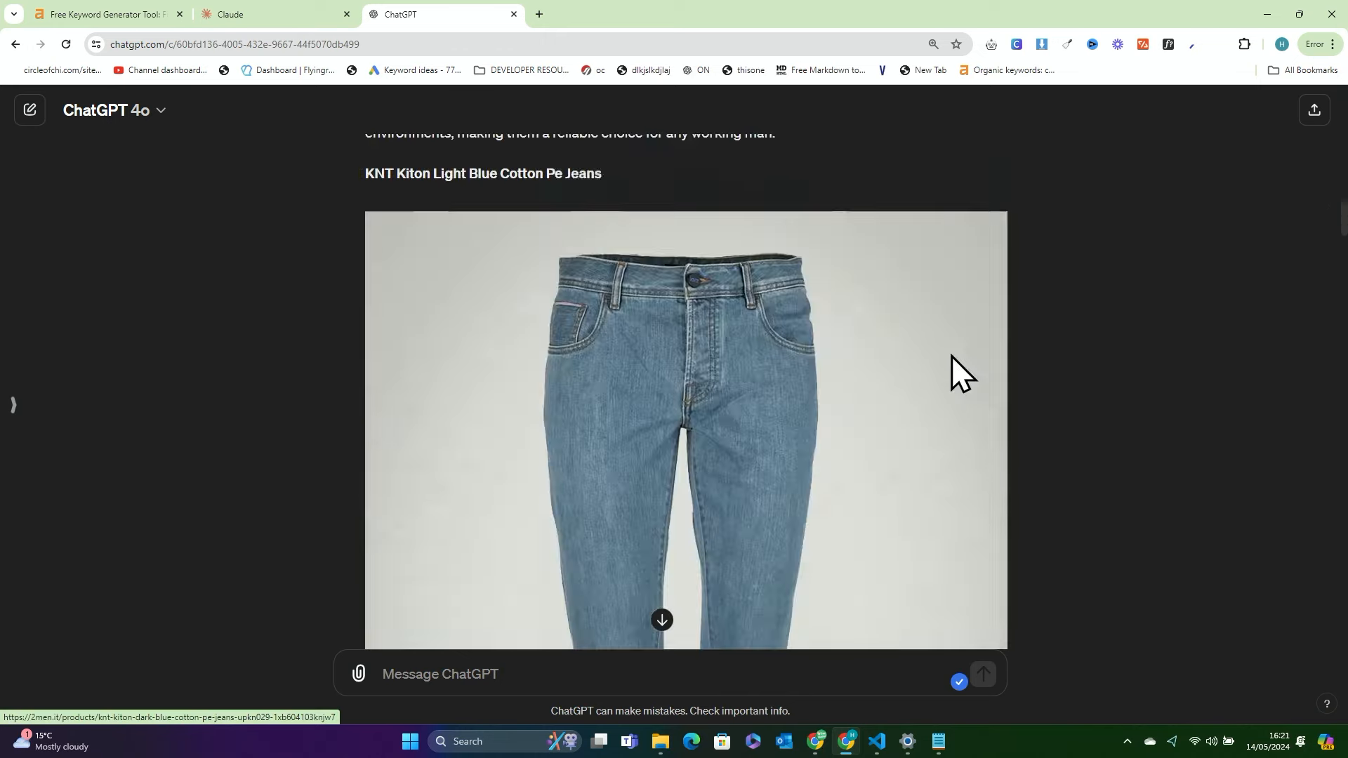
scroll("down", 3)
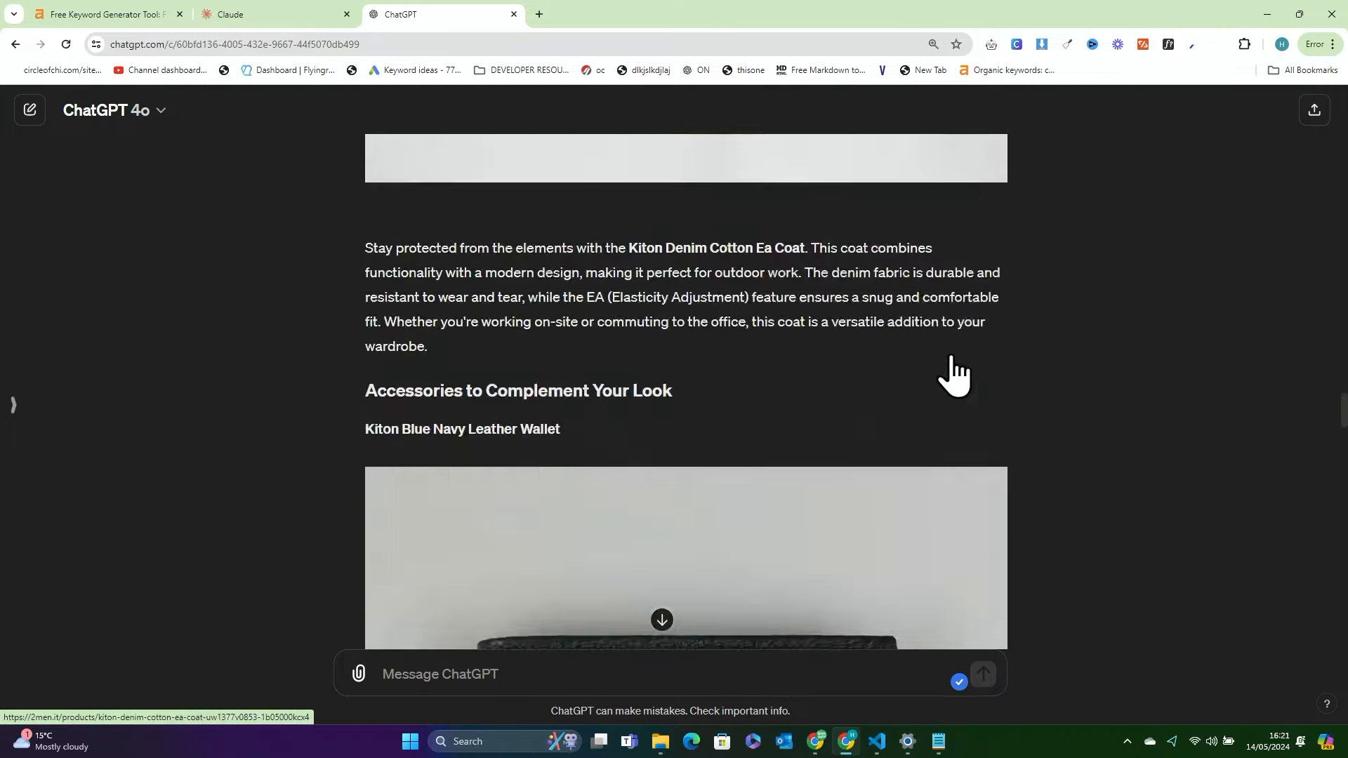
scroll("down", 3)
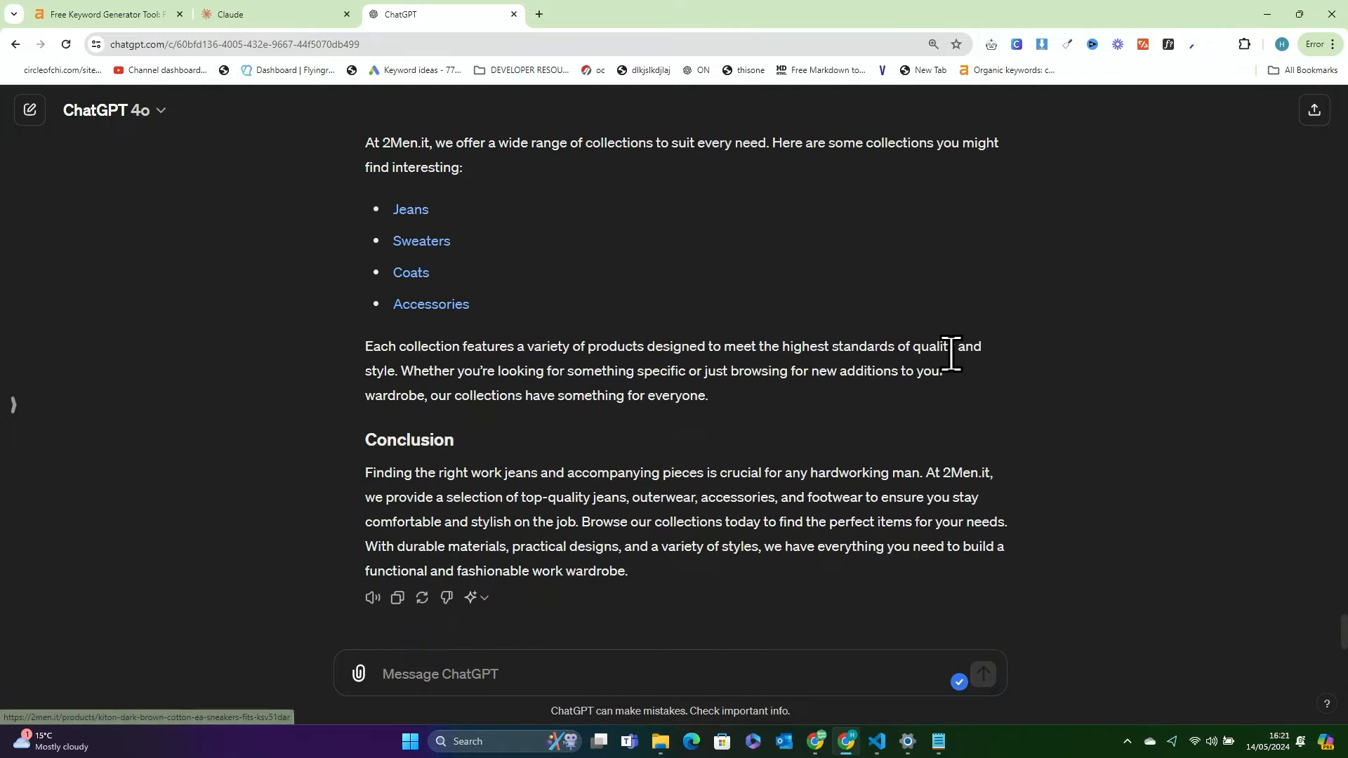
scroll("up", 3)
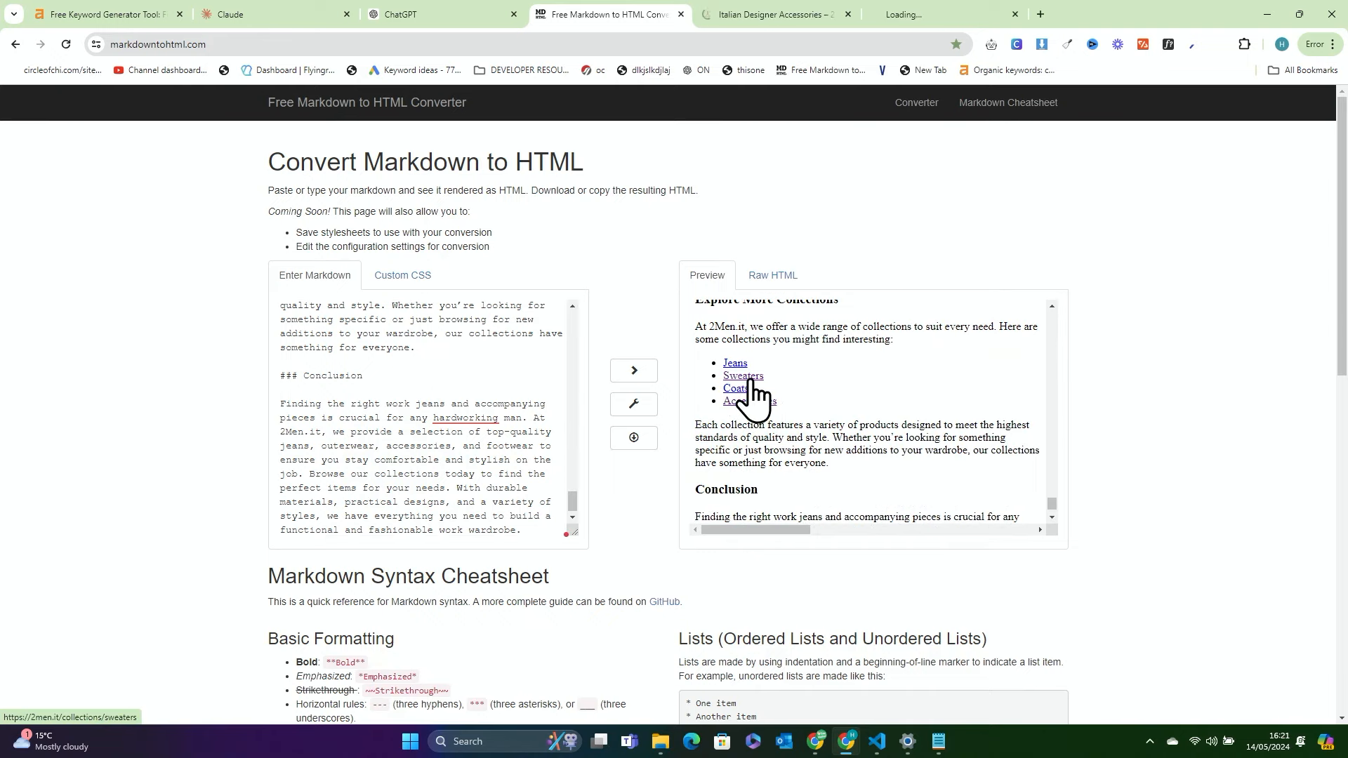
Verify a previewed collection link opens its 2Men.it page, close it, and return to ChatGPT
left_click(750, 401)
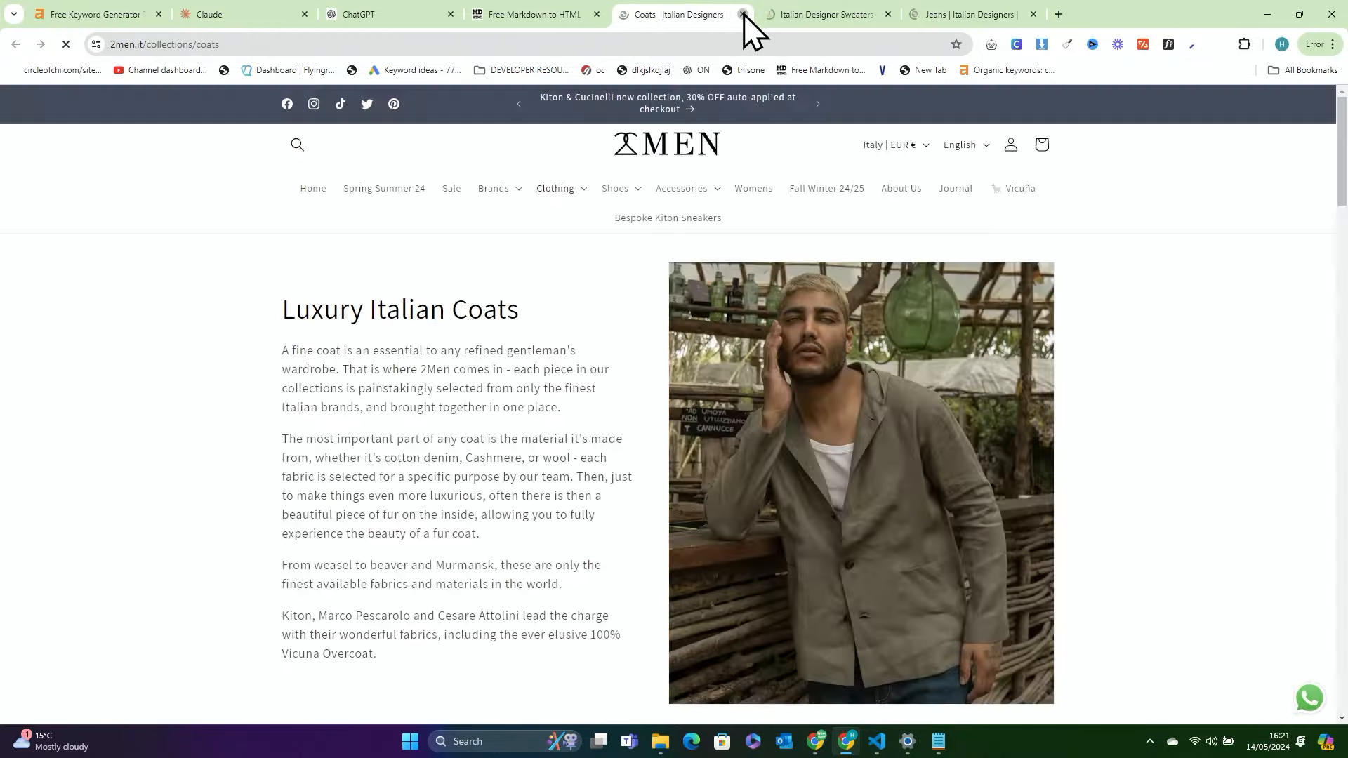
left_click(740, 15)
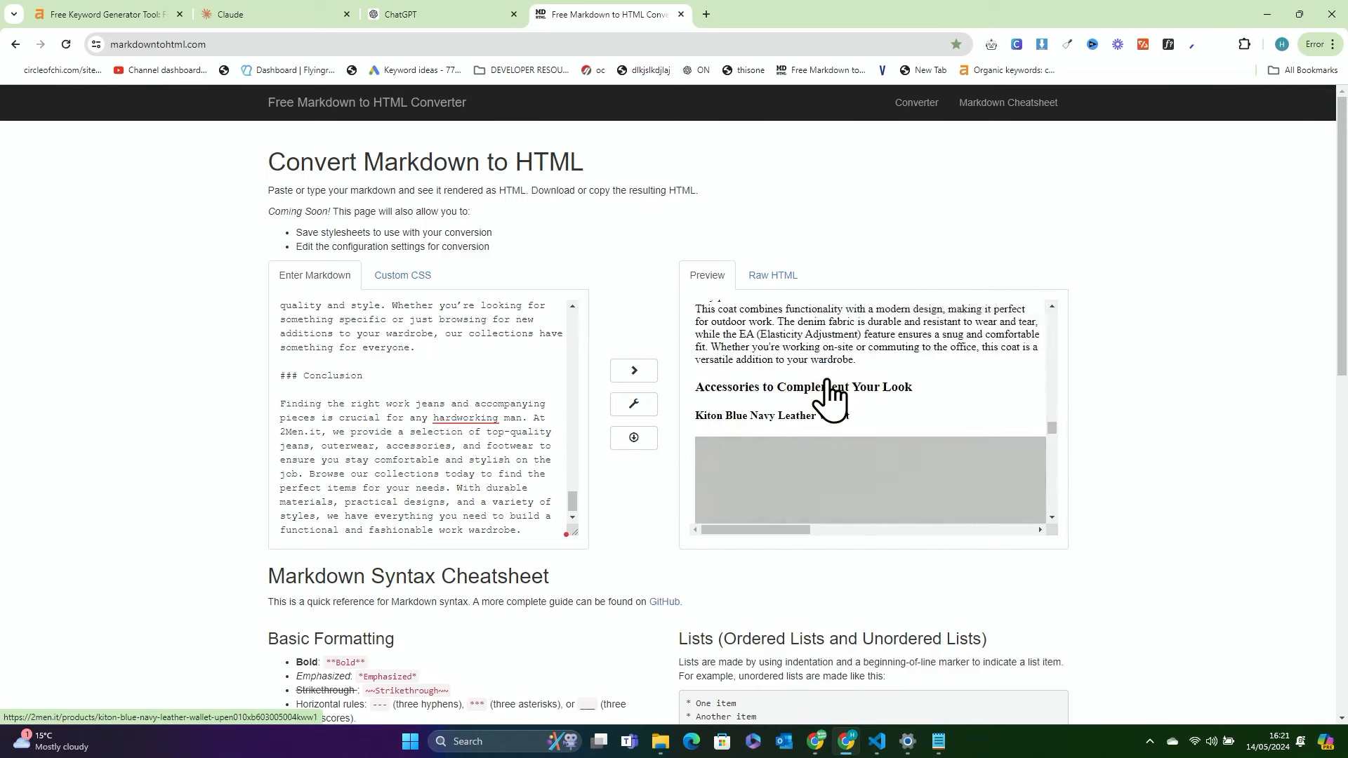
scroll("up", 3)
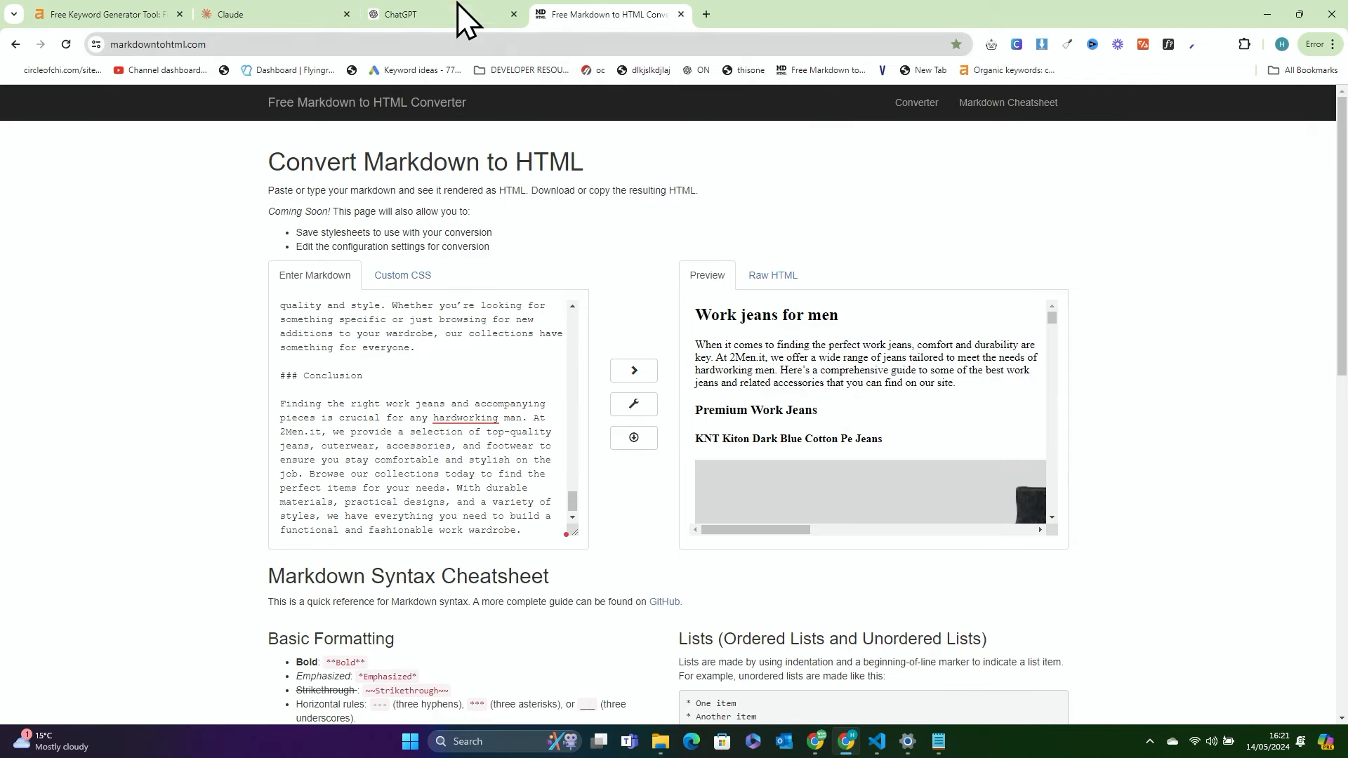
left_click(396, 14)
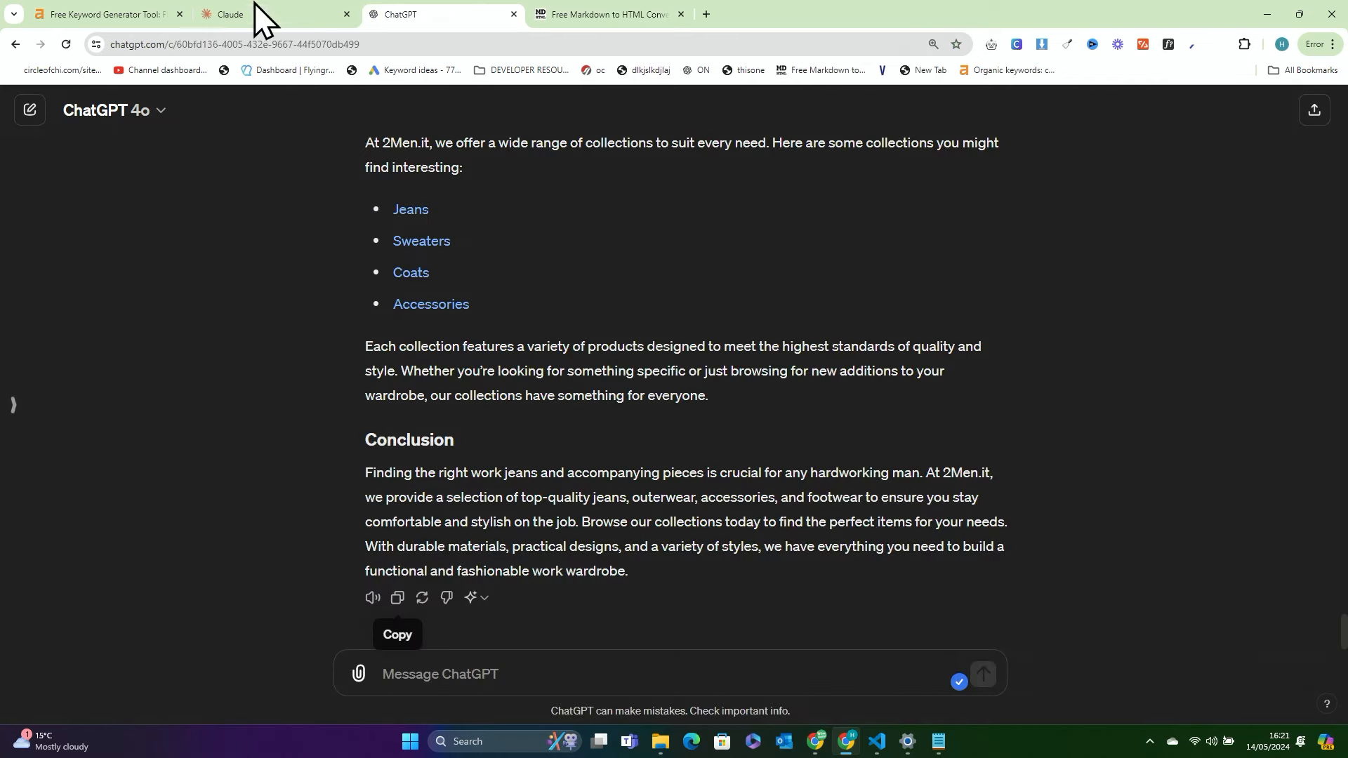
Send 'continue' in Claude so it writes the rest of the article
left_click(250, 14)
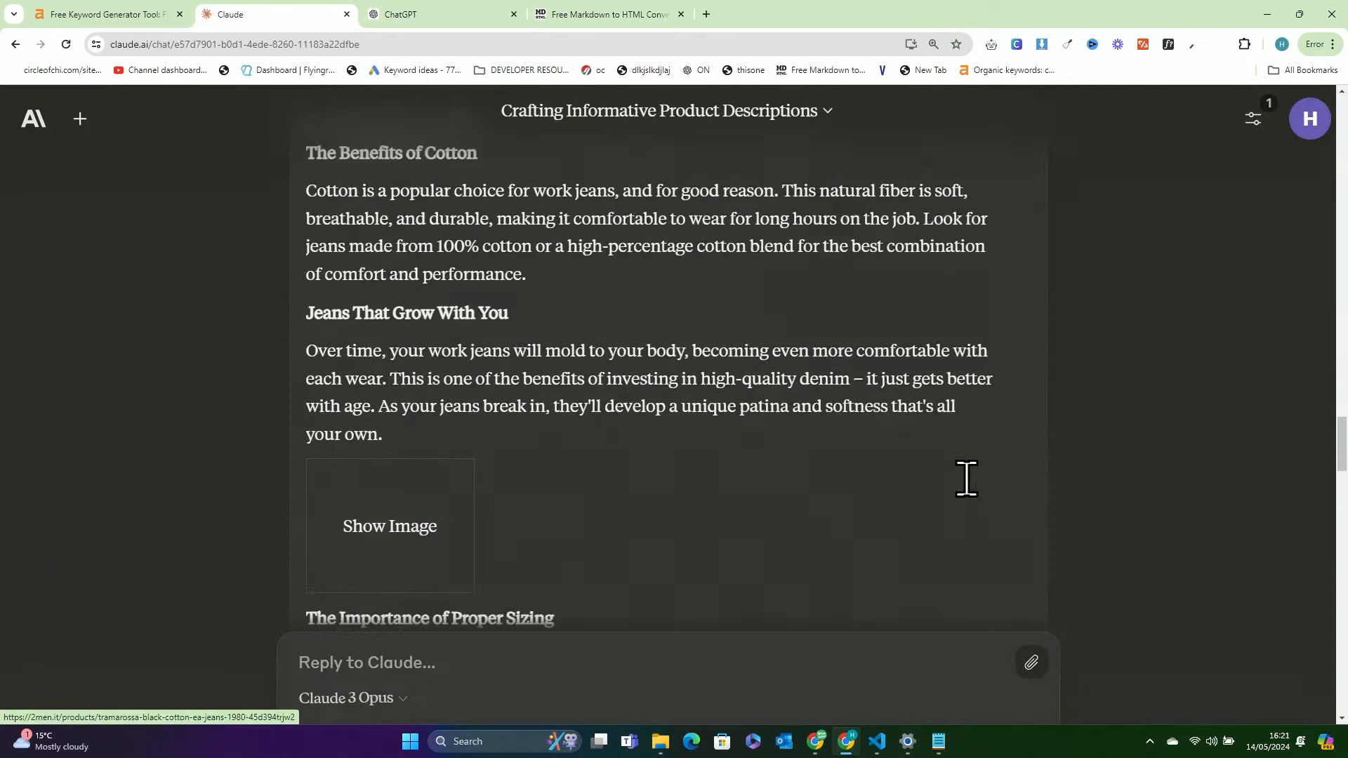
scroll("down", 3)
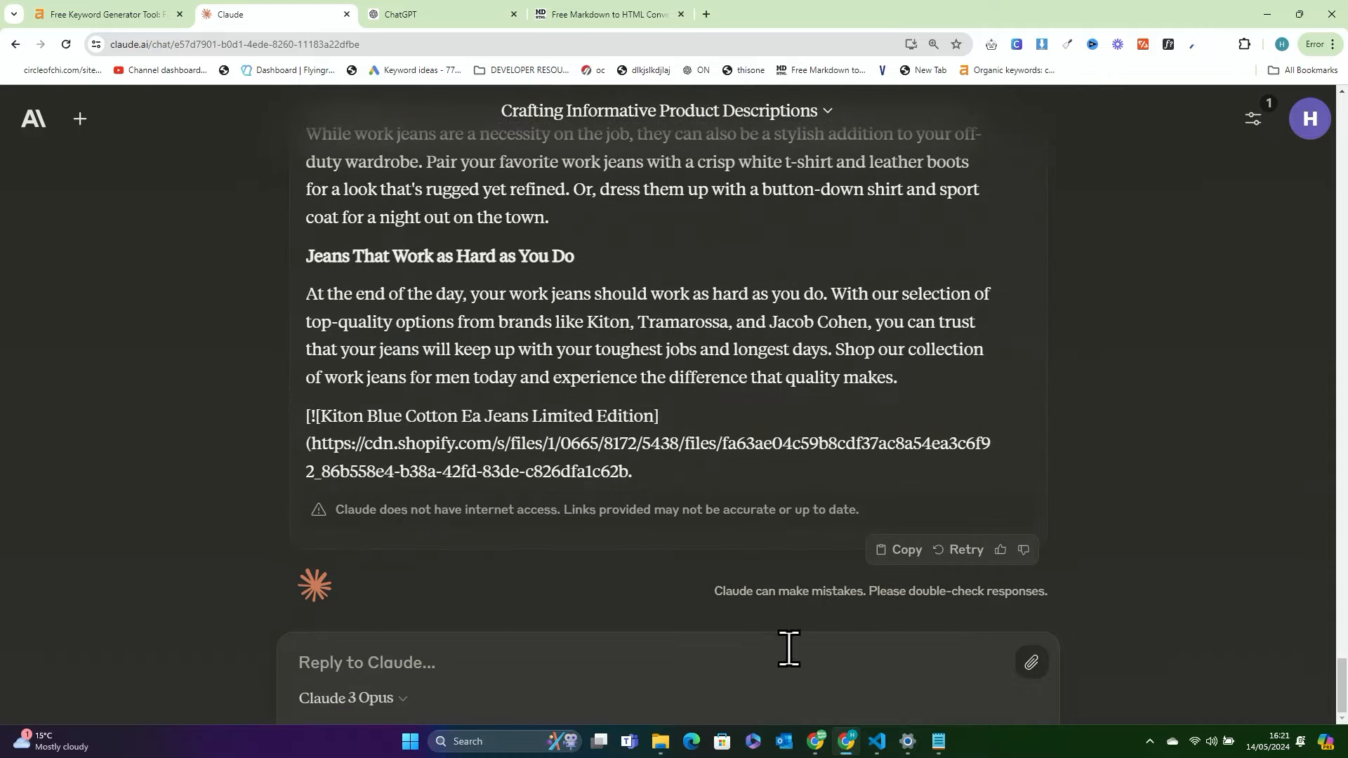
type("continue")
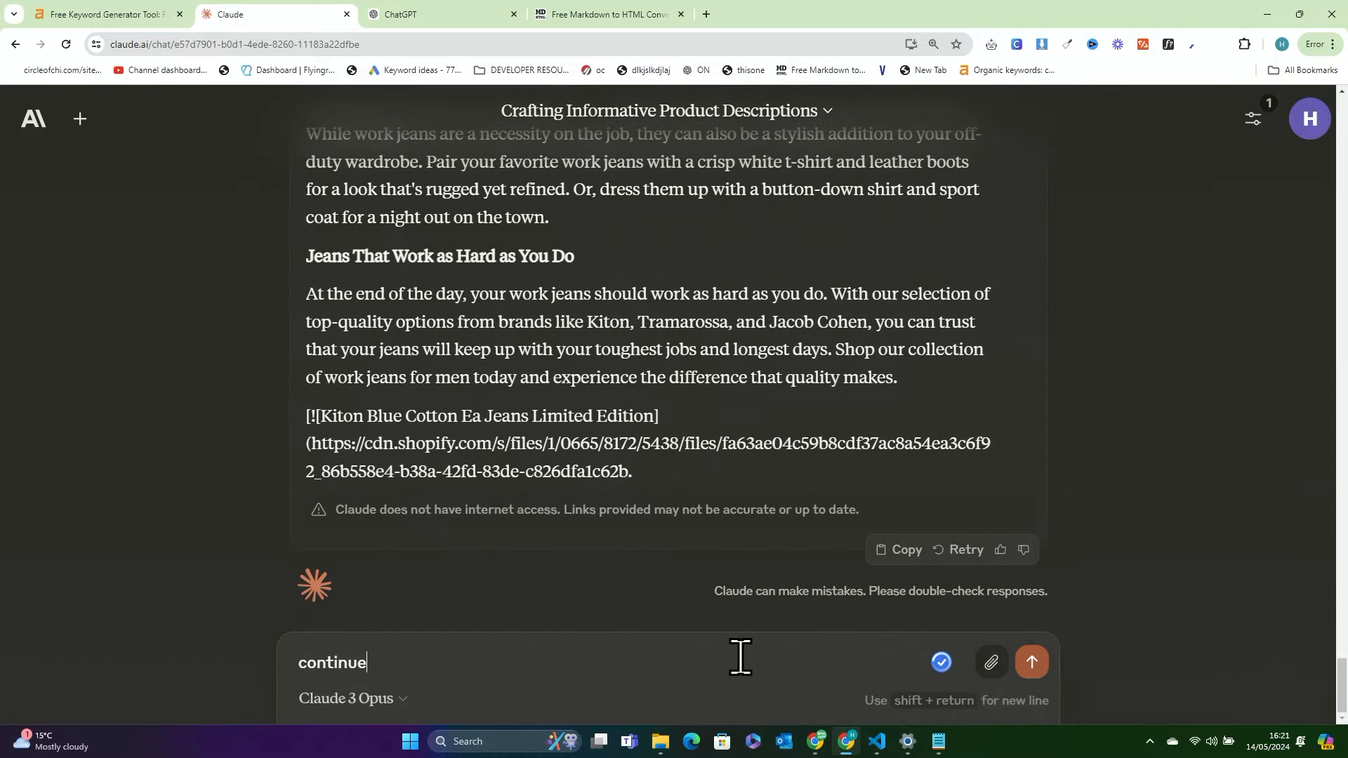
left_click(1031, 661)
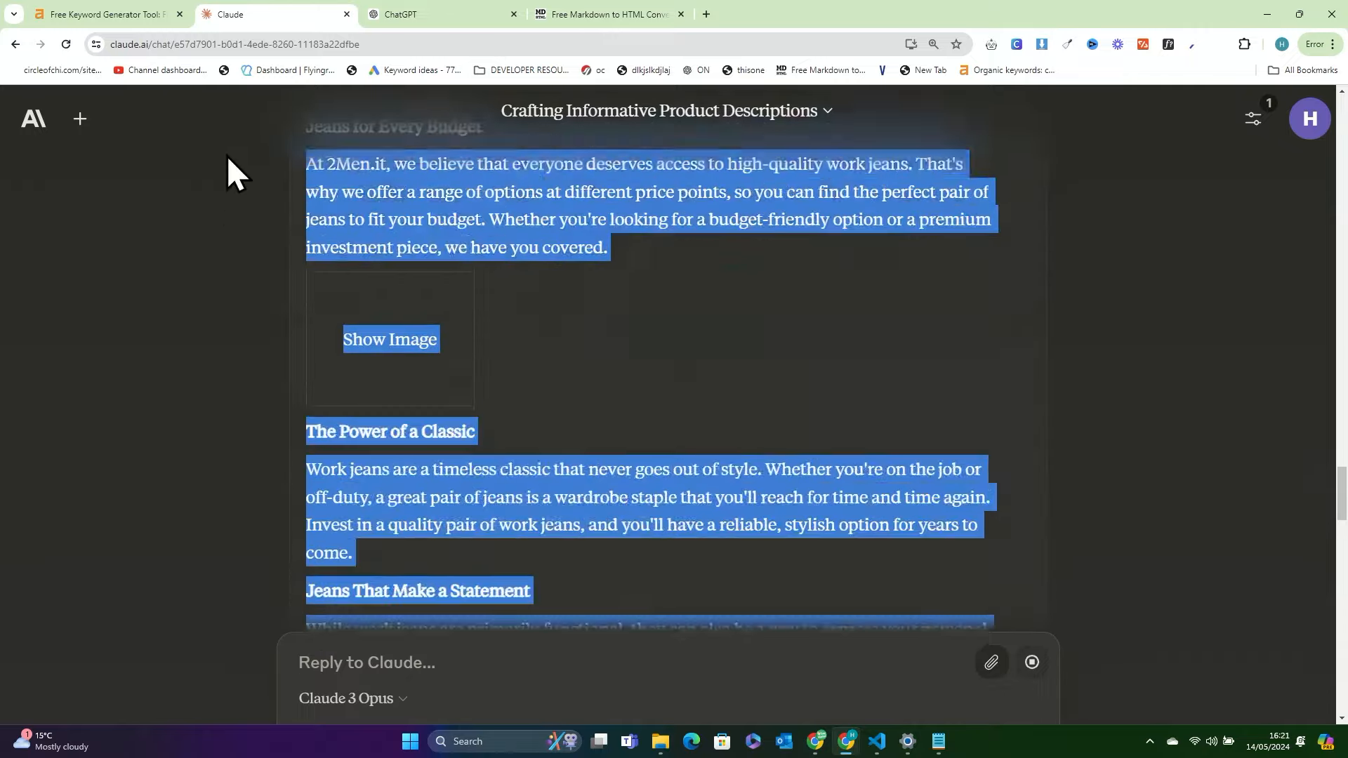
scroll("down", 3)
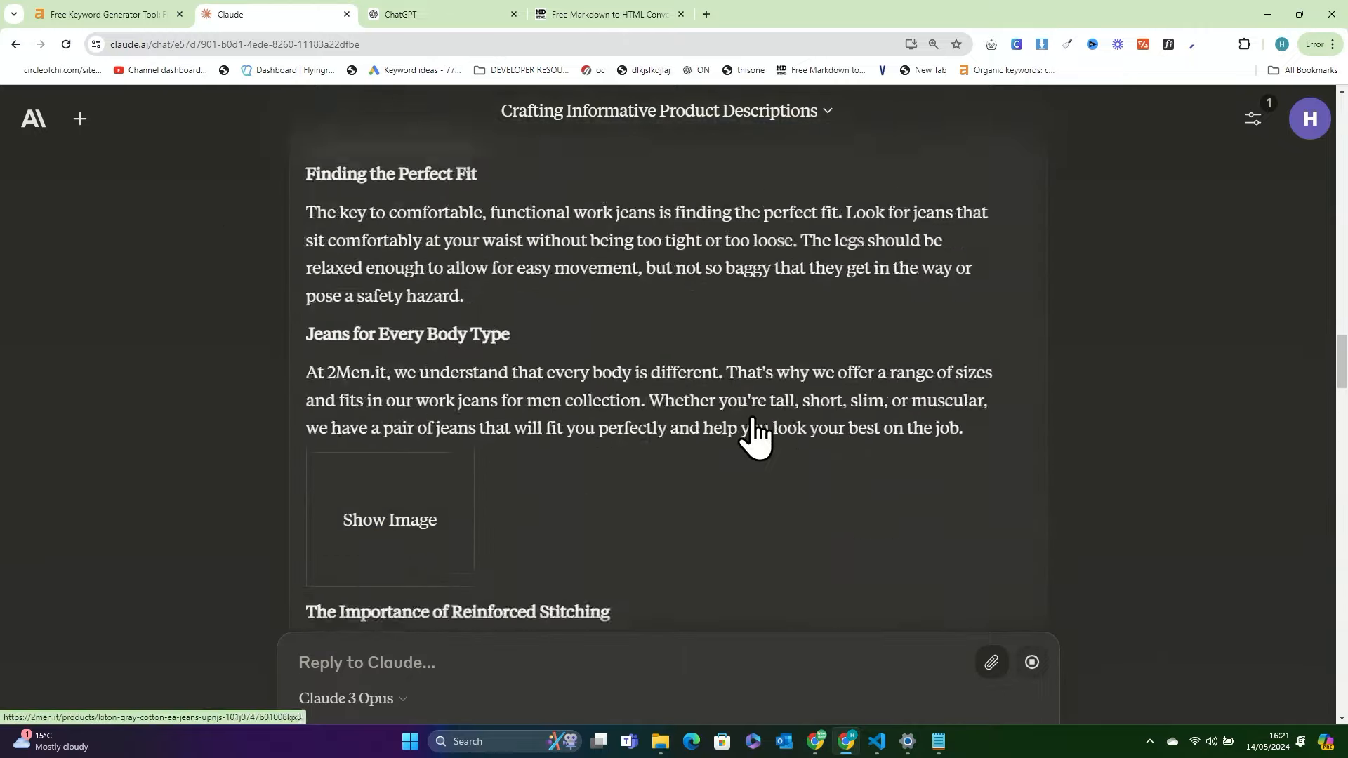
scroll("up", 3)
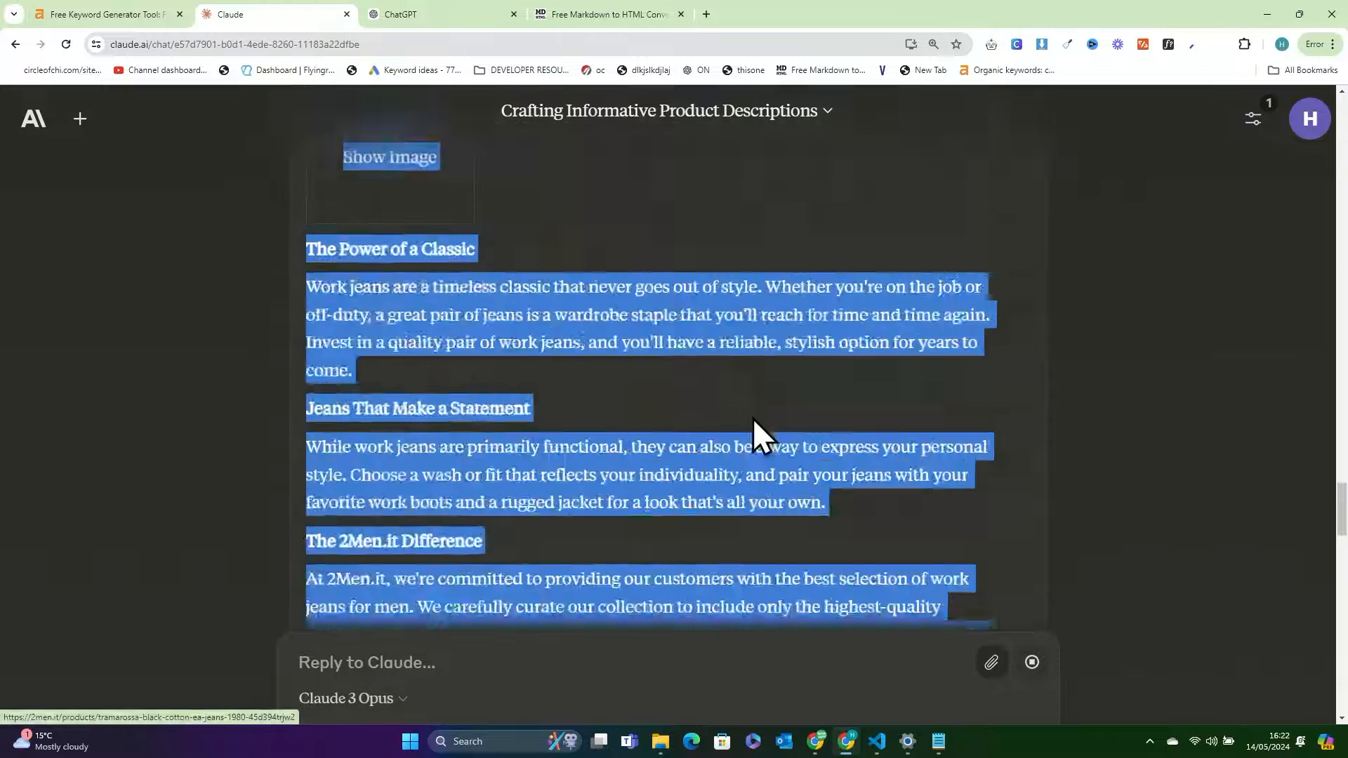
scroll("down", 3)
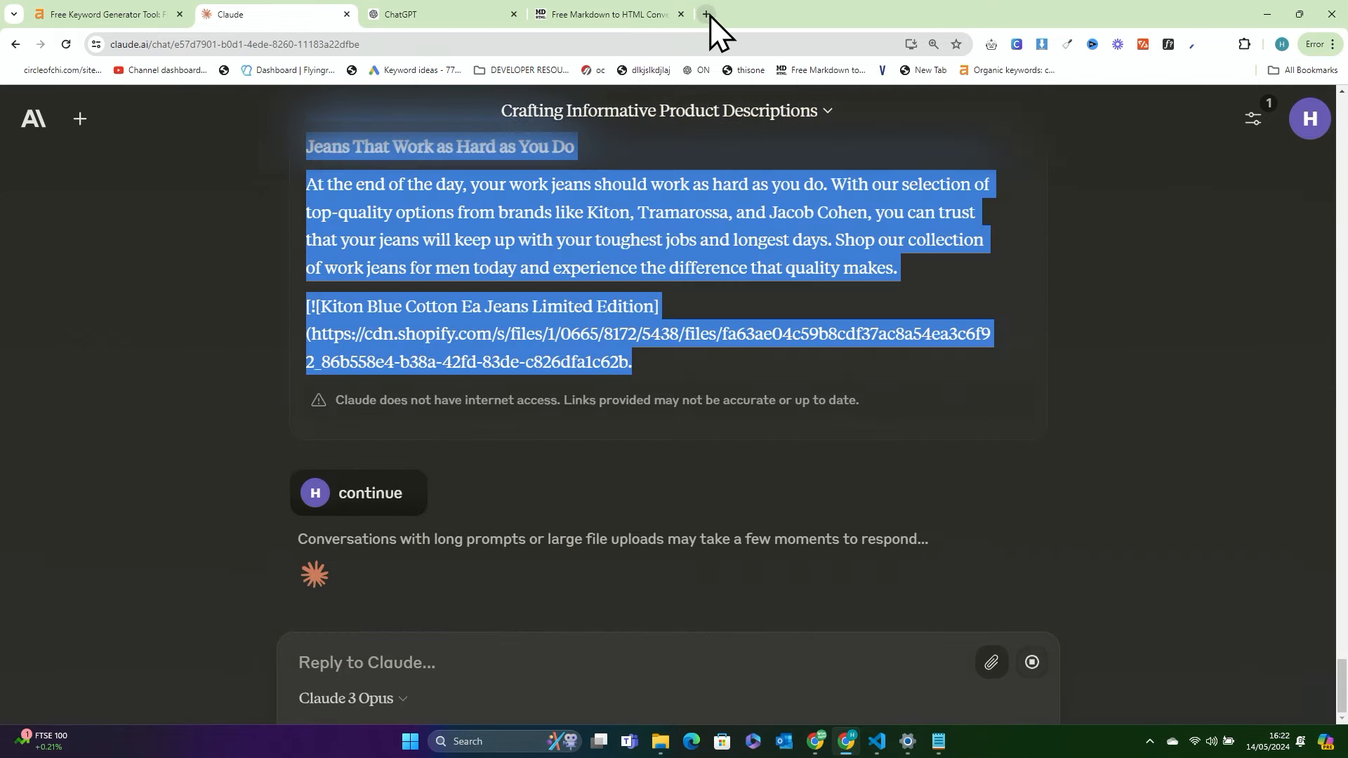
Bring up the Paste to Markdown converter in a fresh browser tab
left_click(705, 14)
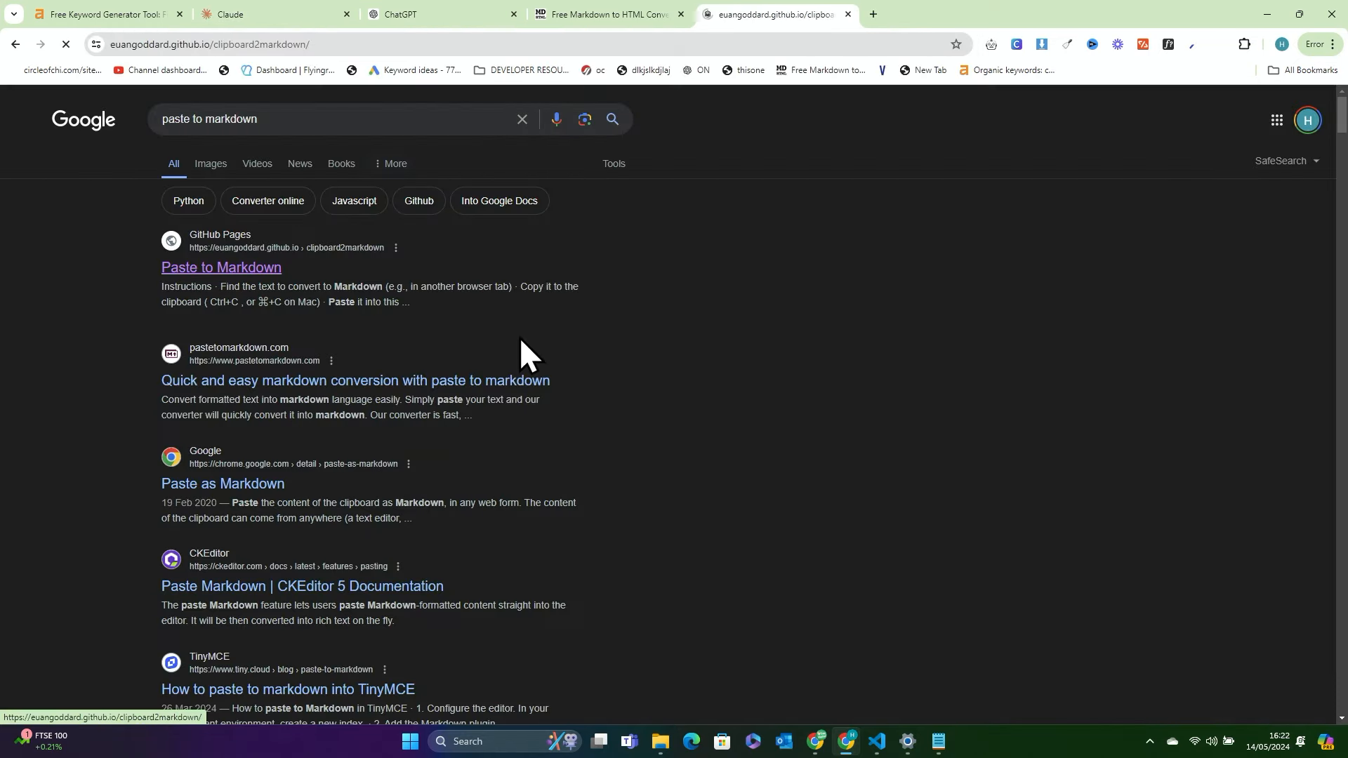
left_click(220, 267)
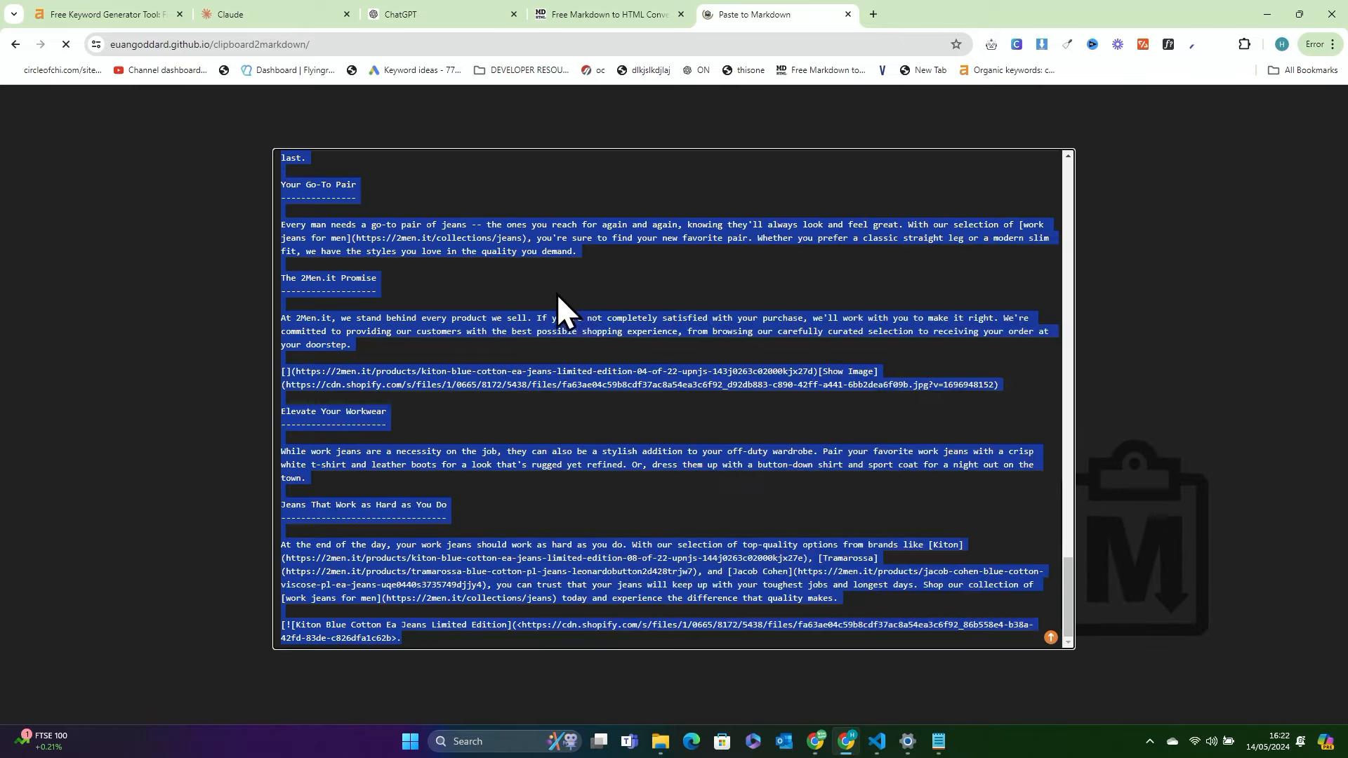
mouse_move(855, 382)
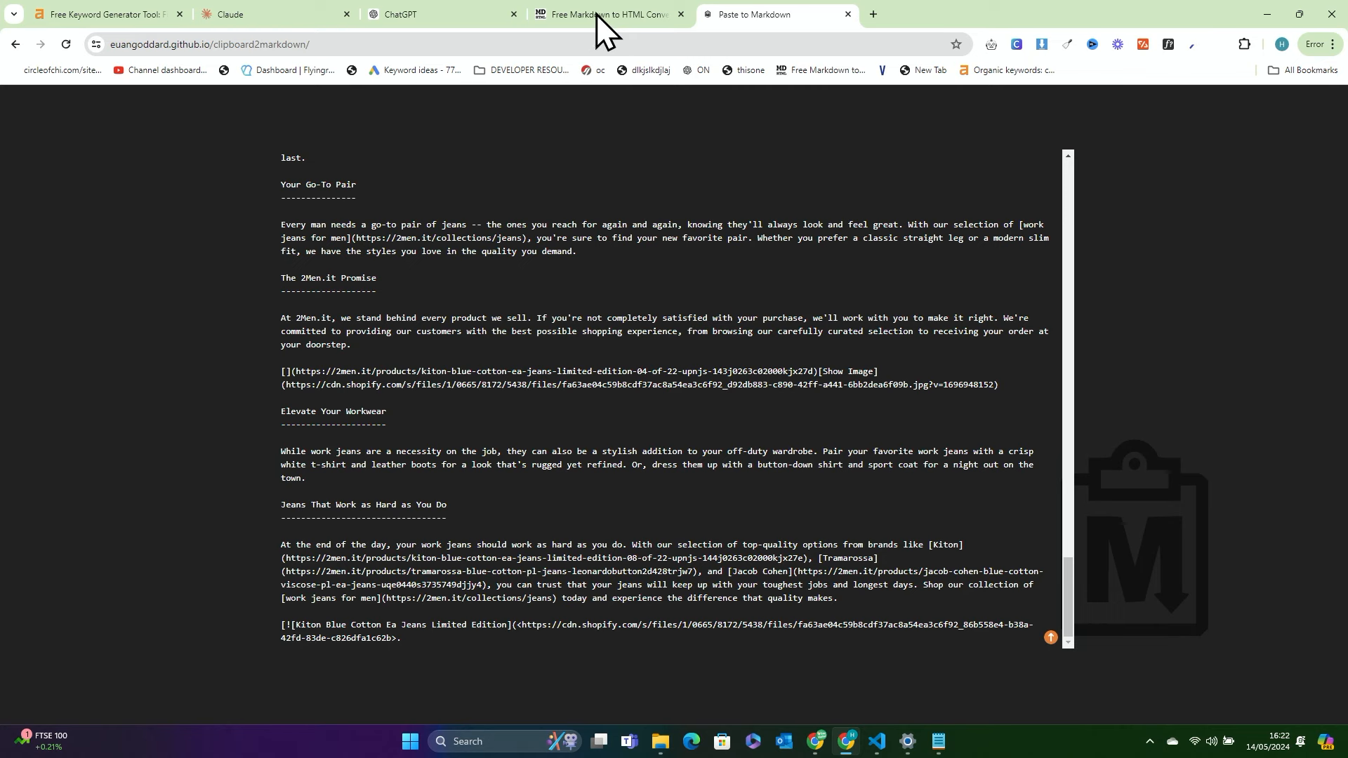
Select the old ChatGPT article markdown in the Enter Markdown box for replacement
left_click(607, 14)
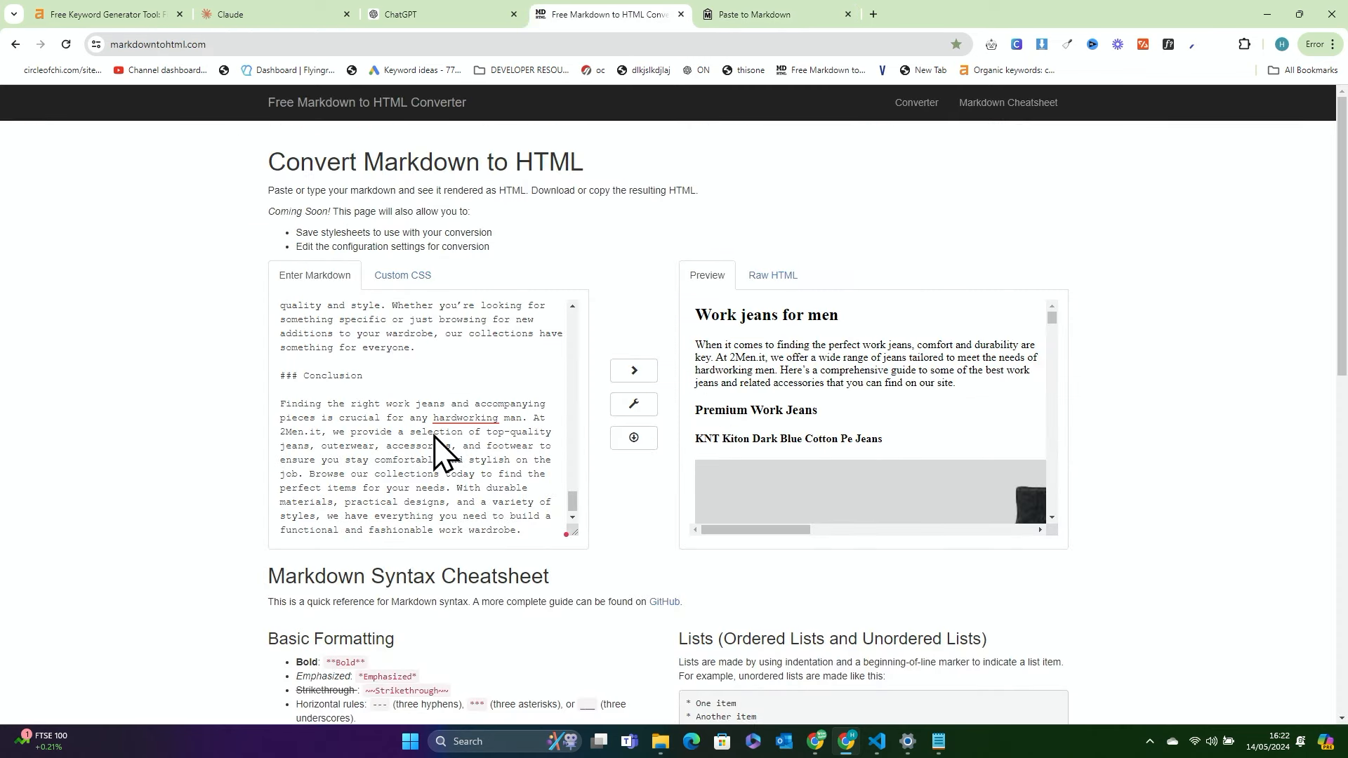
left_click(451, 431)
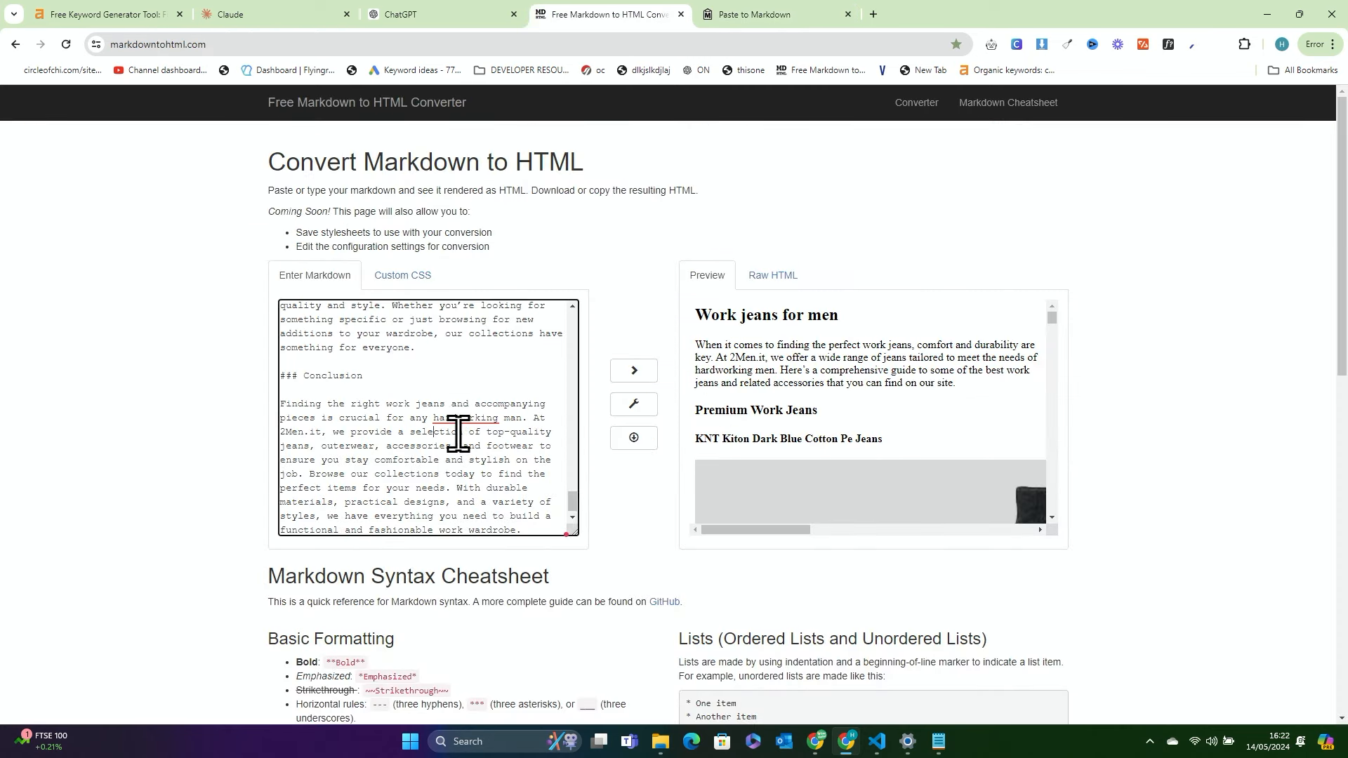
key("ctrl+a")
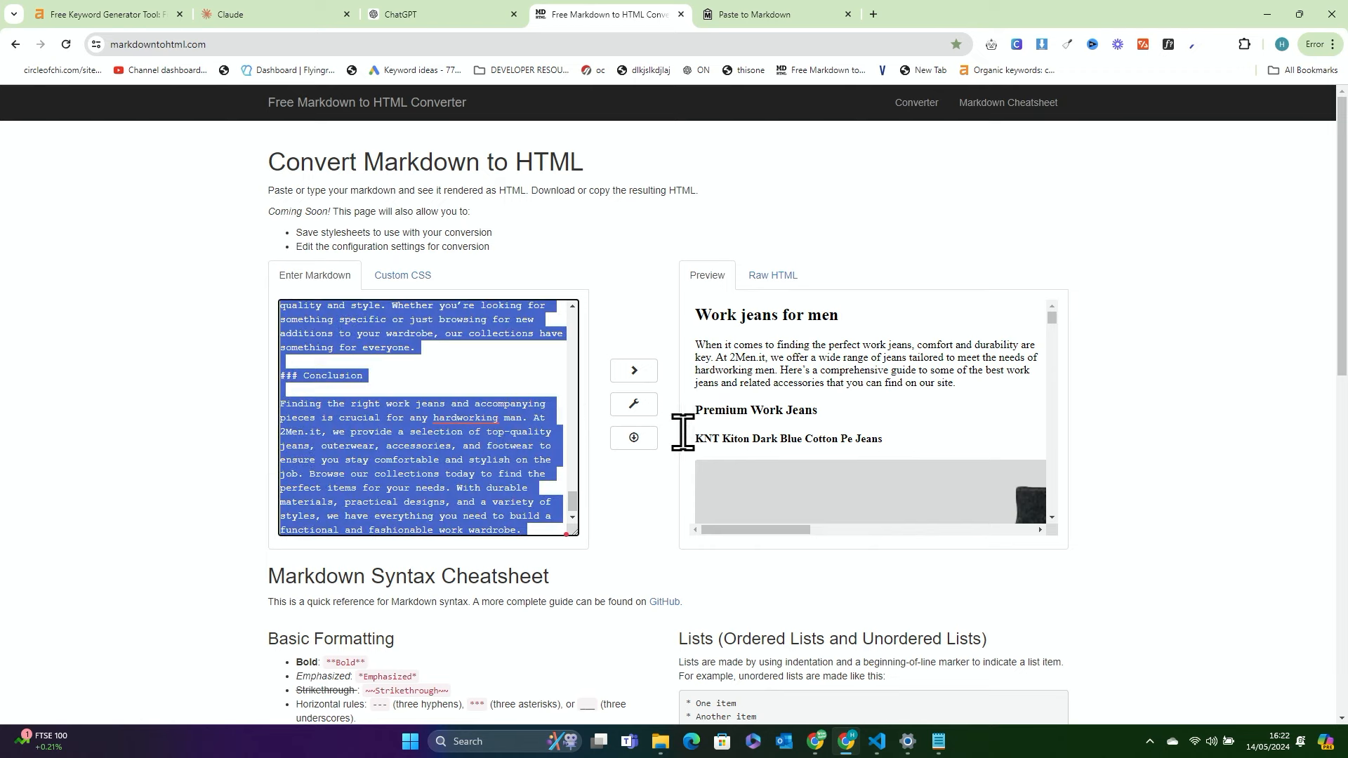
mouse_move(447, 352)
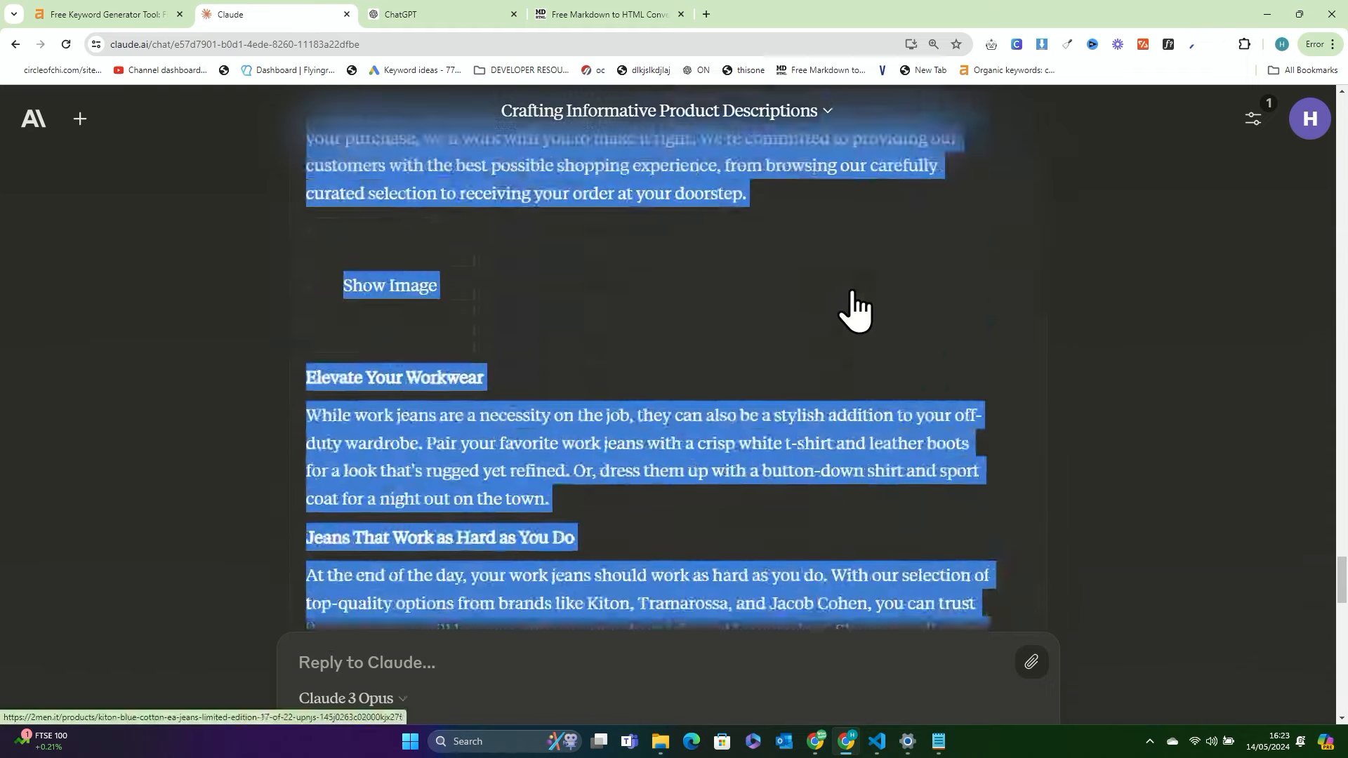
scroll("down", 3)
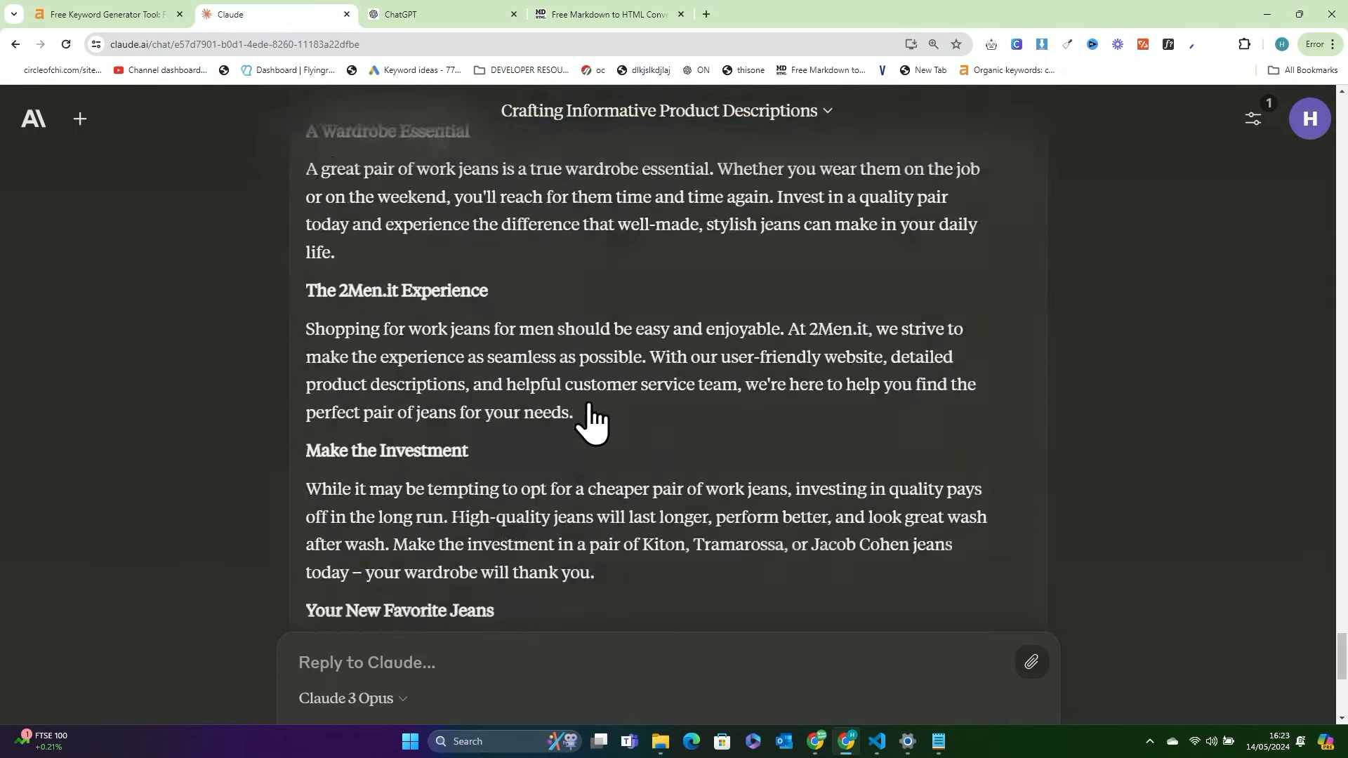
scroll("down", 3)
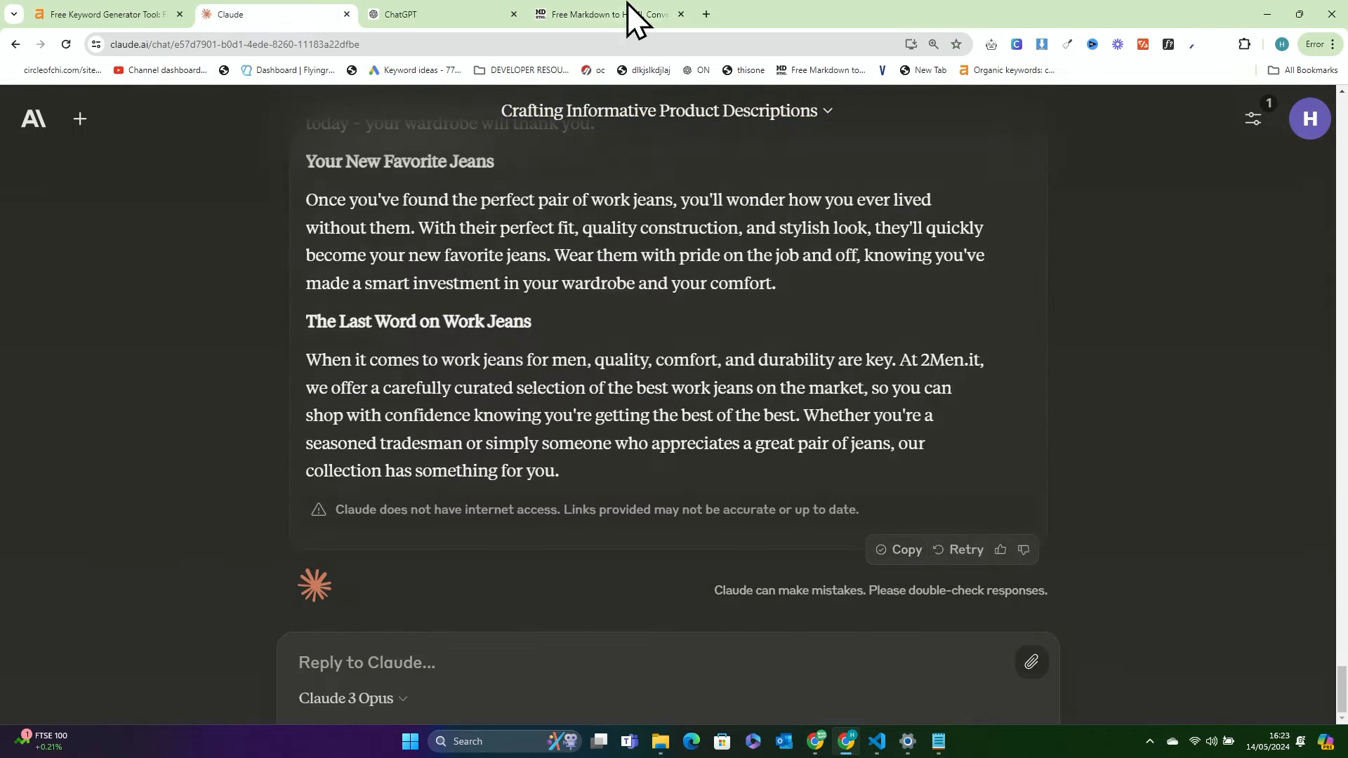
Convert Claude's pasted work jeans markdown and view its Raw HTML output
left_click(607, 14)
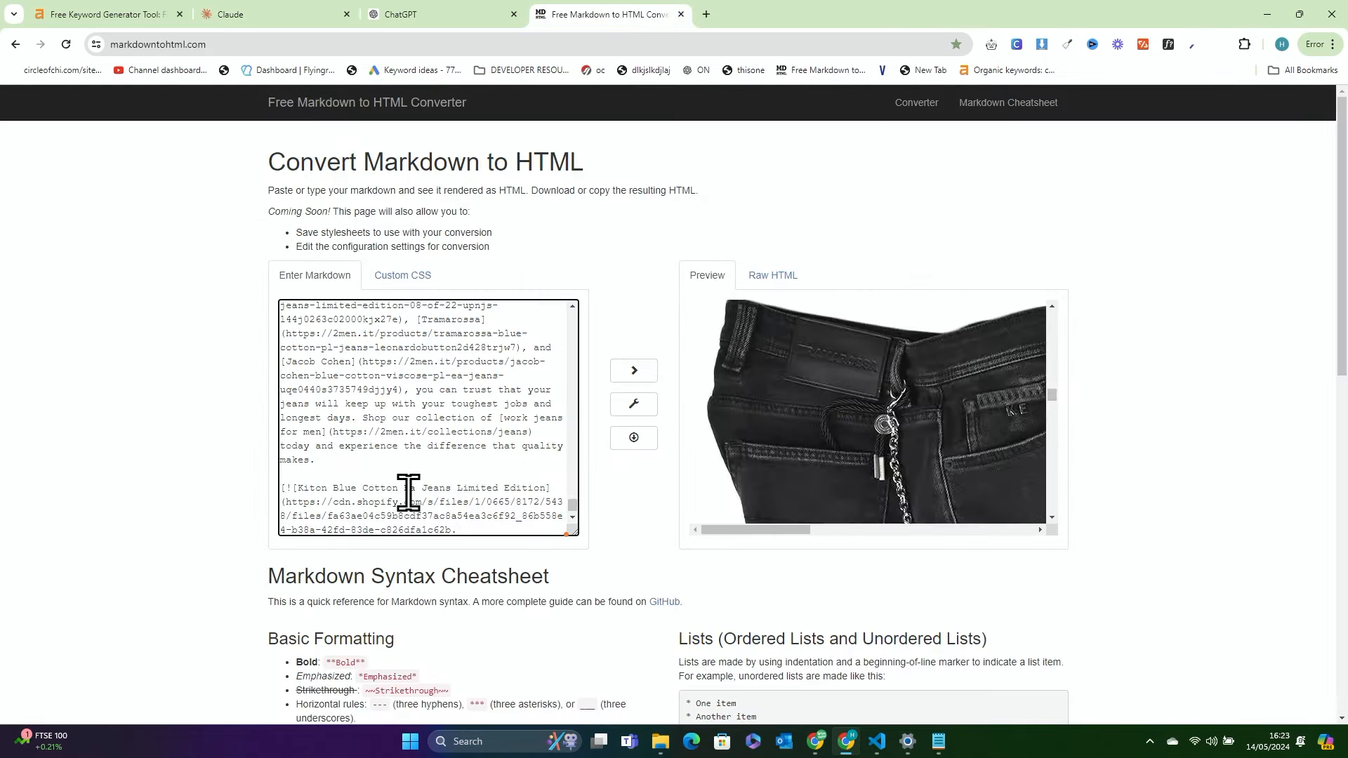
scroll("down", 3)
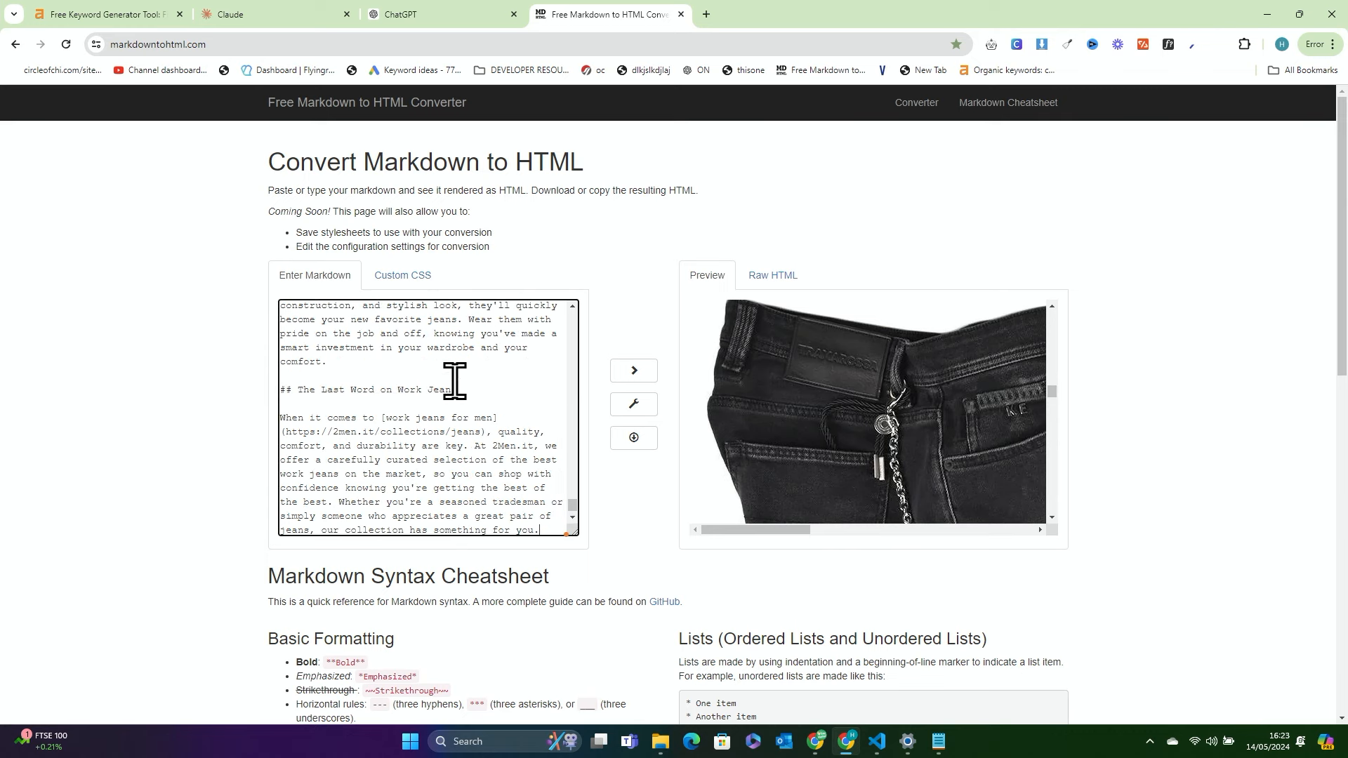
mouse_move(433, 430)
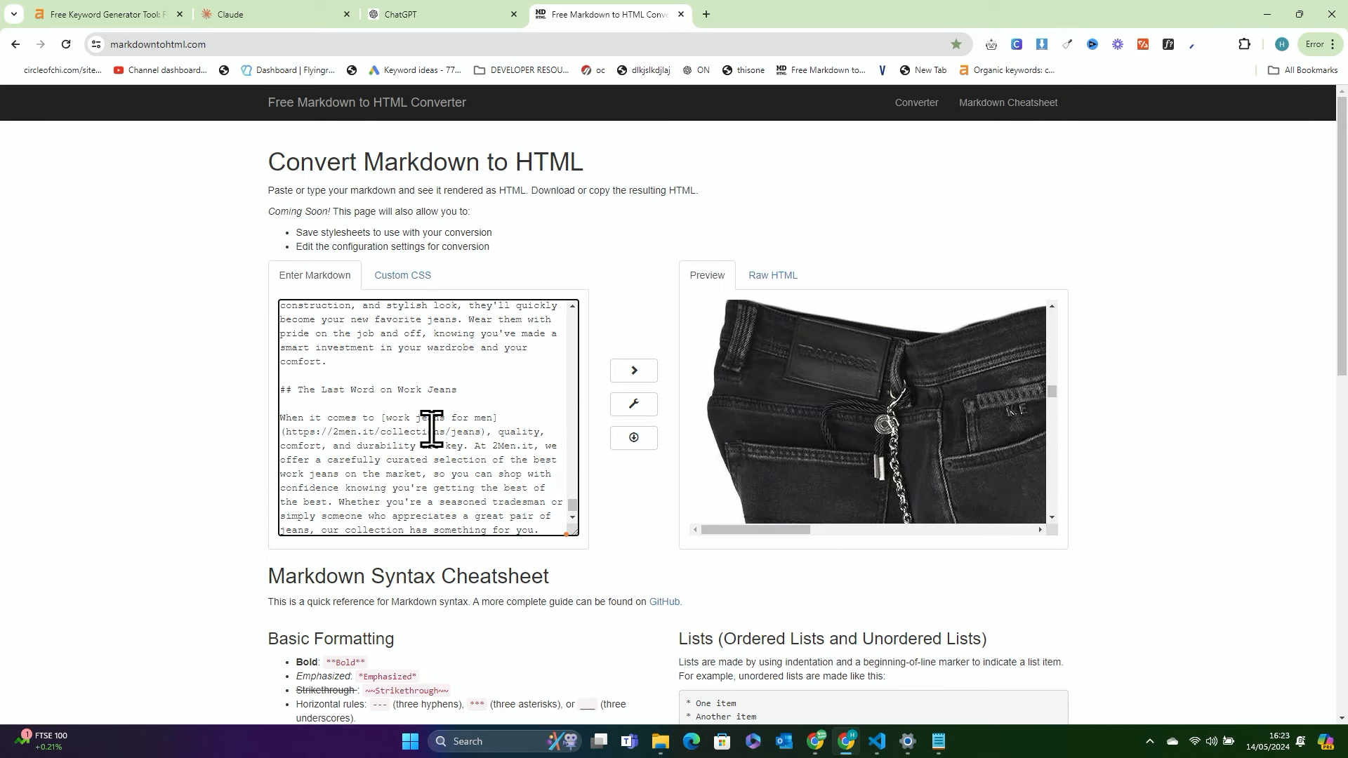
left_click(771, 276)
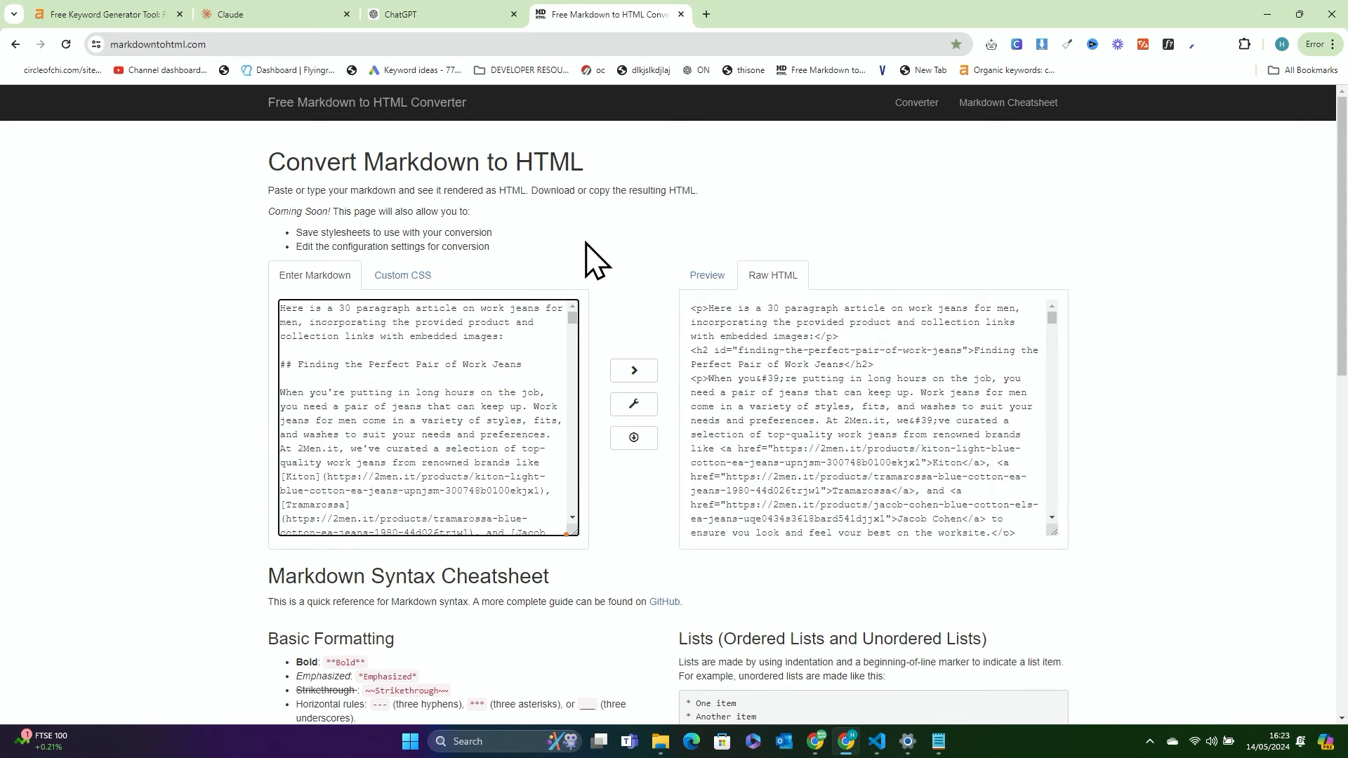
scroll("down", 3)
type("w3")
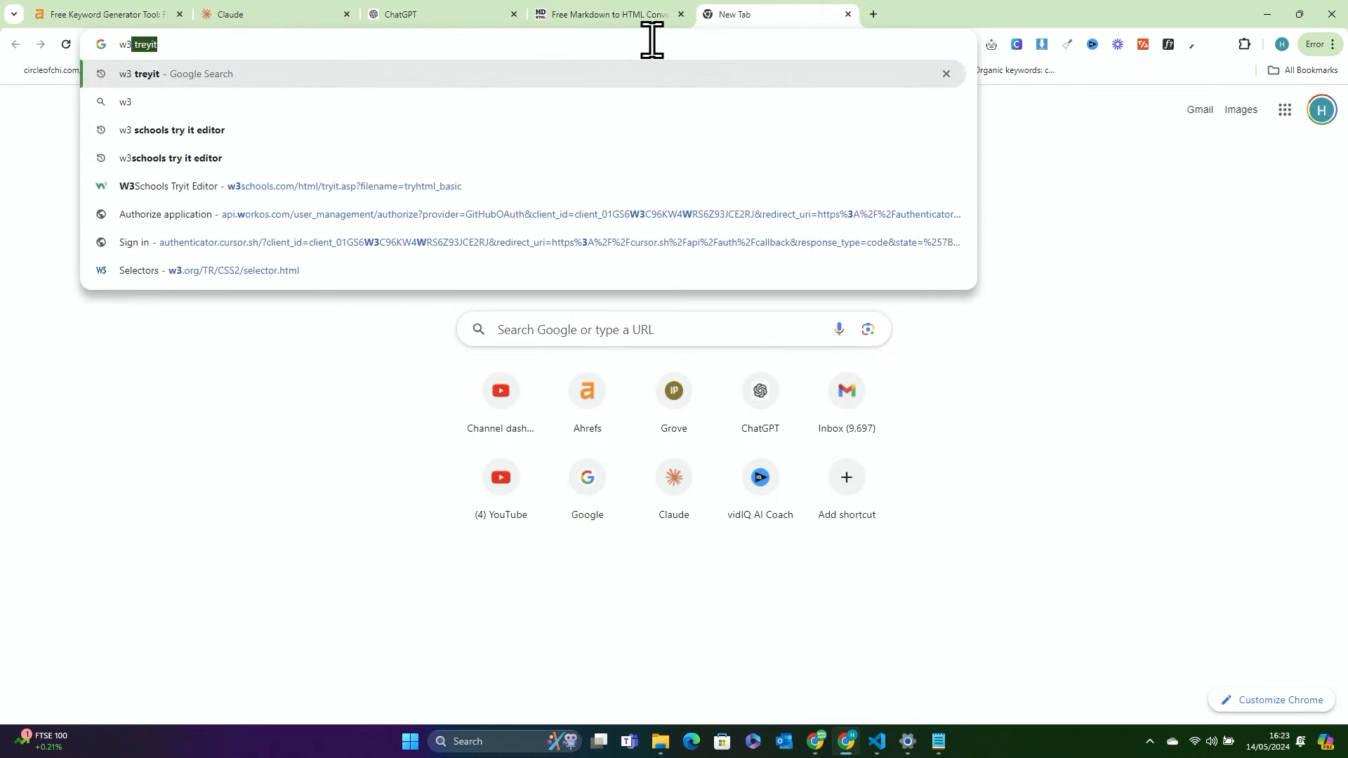
Render the article HTML in W3Schools Tryit Editor and review its headings and jeans photos
left_click(258, 186)
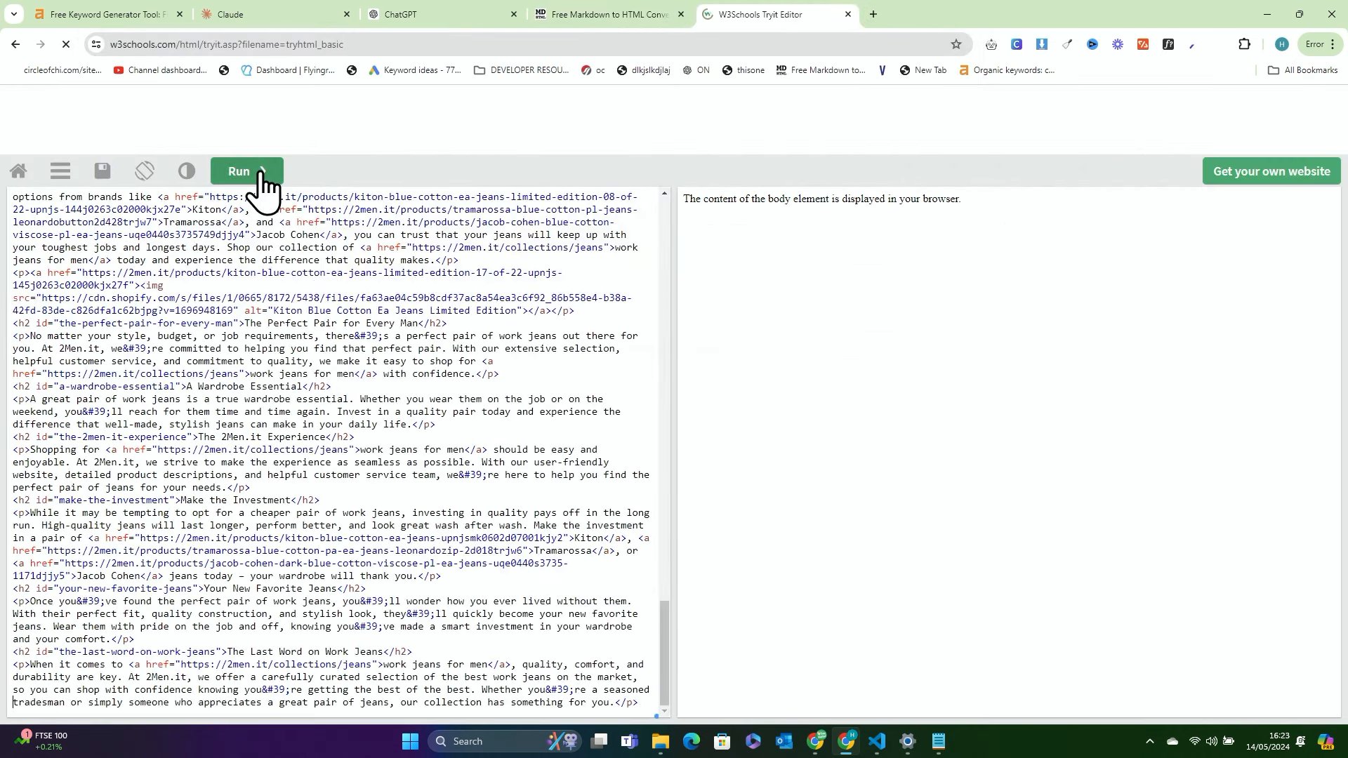
left_click(245, 171)
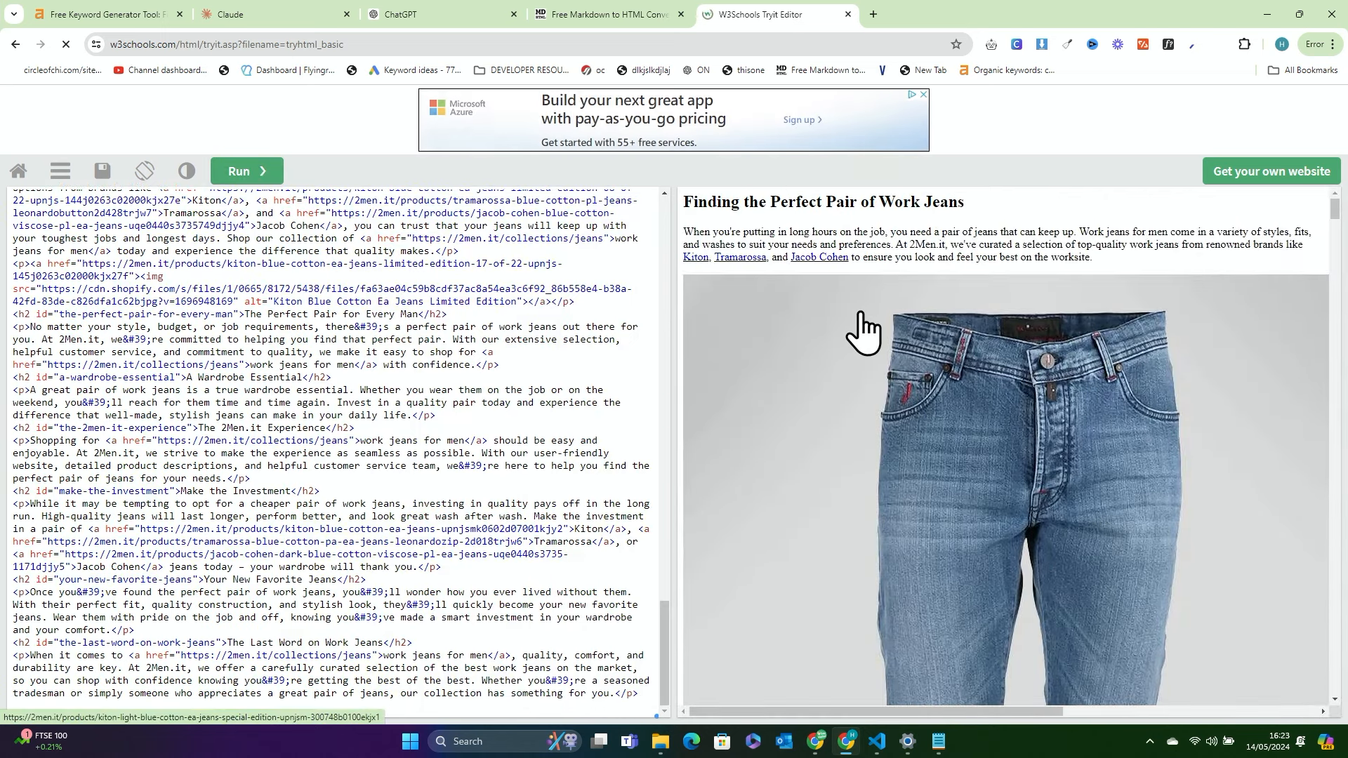
scroll("down", 3)
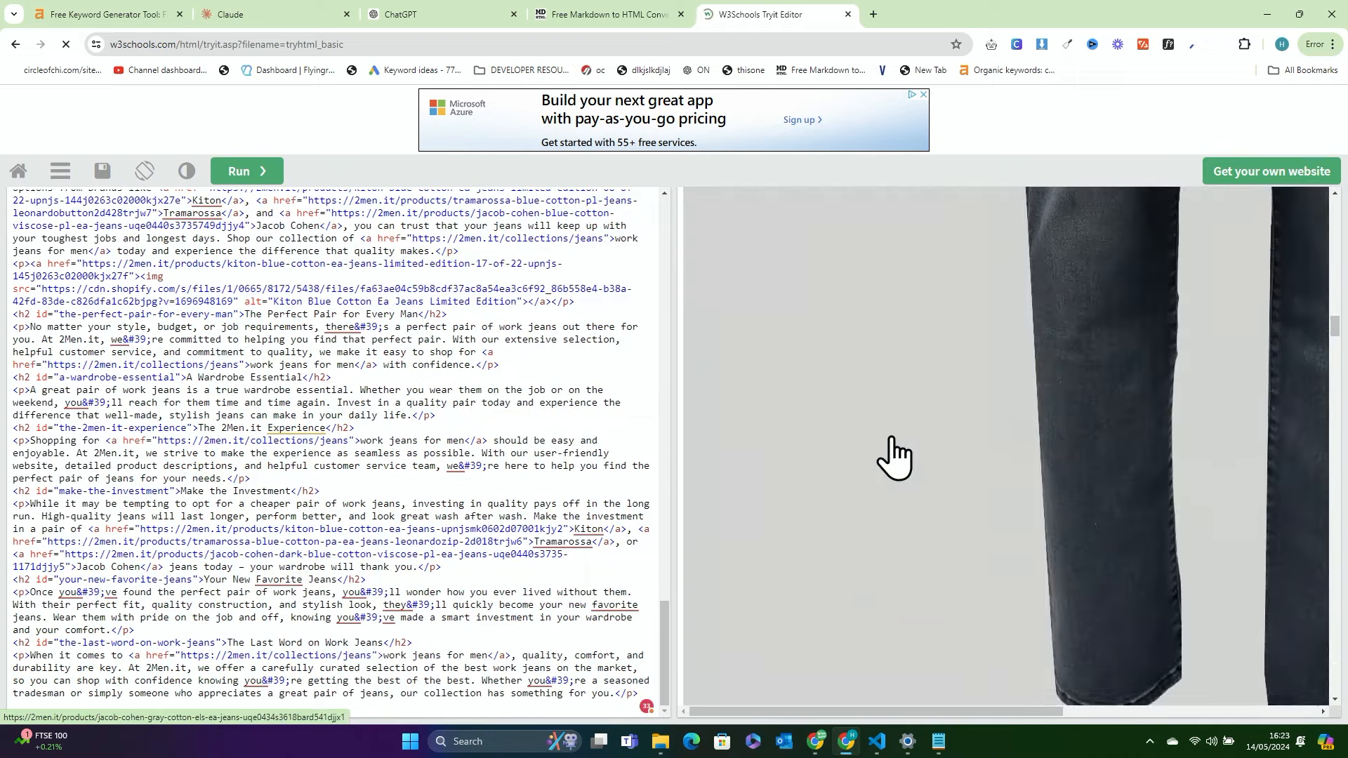
scroll("down", 3)
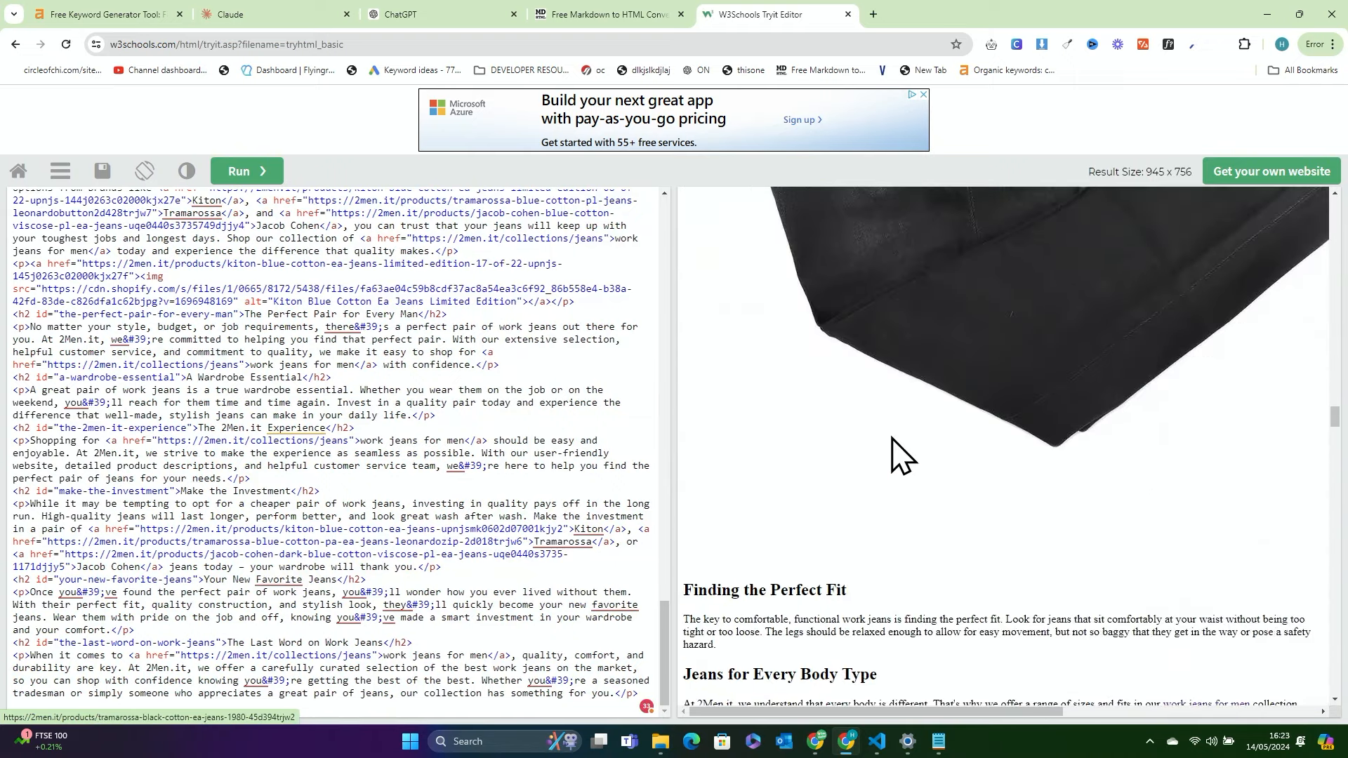
scroll("down", 3)
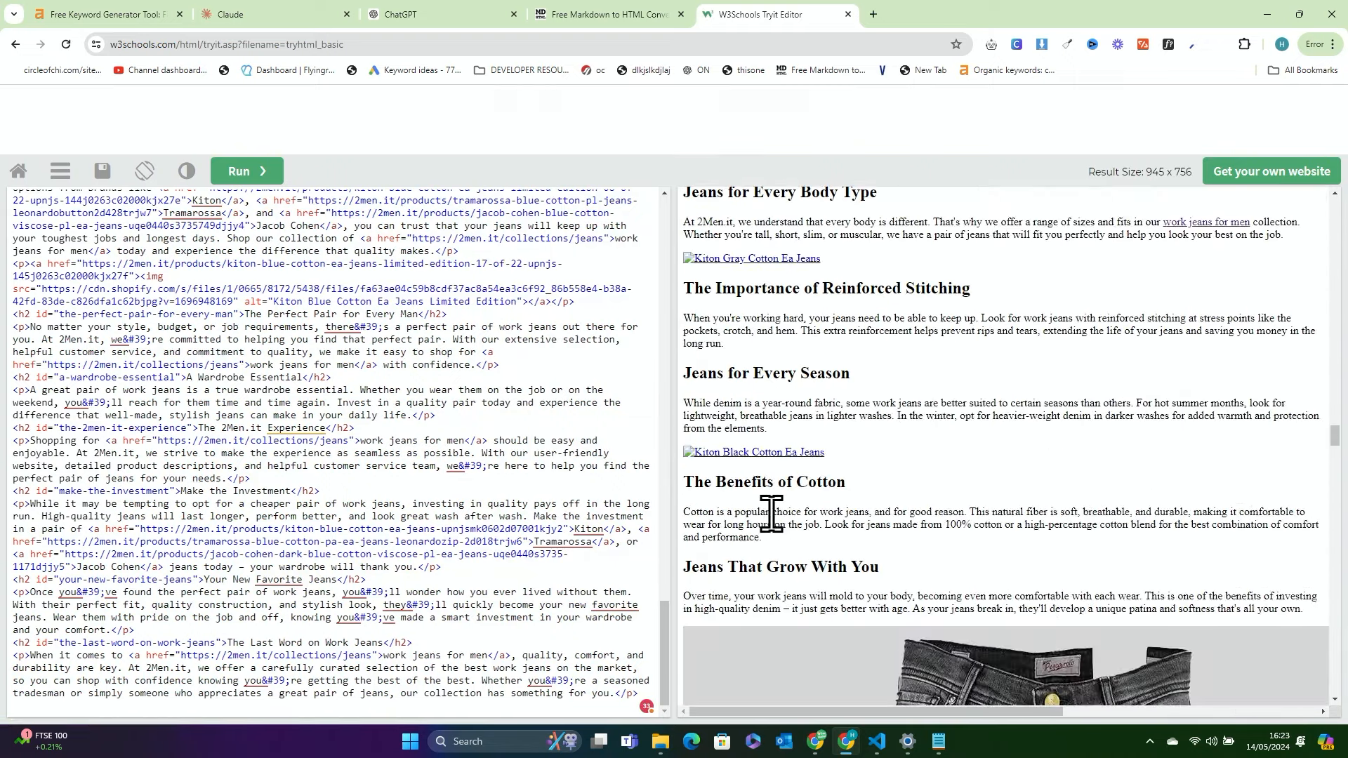
mouse_move(755, 451)
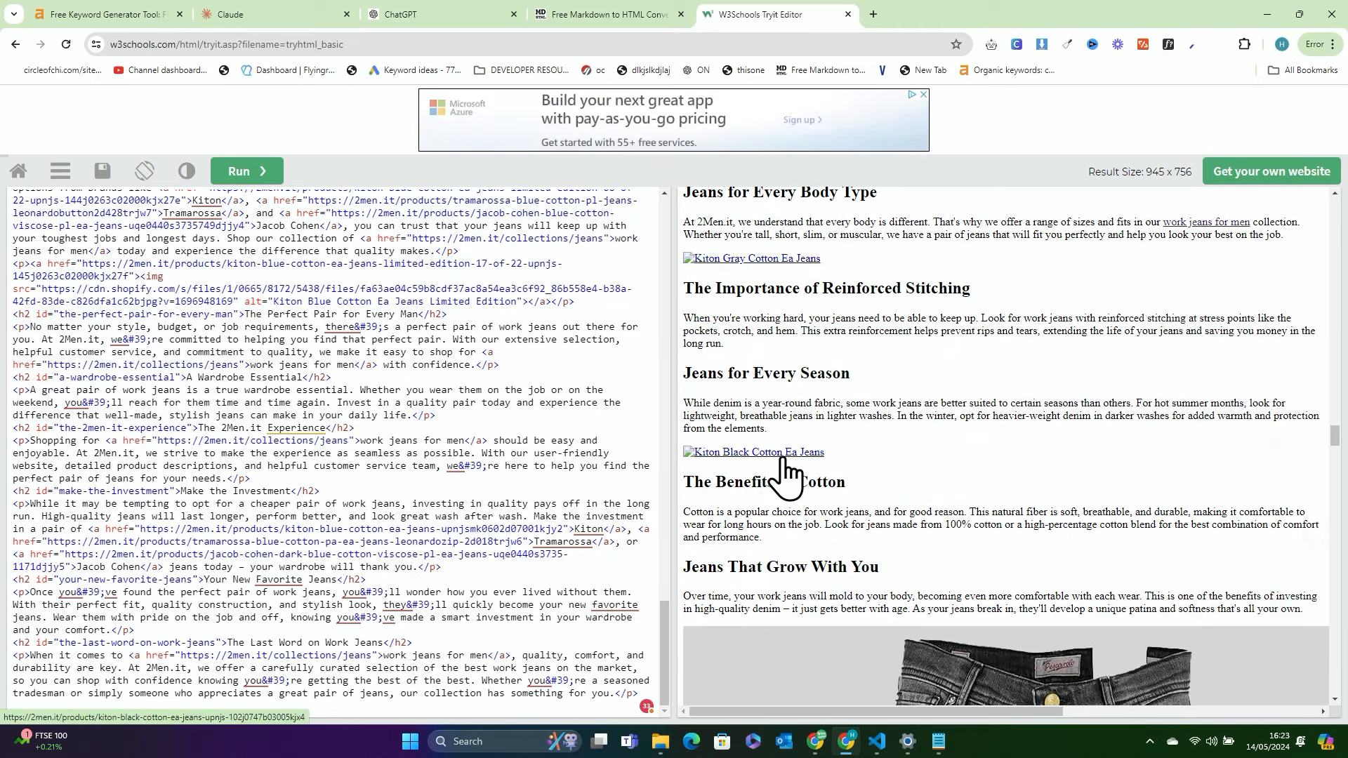
Follow a broken image's Kiton Gray product link to its 2Men.it page
left_click(750, 259)
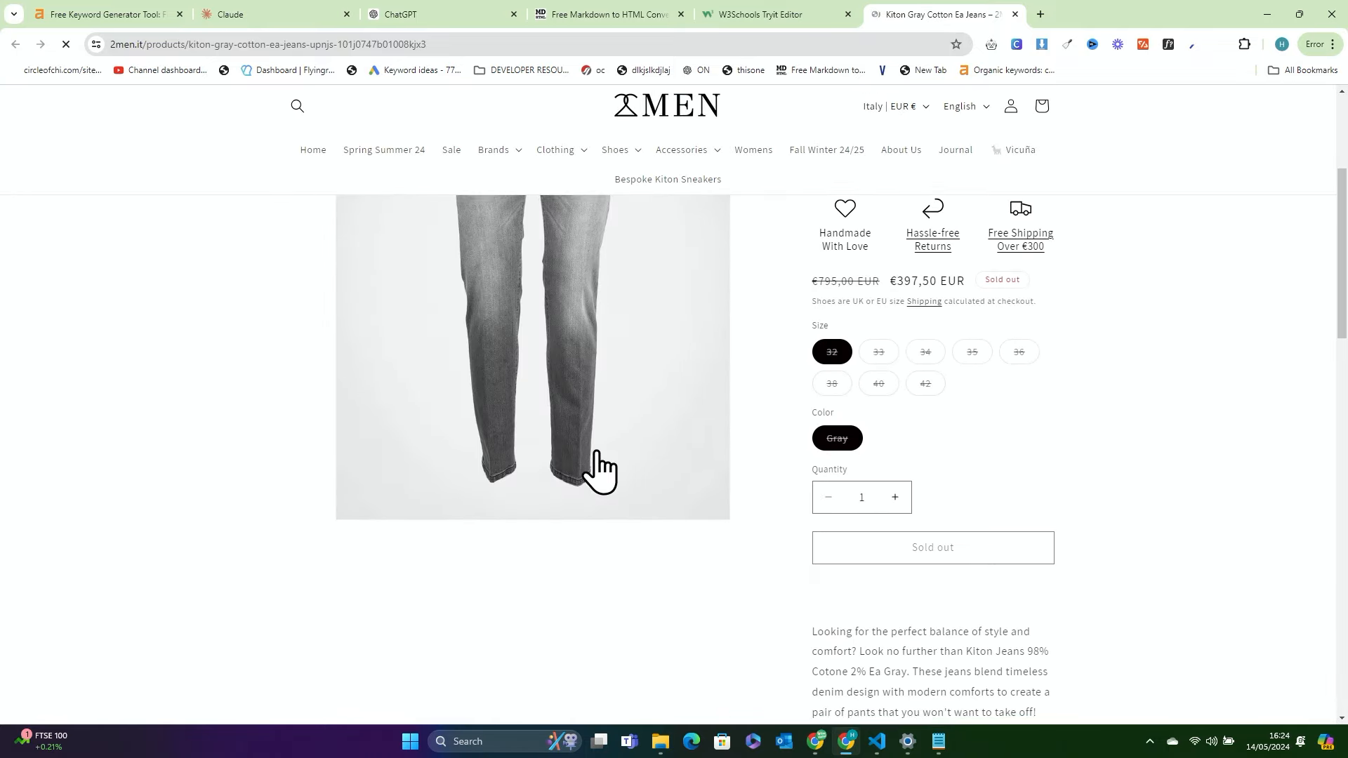
Get the Kiton Gray Cotton Ea Jeans photo's direct CDN address, dismissing the discount popup
right_click(598, 469)
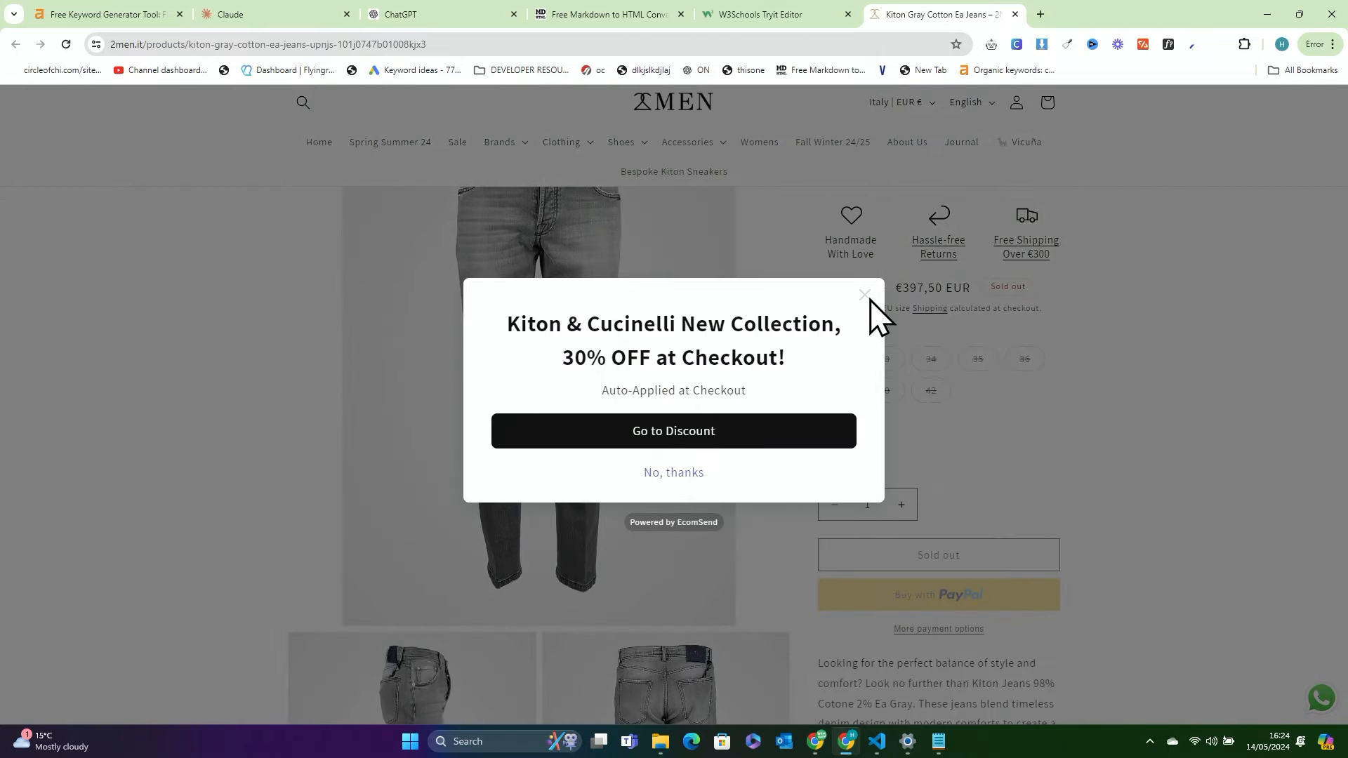
left_click(863, 293)
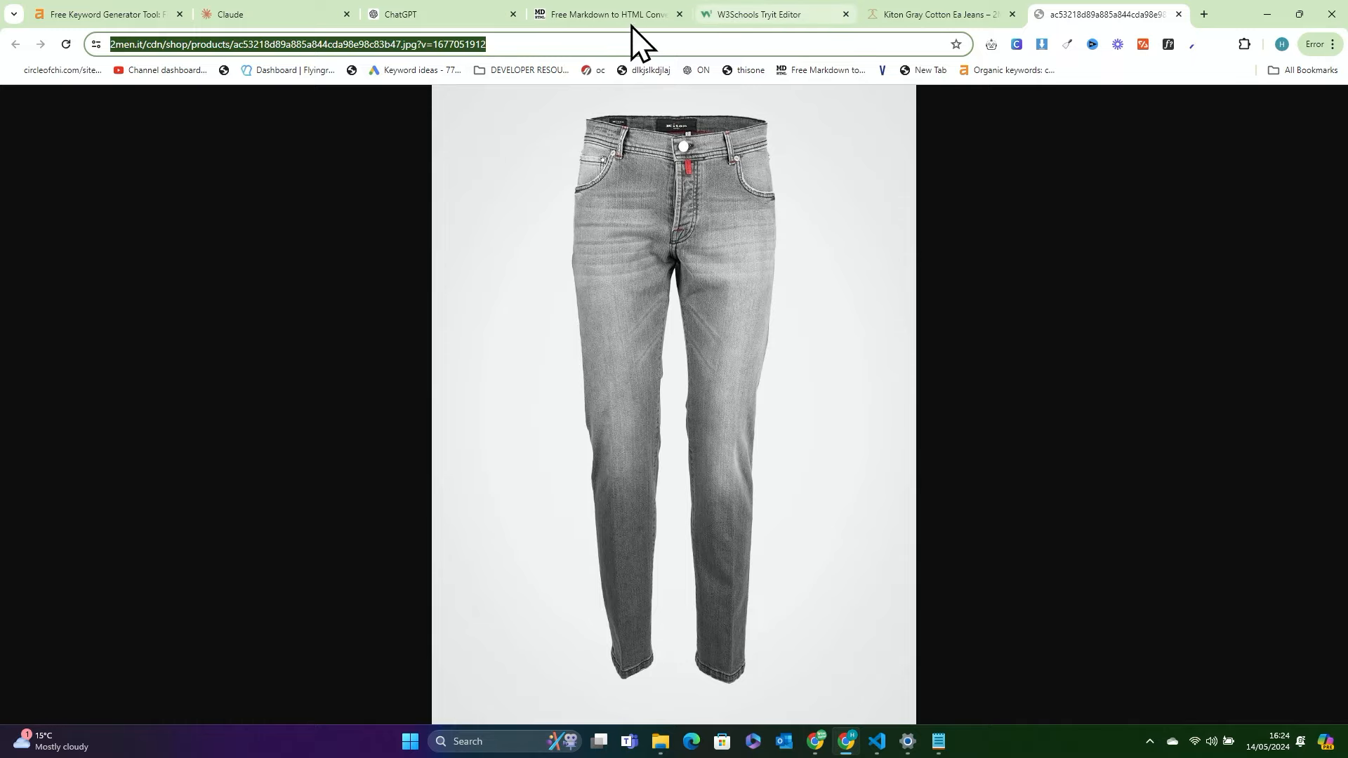
left_click(770, 14)
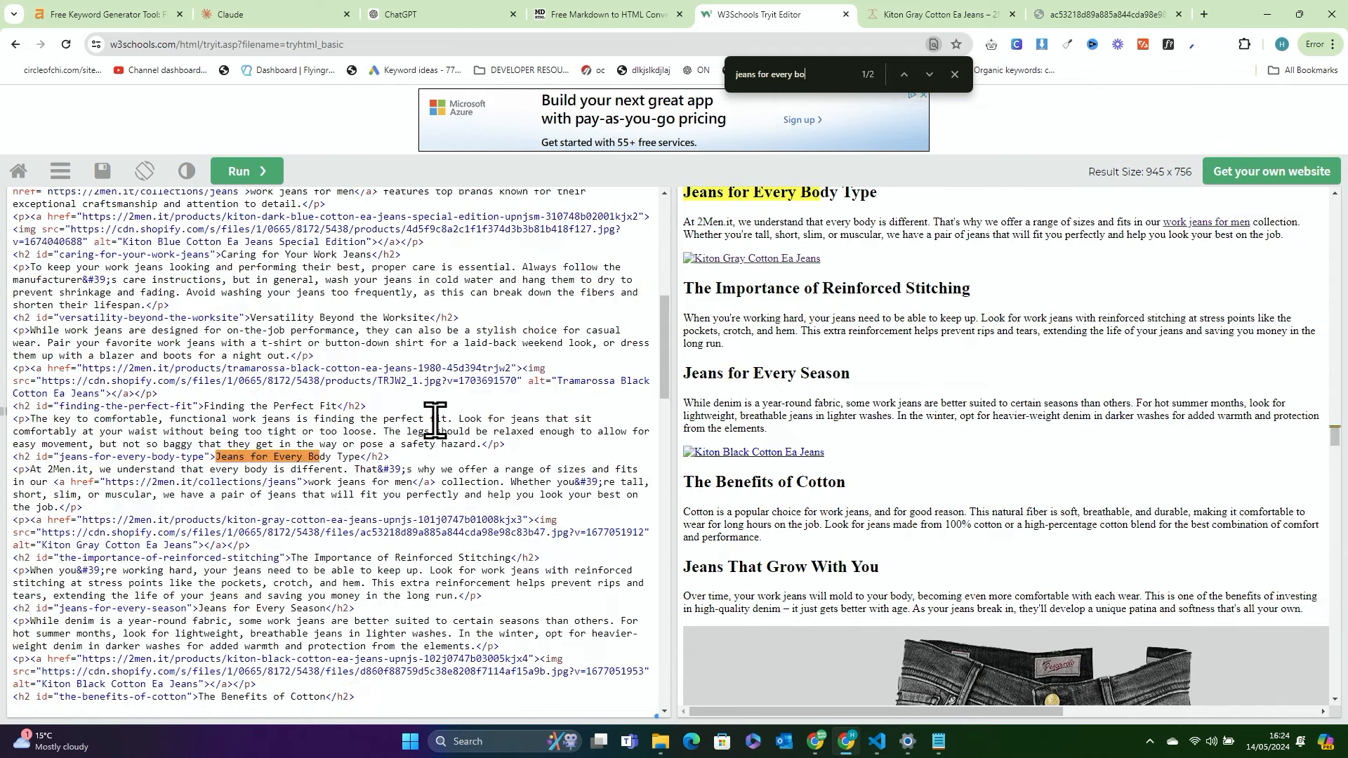
Replace the gray Kiton jeans' broken img src with the 2Men.it CDN address so the photo renders
scroll("down", 3)
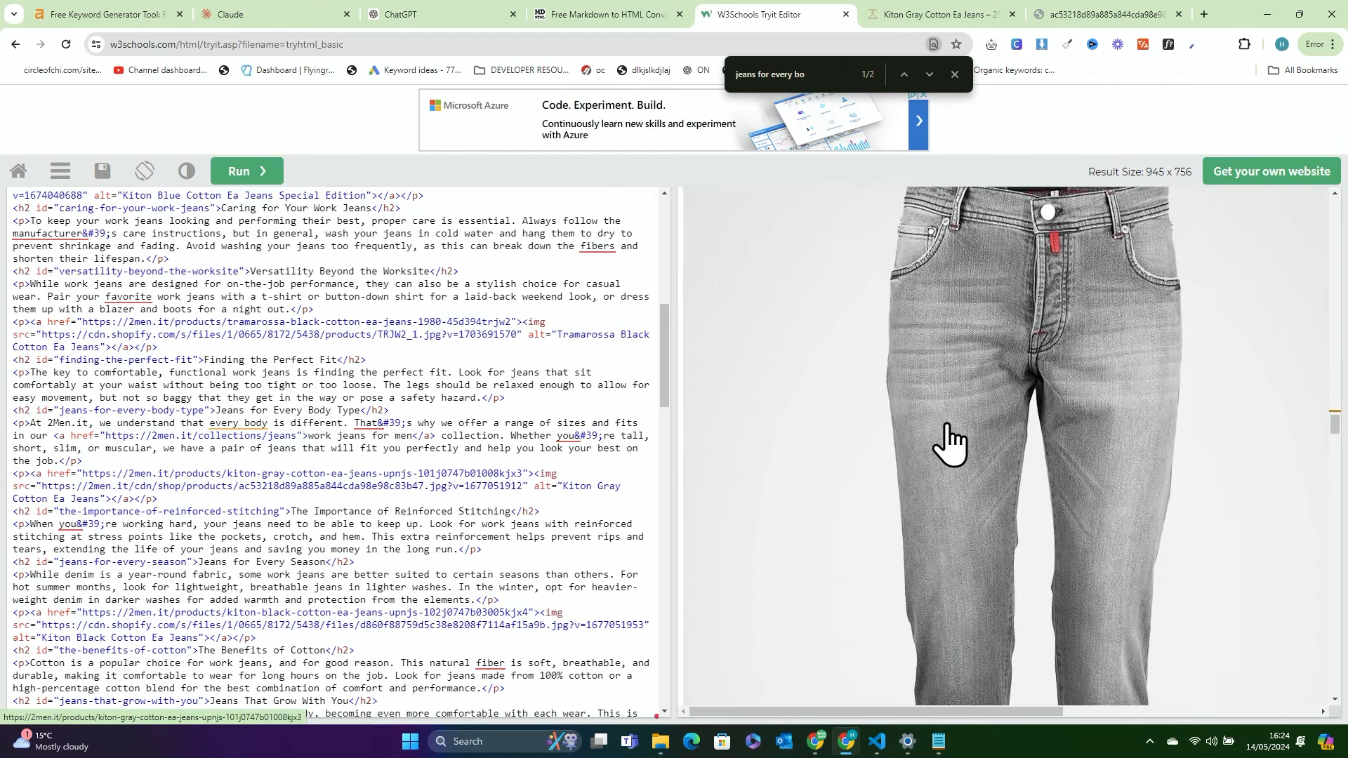
scroll("down", 3)
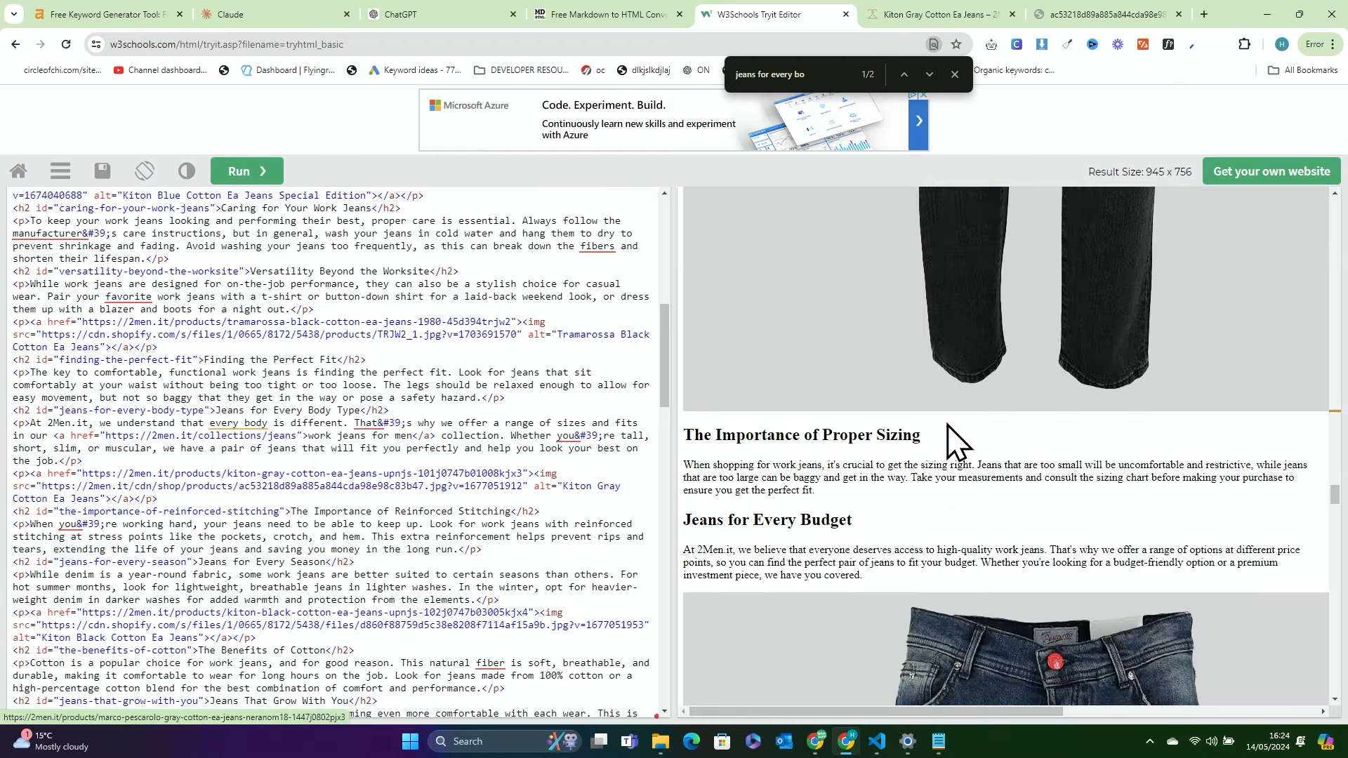
scroll("down", 3)
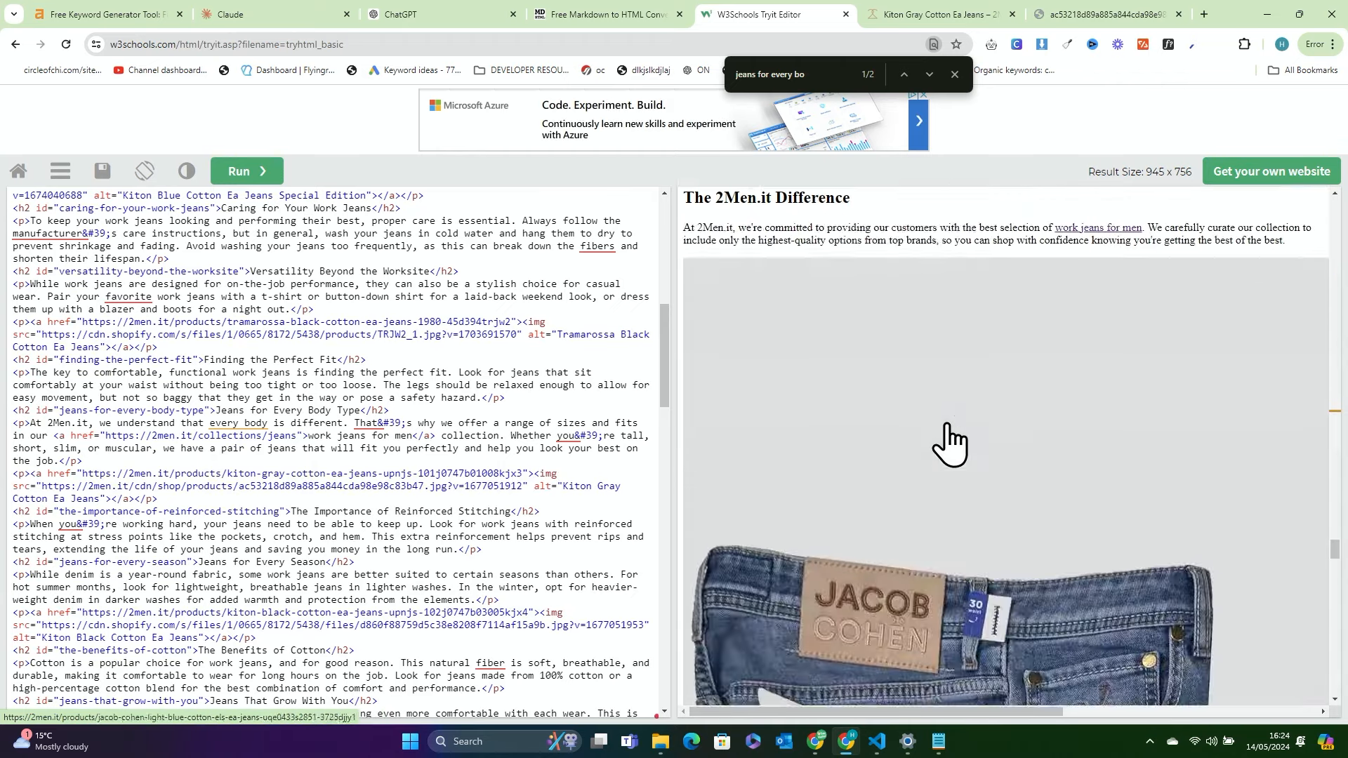
scroll("down", 3)
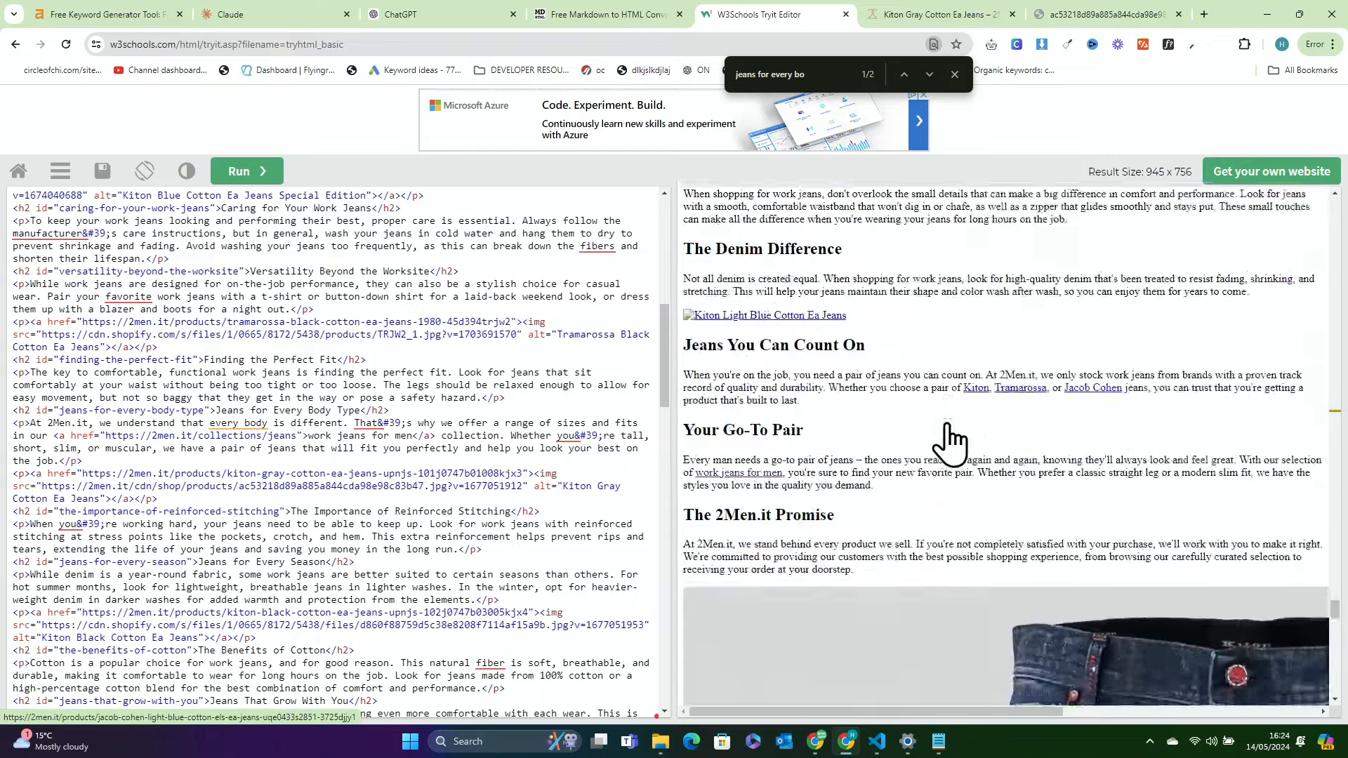
scroll("up", 3)
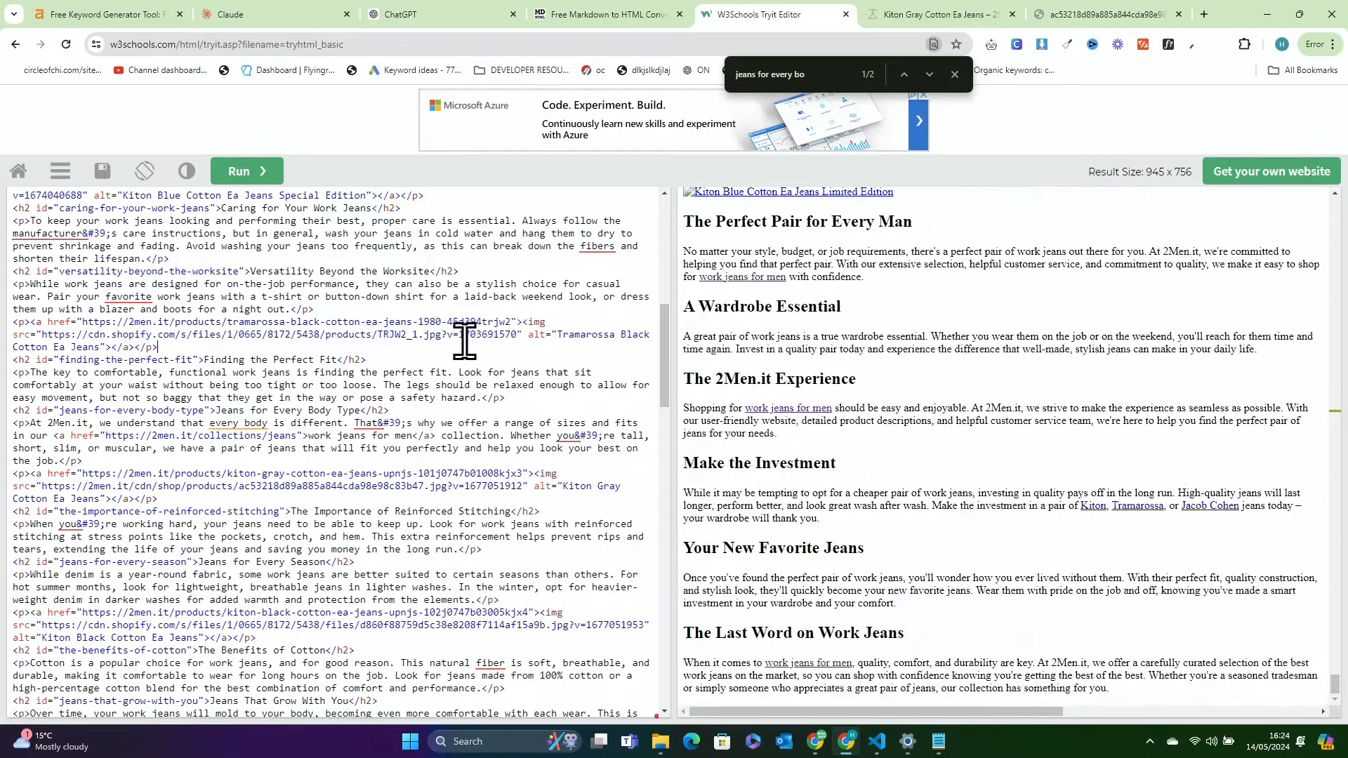
left_click(1205, 14)
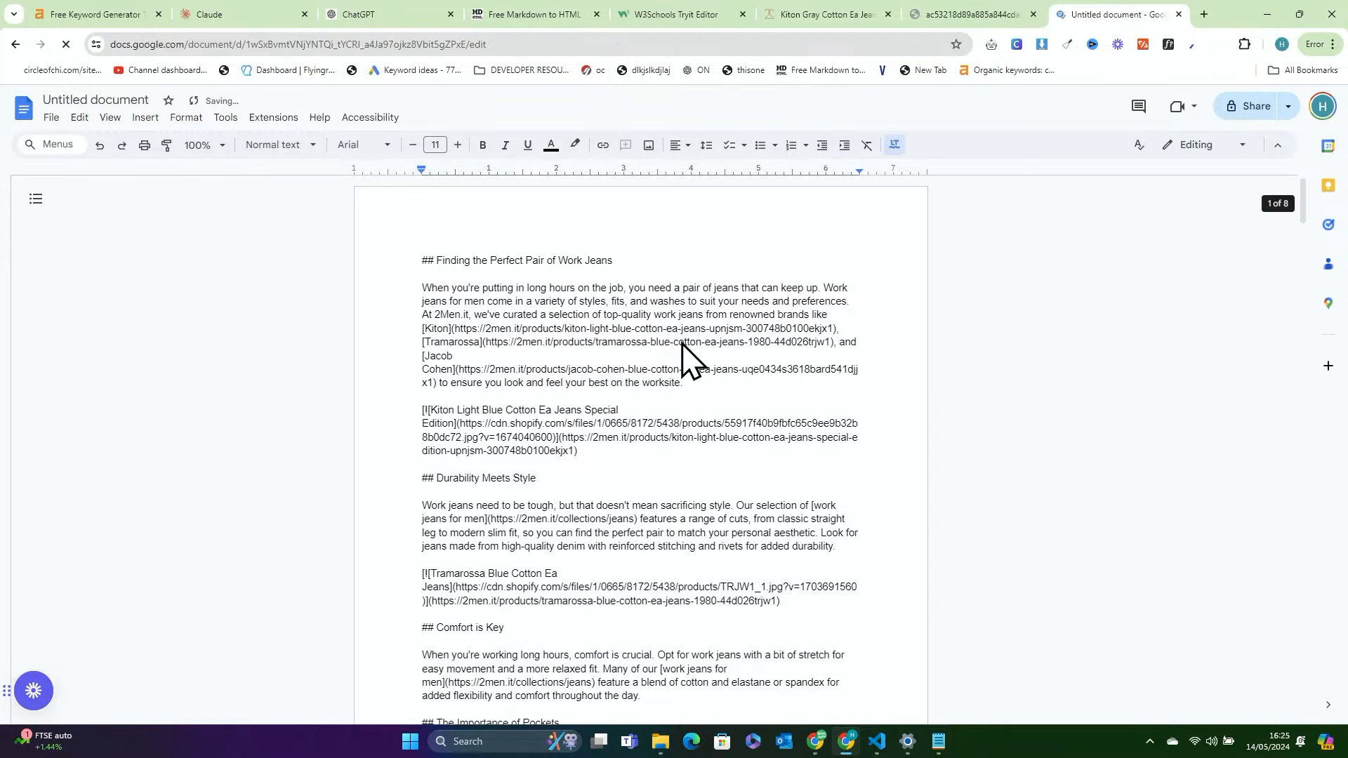
Review the pasted markdown through 'The Last Word on Work Jeans' and go to Tools for a word count
scroll("down", 3)
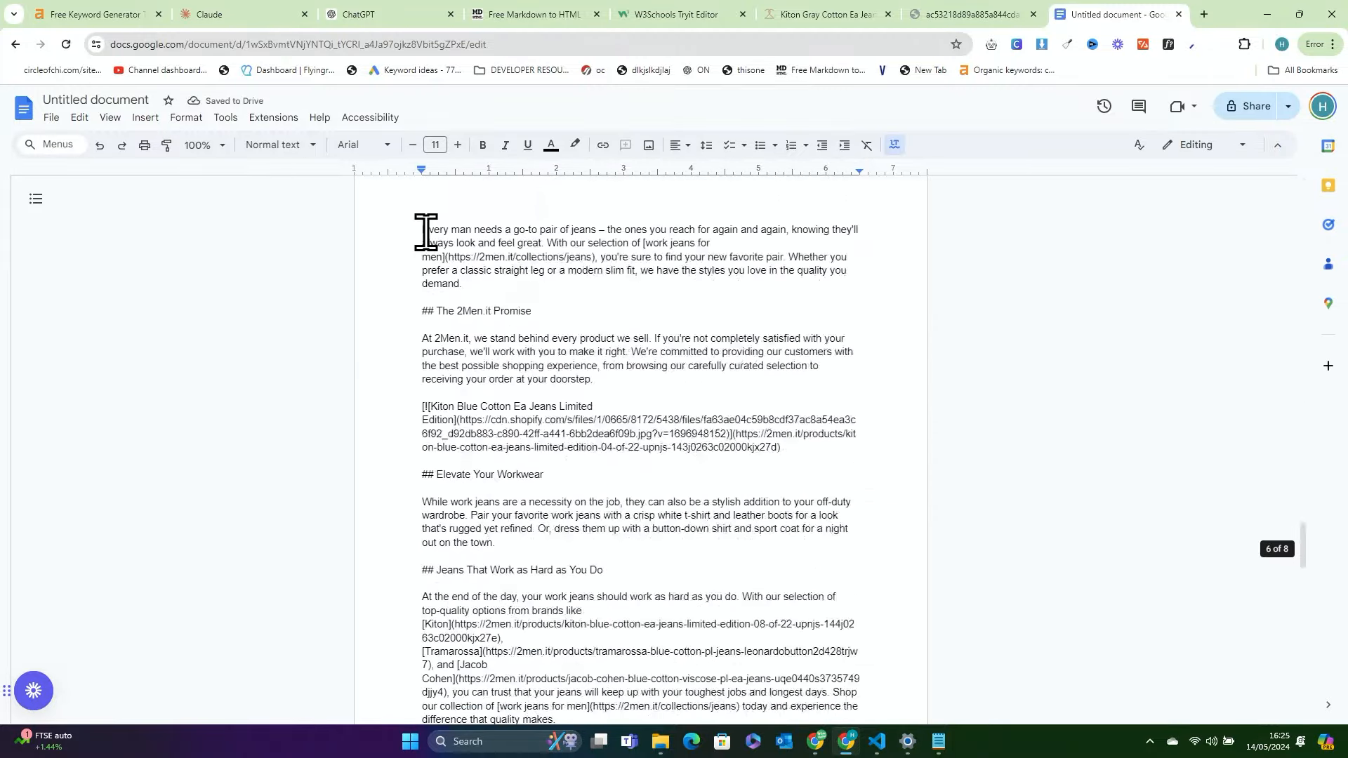
left_click(225, 118)
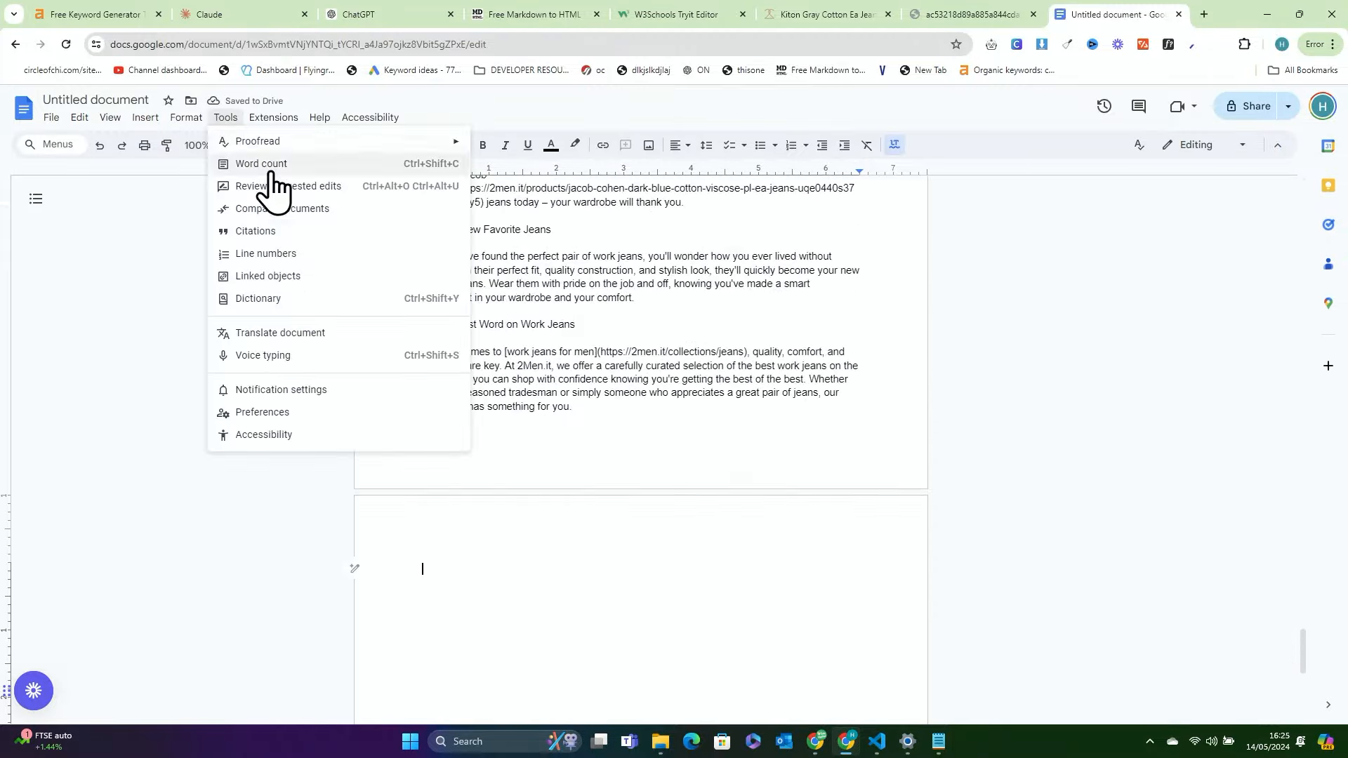